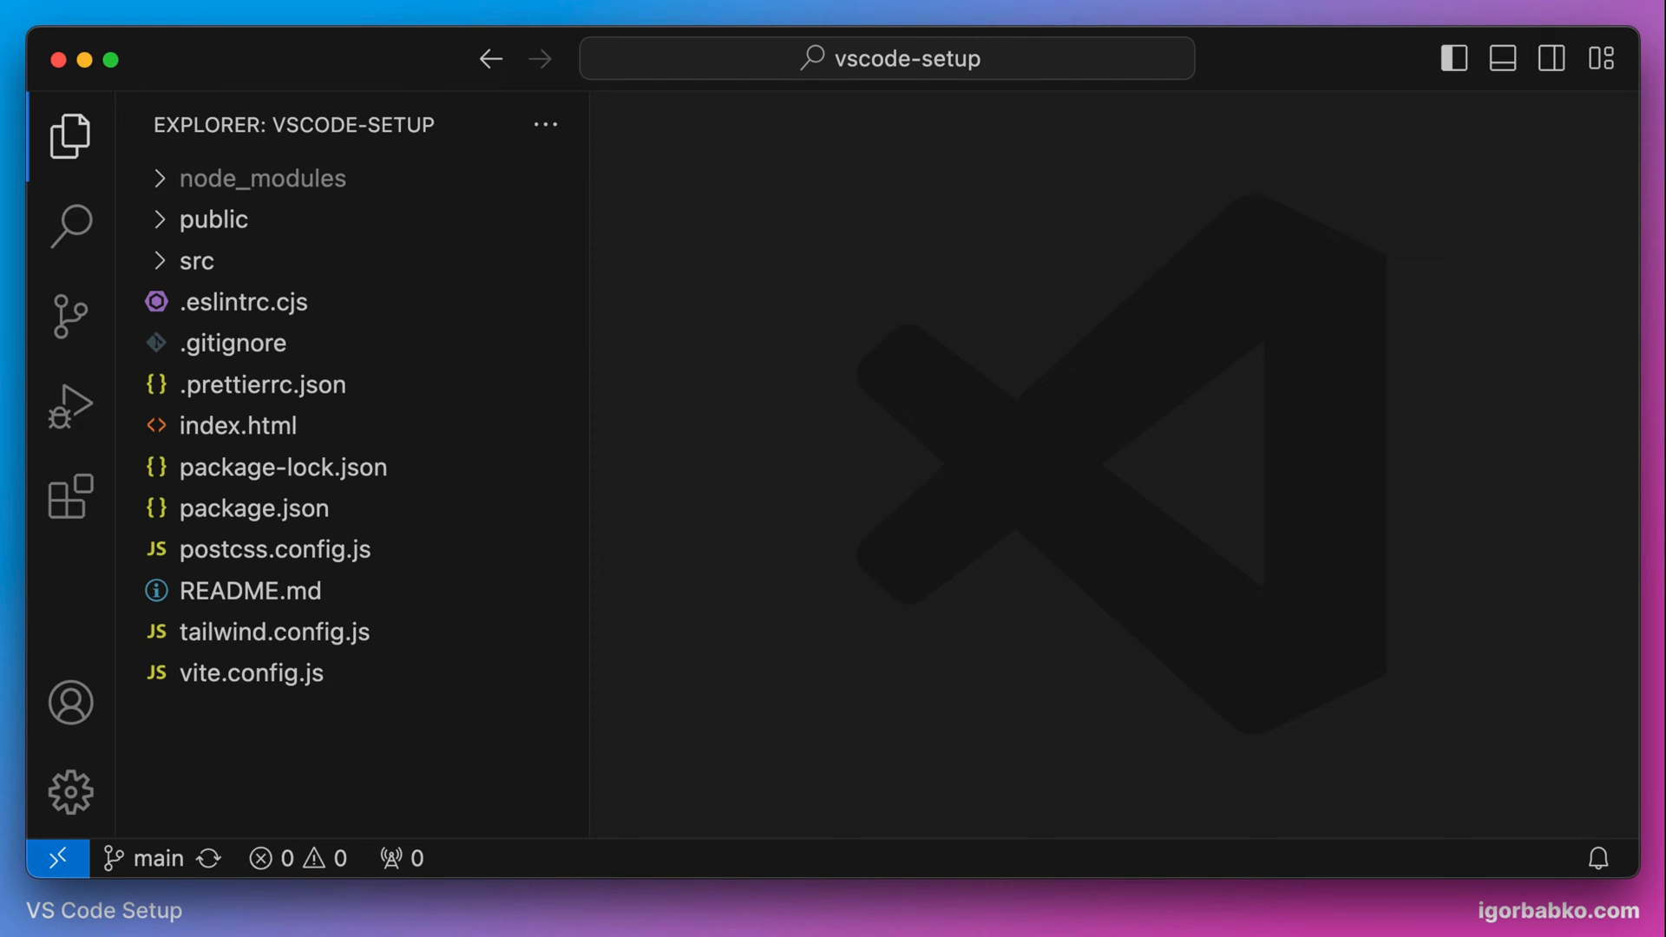
Run Preferences: Open User Settings (JSON) from the Command Palette to show settings.json
type(">open")
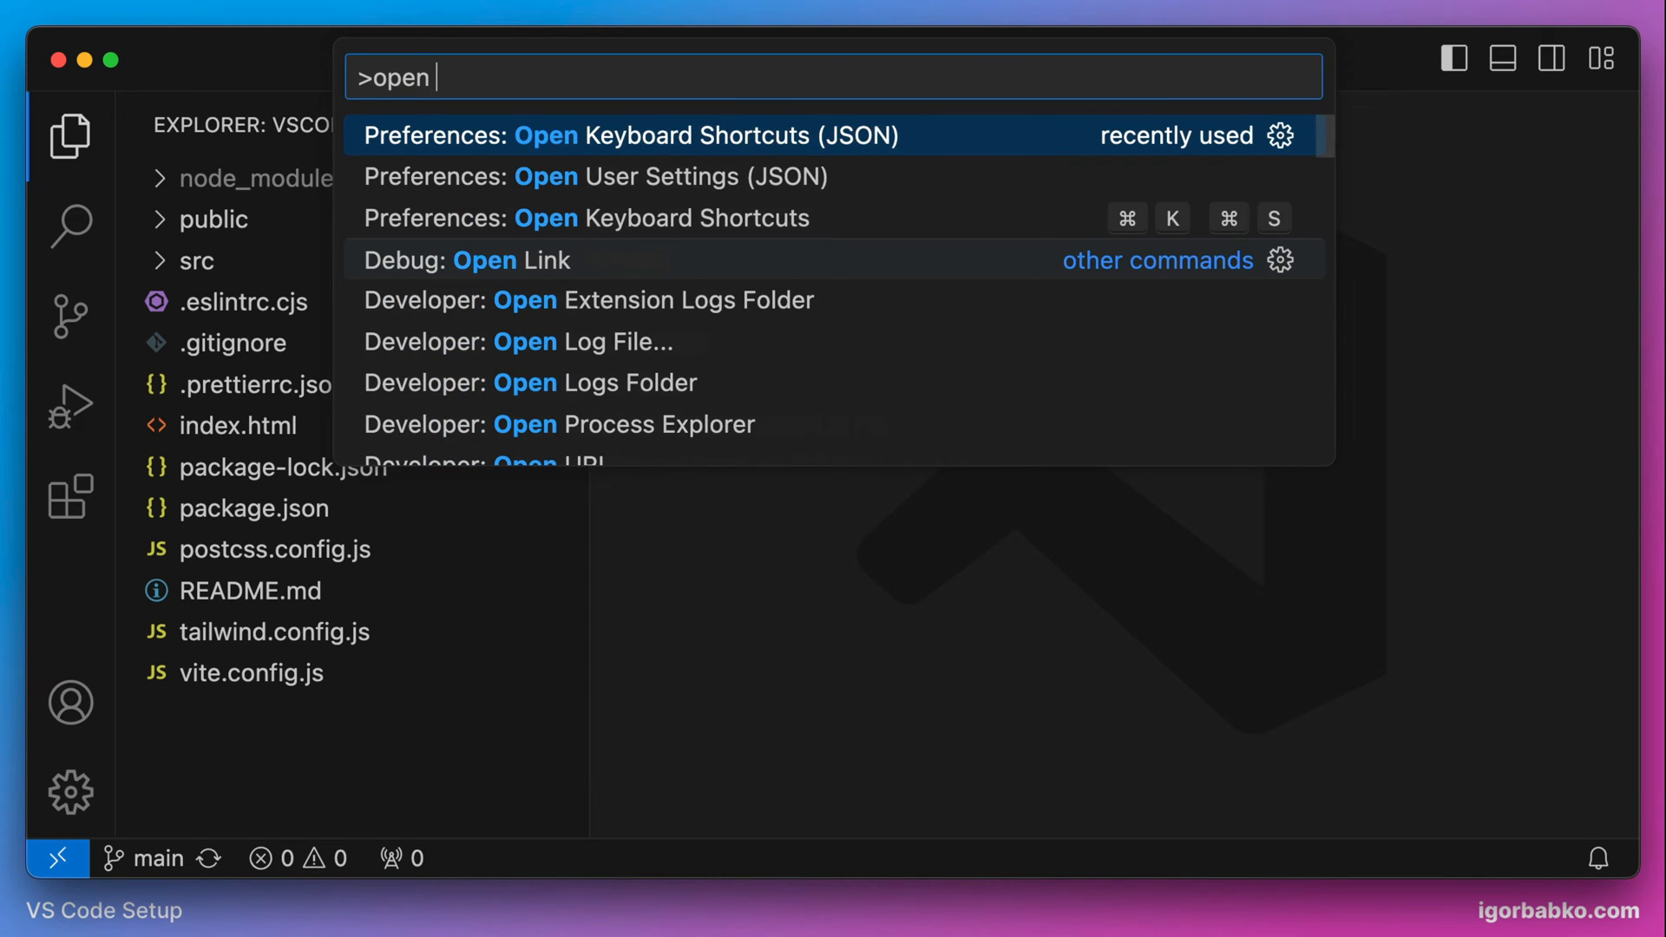
type("user settings jso")
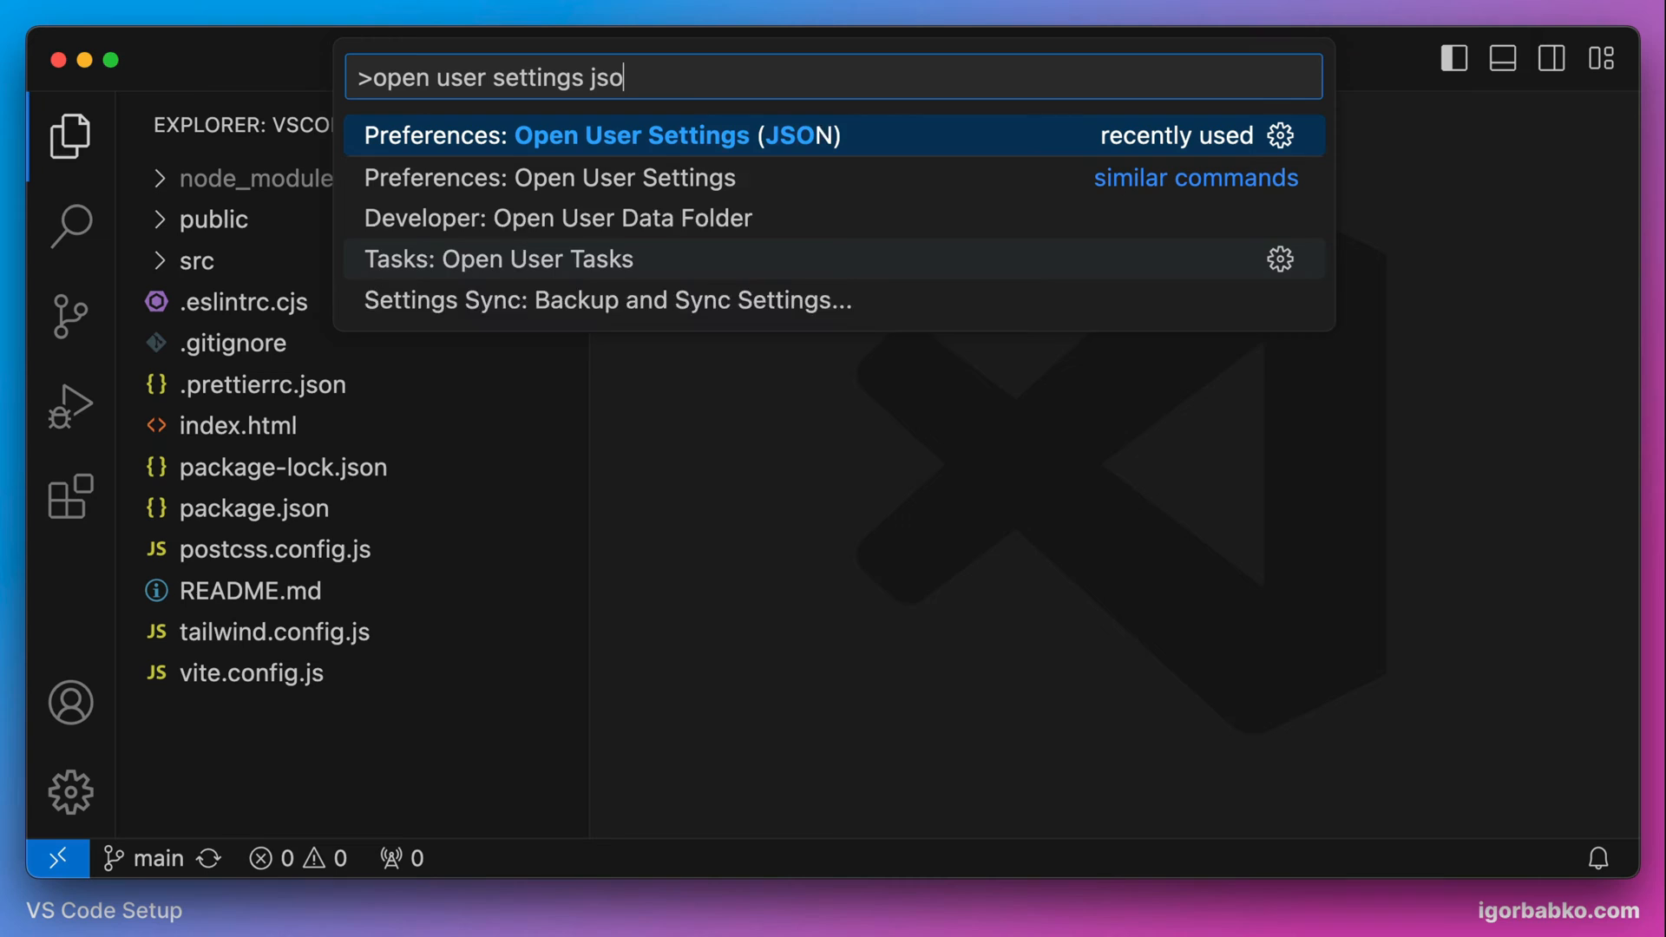
type("n")
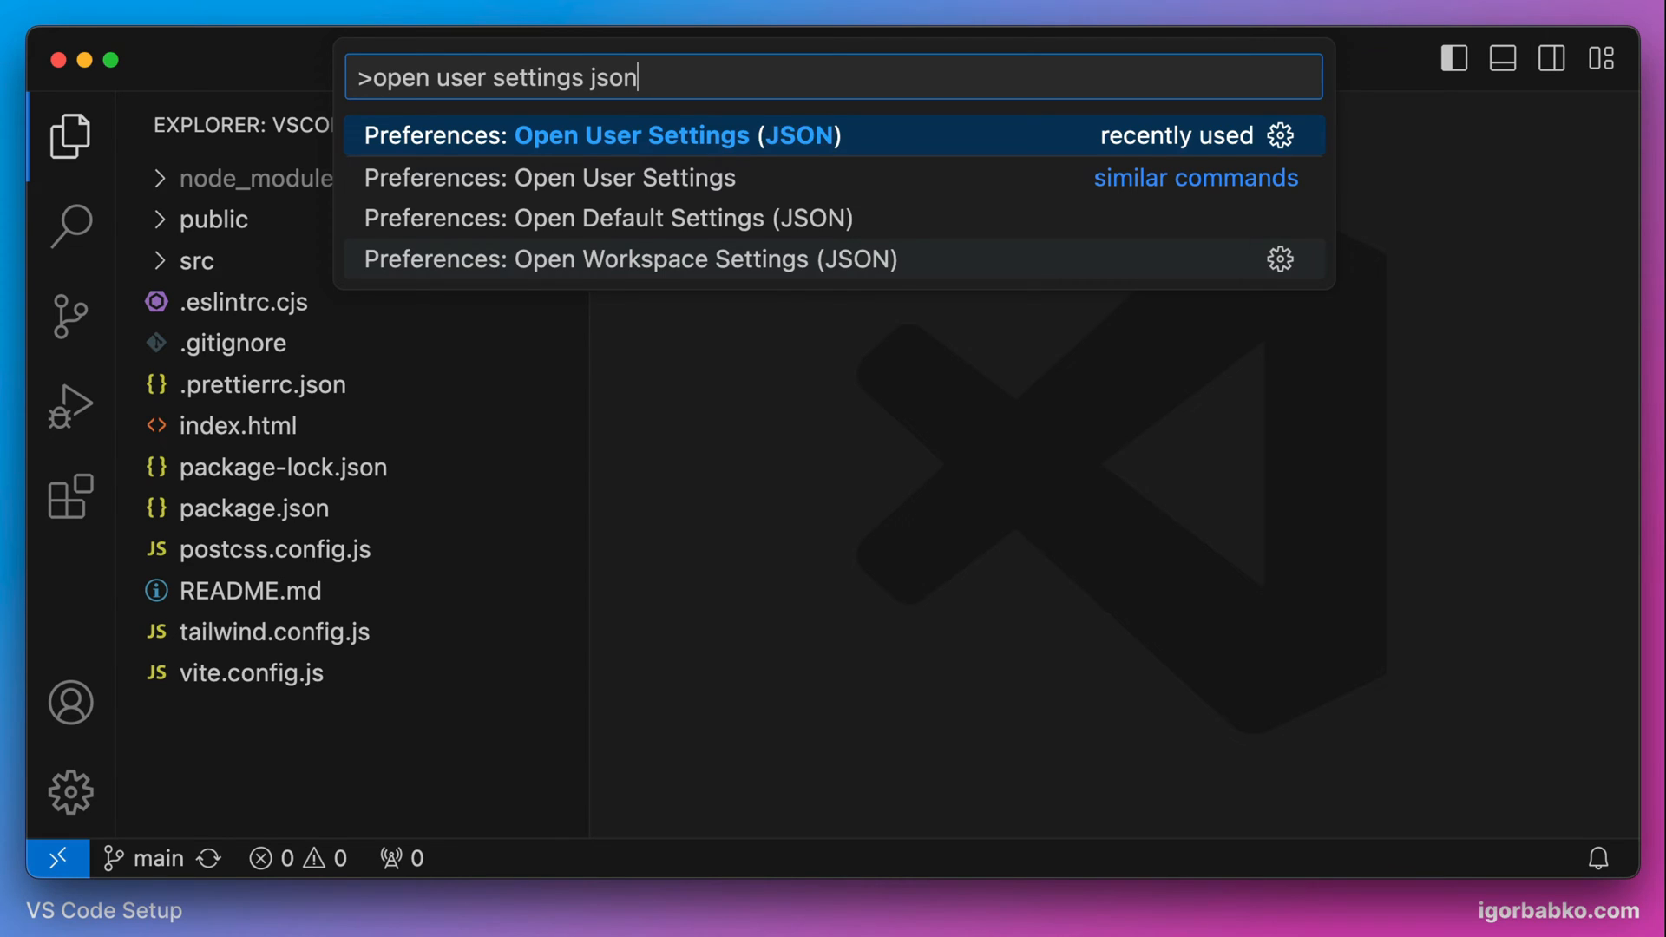
left_click(631, 135)
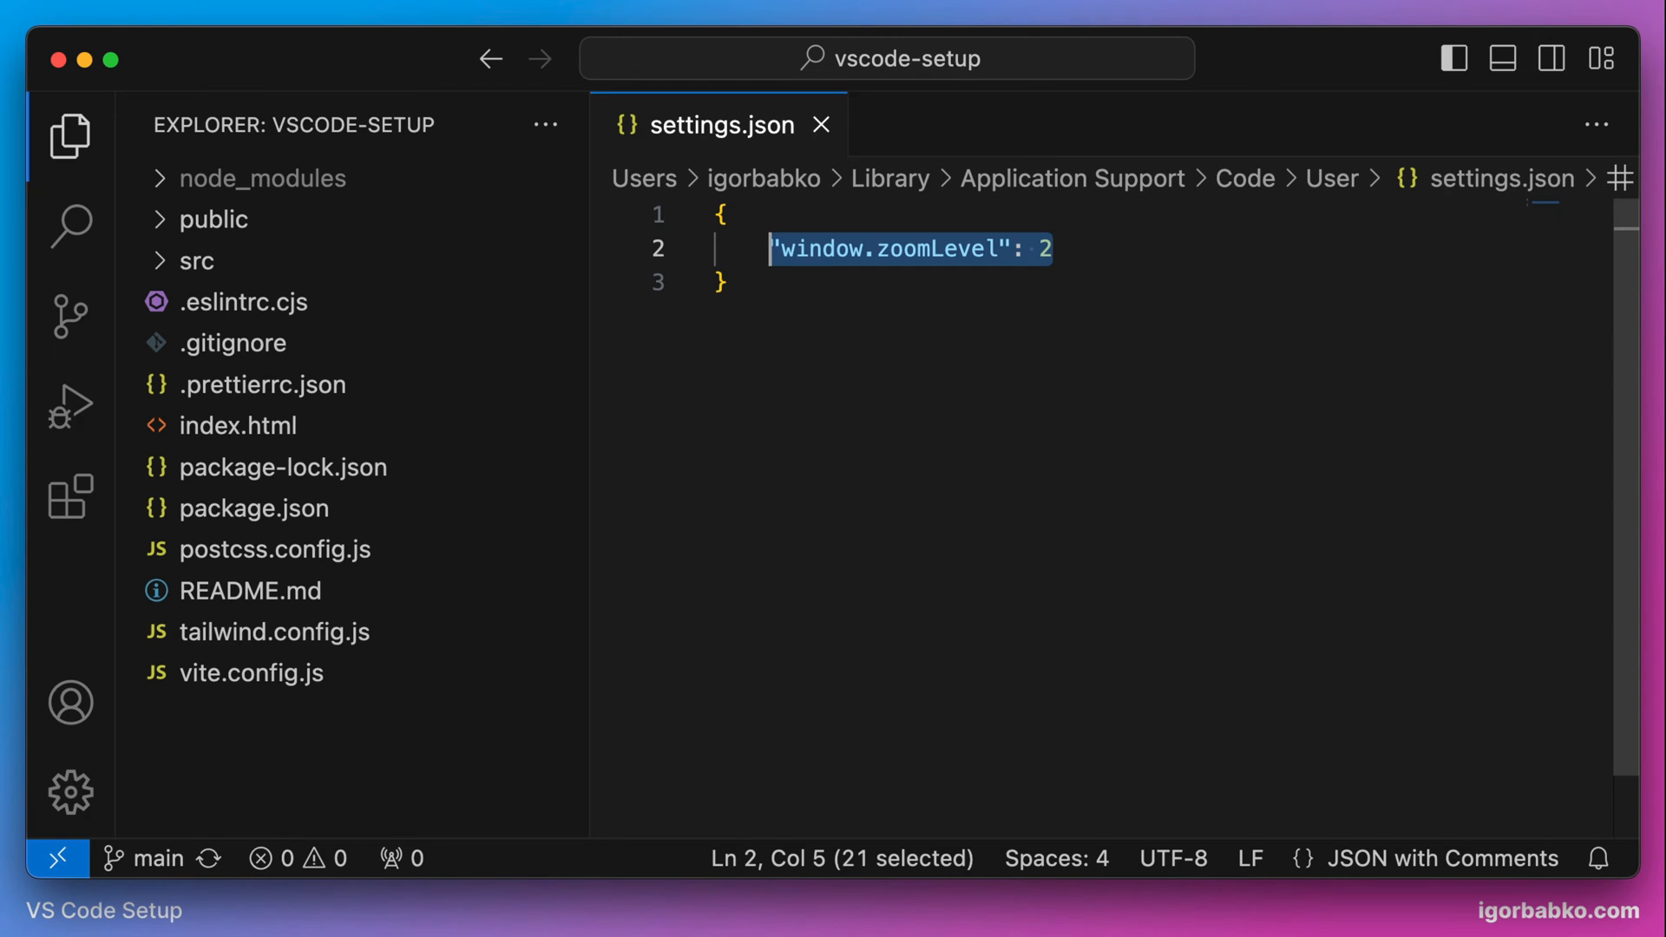
key("Delete")
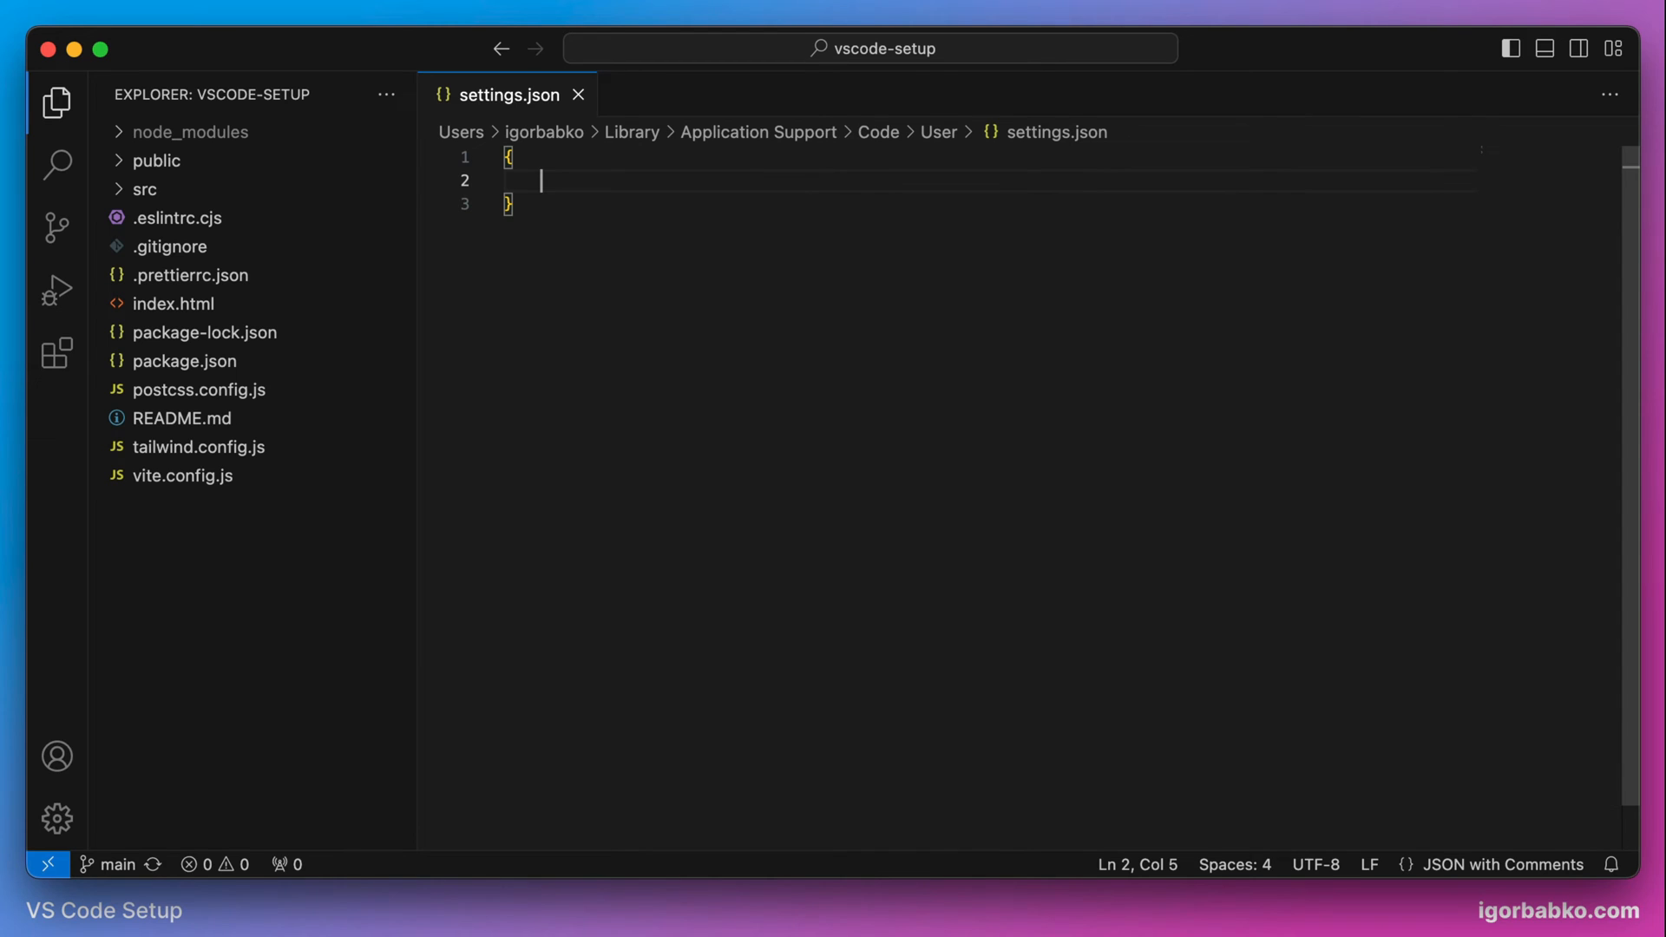
type("\"window.zoomLevel\": 2")
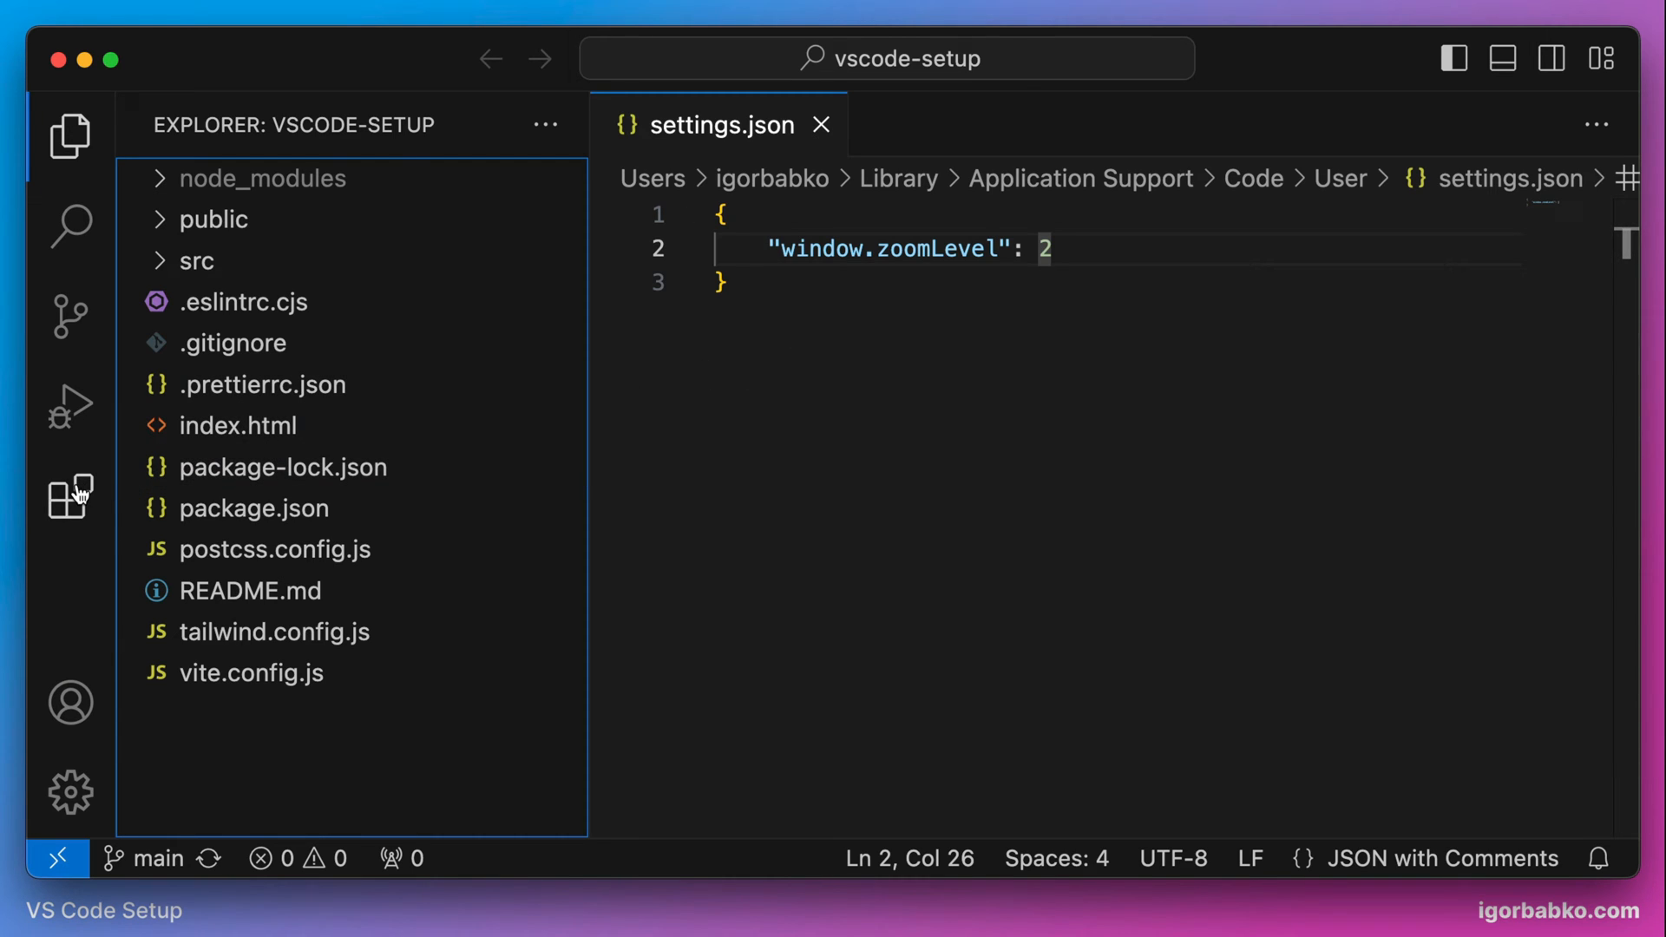
Find 'aura dracula' in Extensions and enable the Aura Spirit Dracula Theme extension
left_click(68, 496)
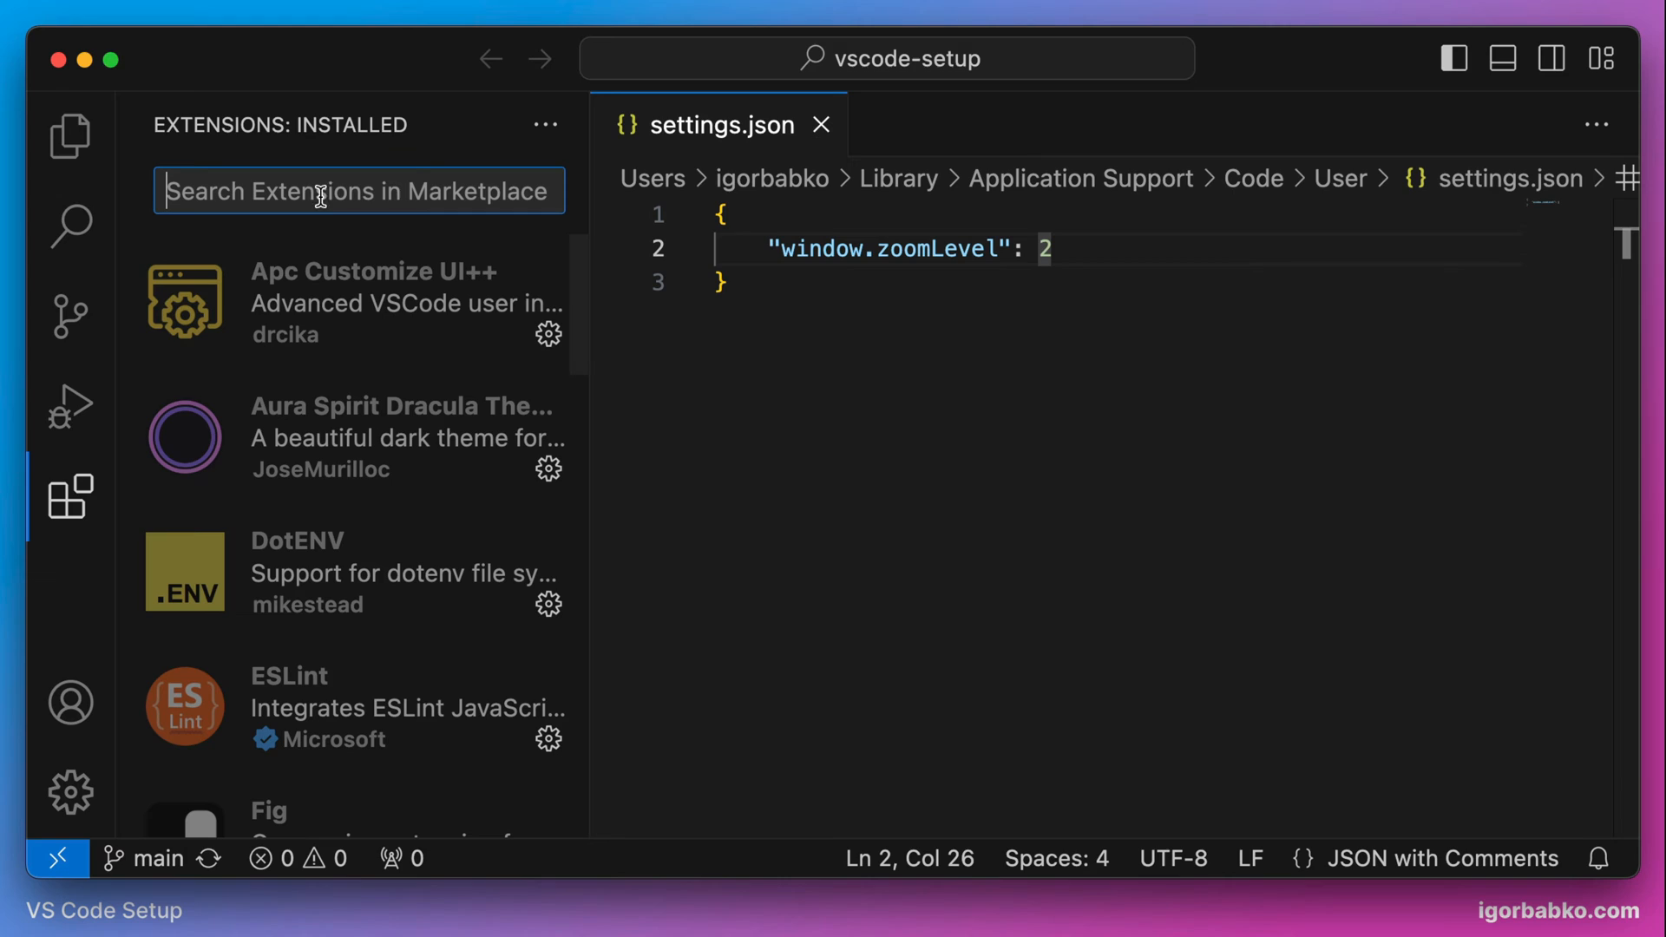
type("aura")
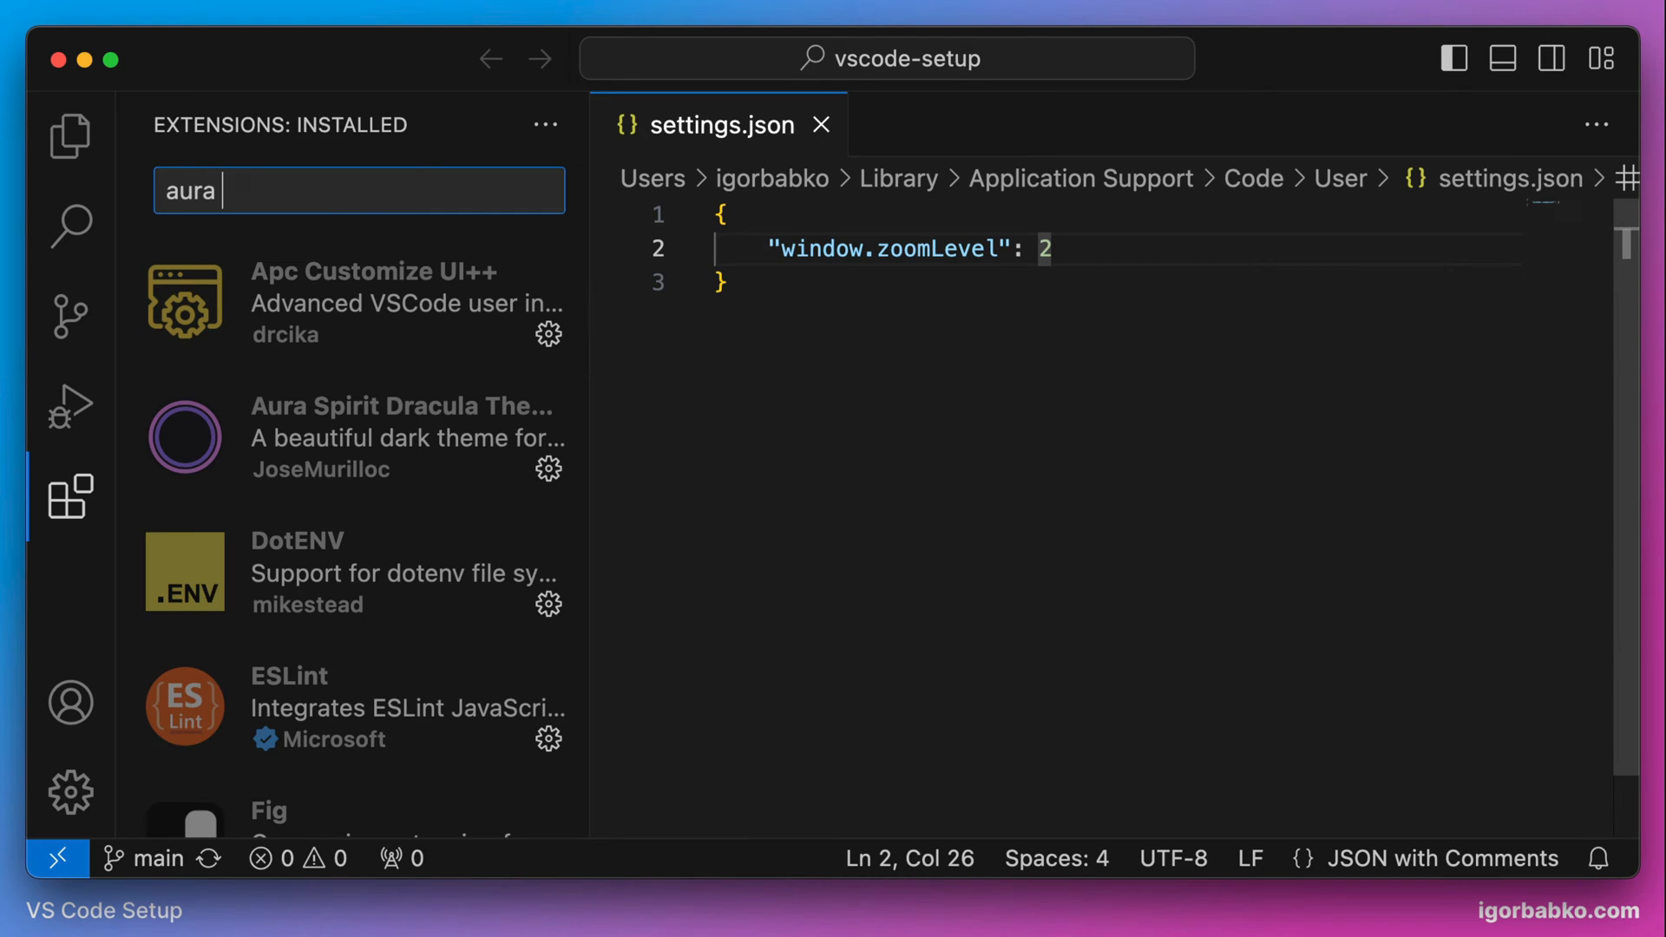
type("dracula spirit")
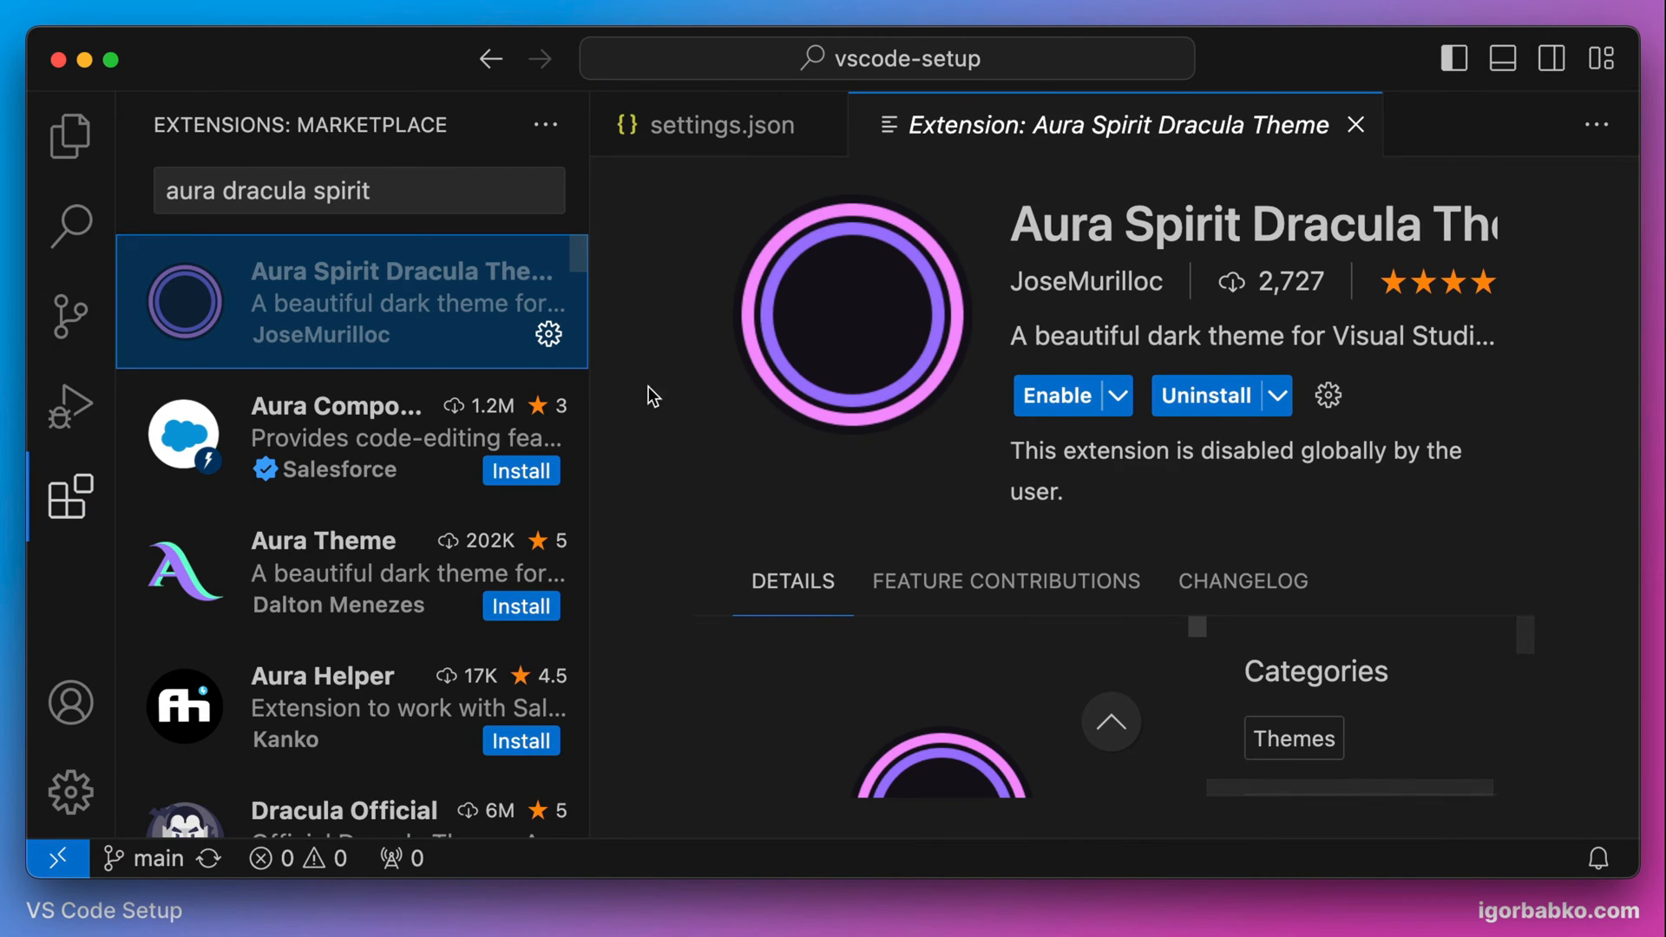
left_click(1057, 395)
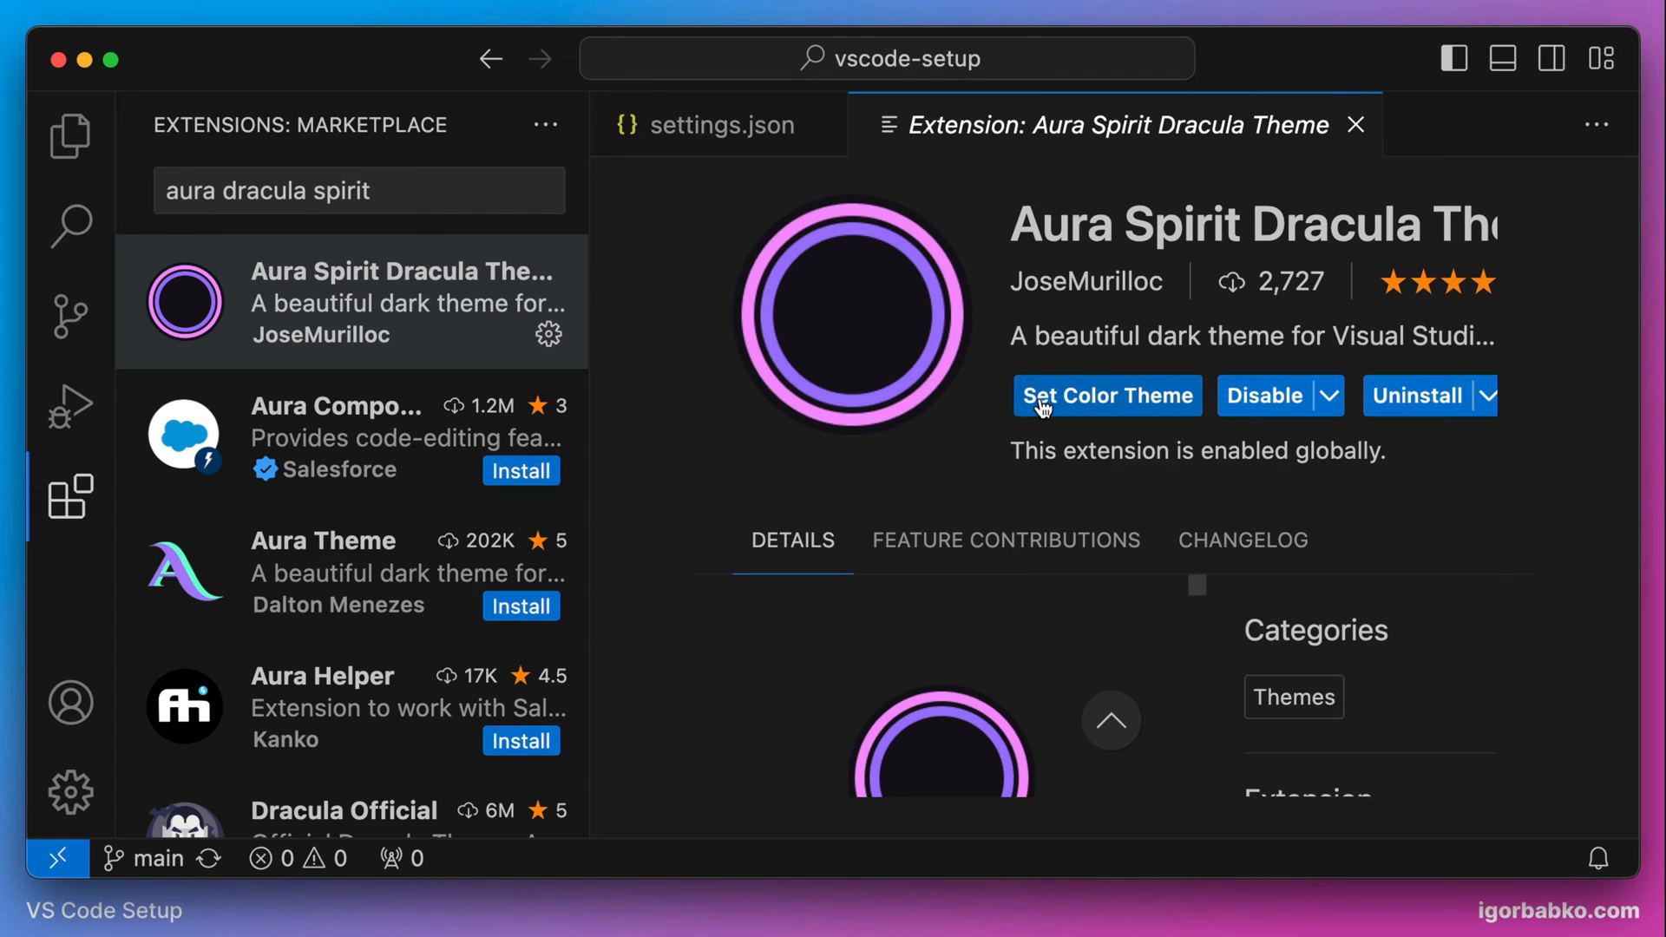
Apply the Aura Dracula Spirit colour theme and leave the extension page
left_click(1108, 396)
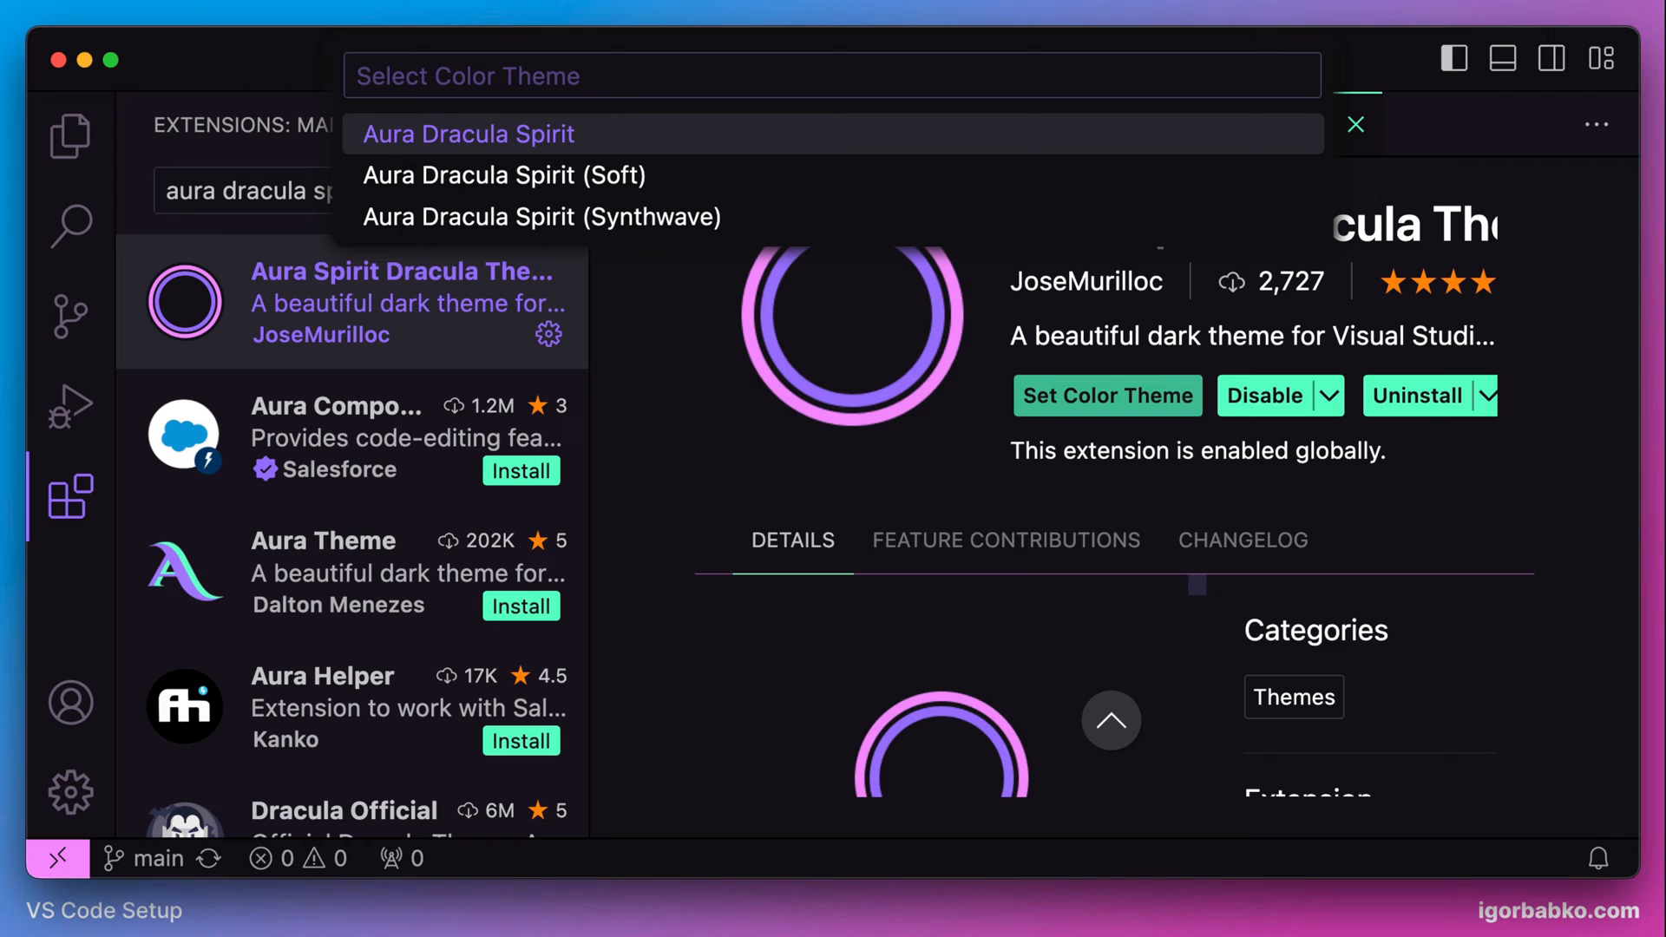
left_click(468, 134)
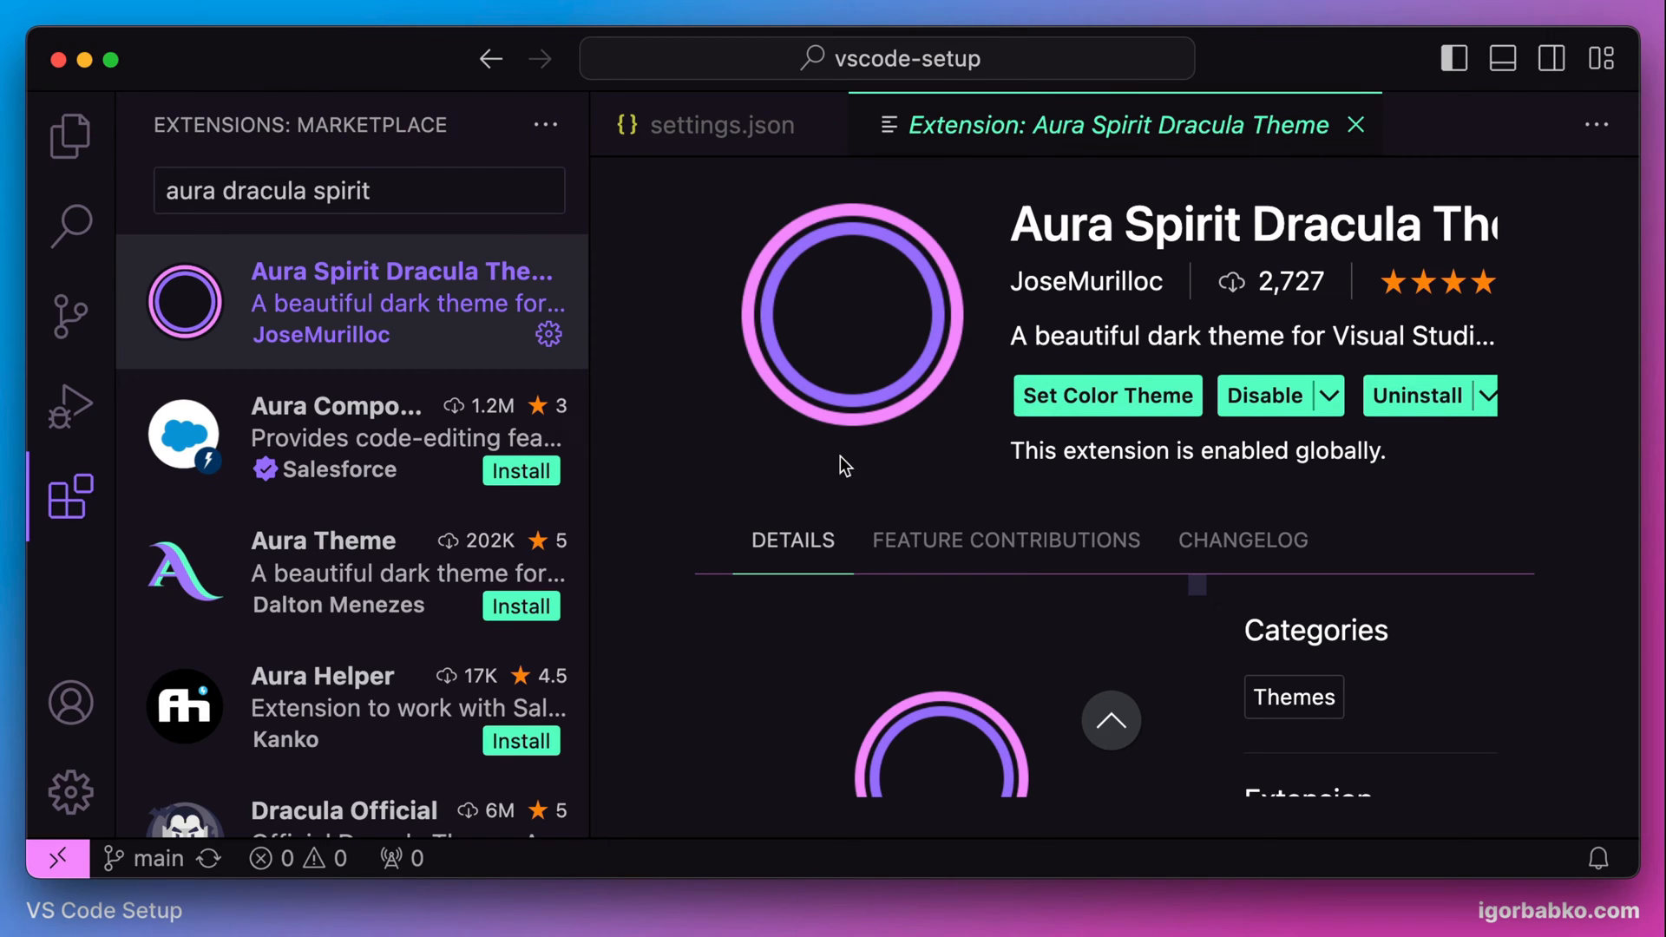
left_click(66, 136)
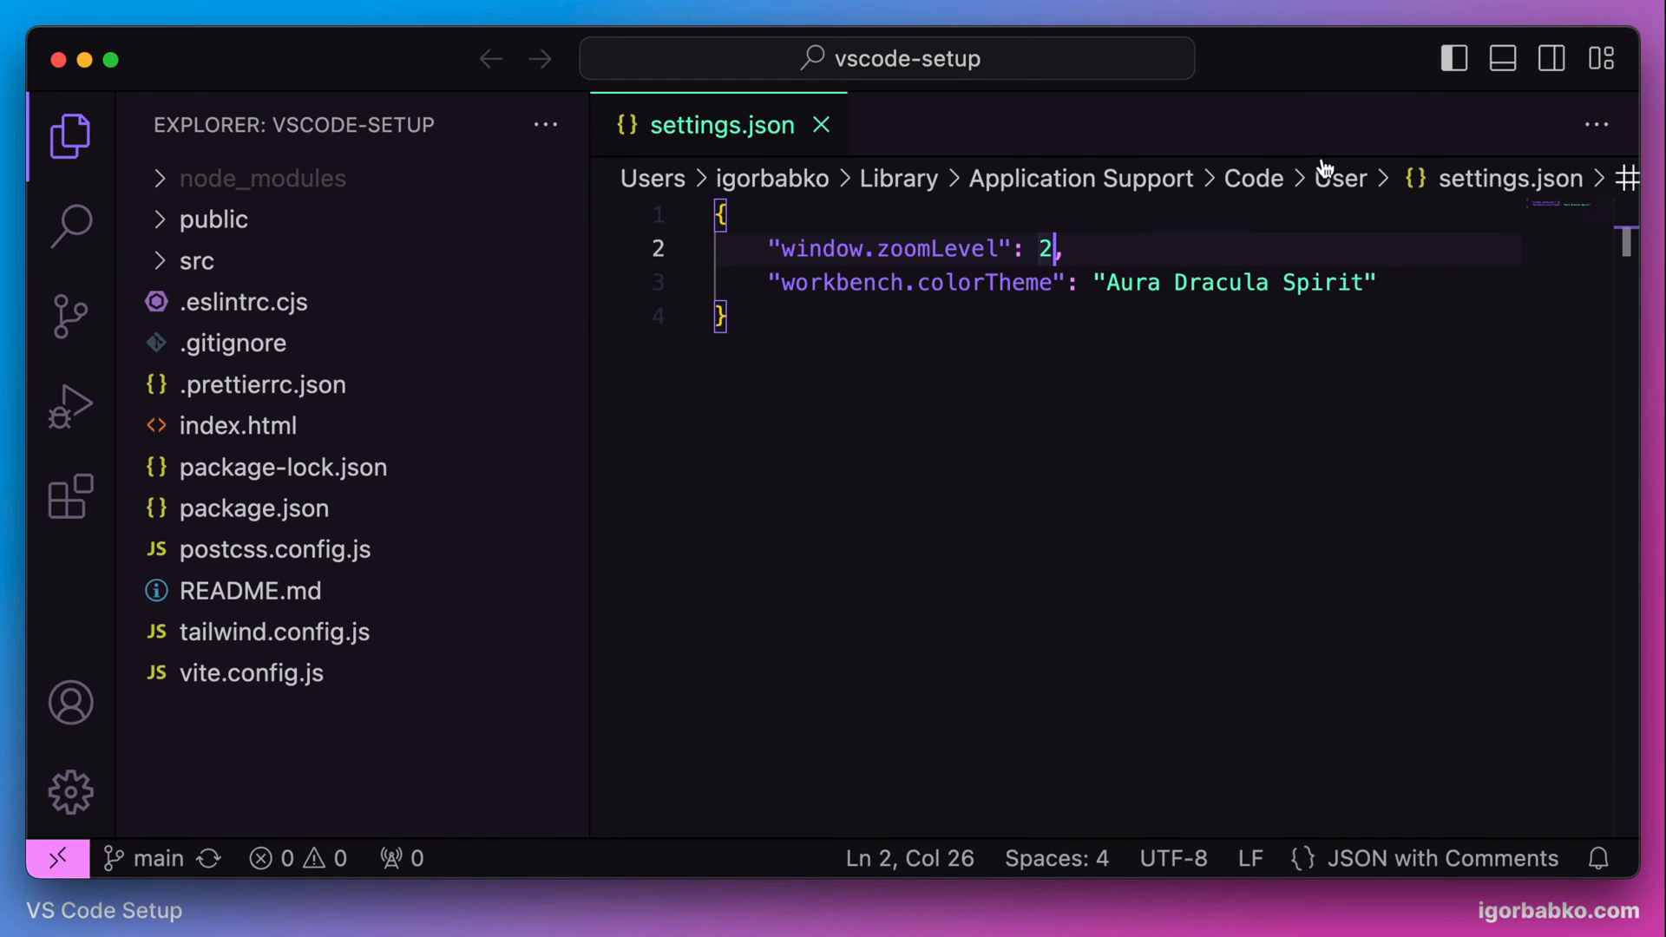
mouse_move(309, 458)
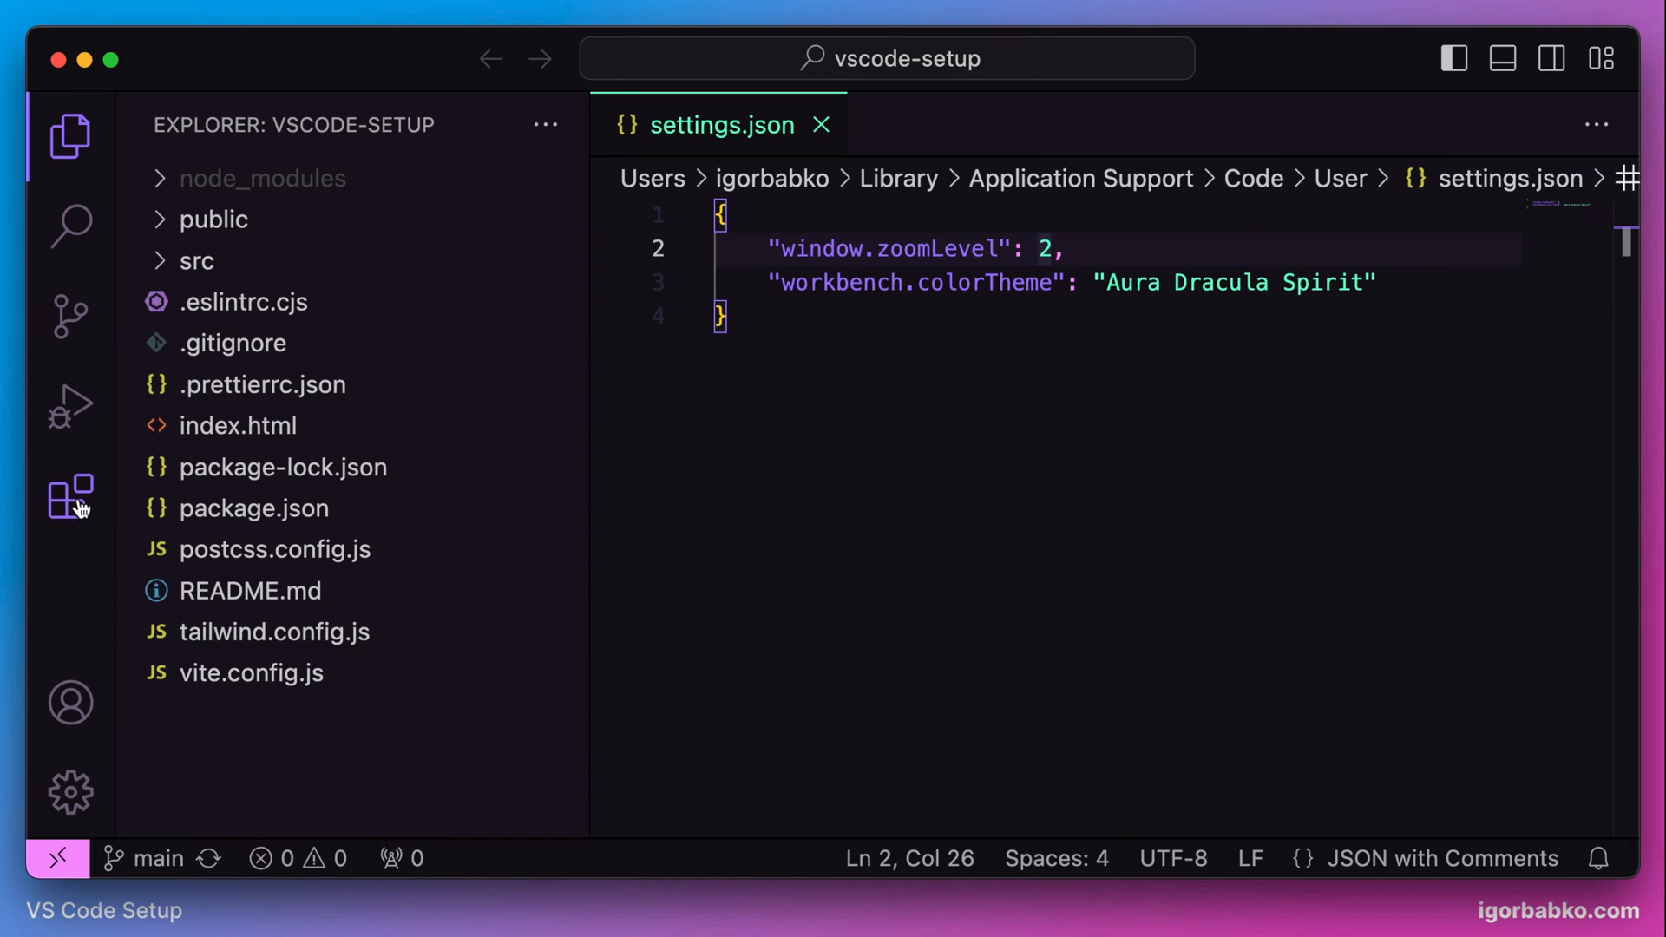
Find 'mate' in Extensions and enable the Material Icon Theme extension
left_click(69, 497)
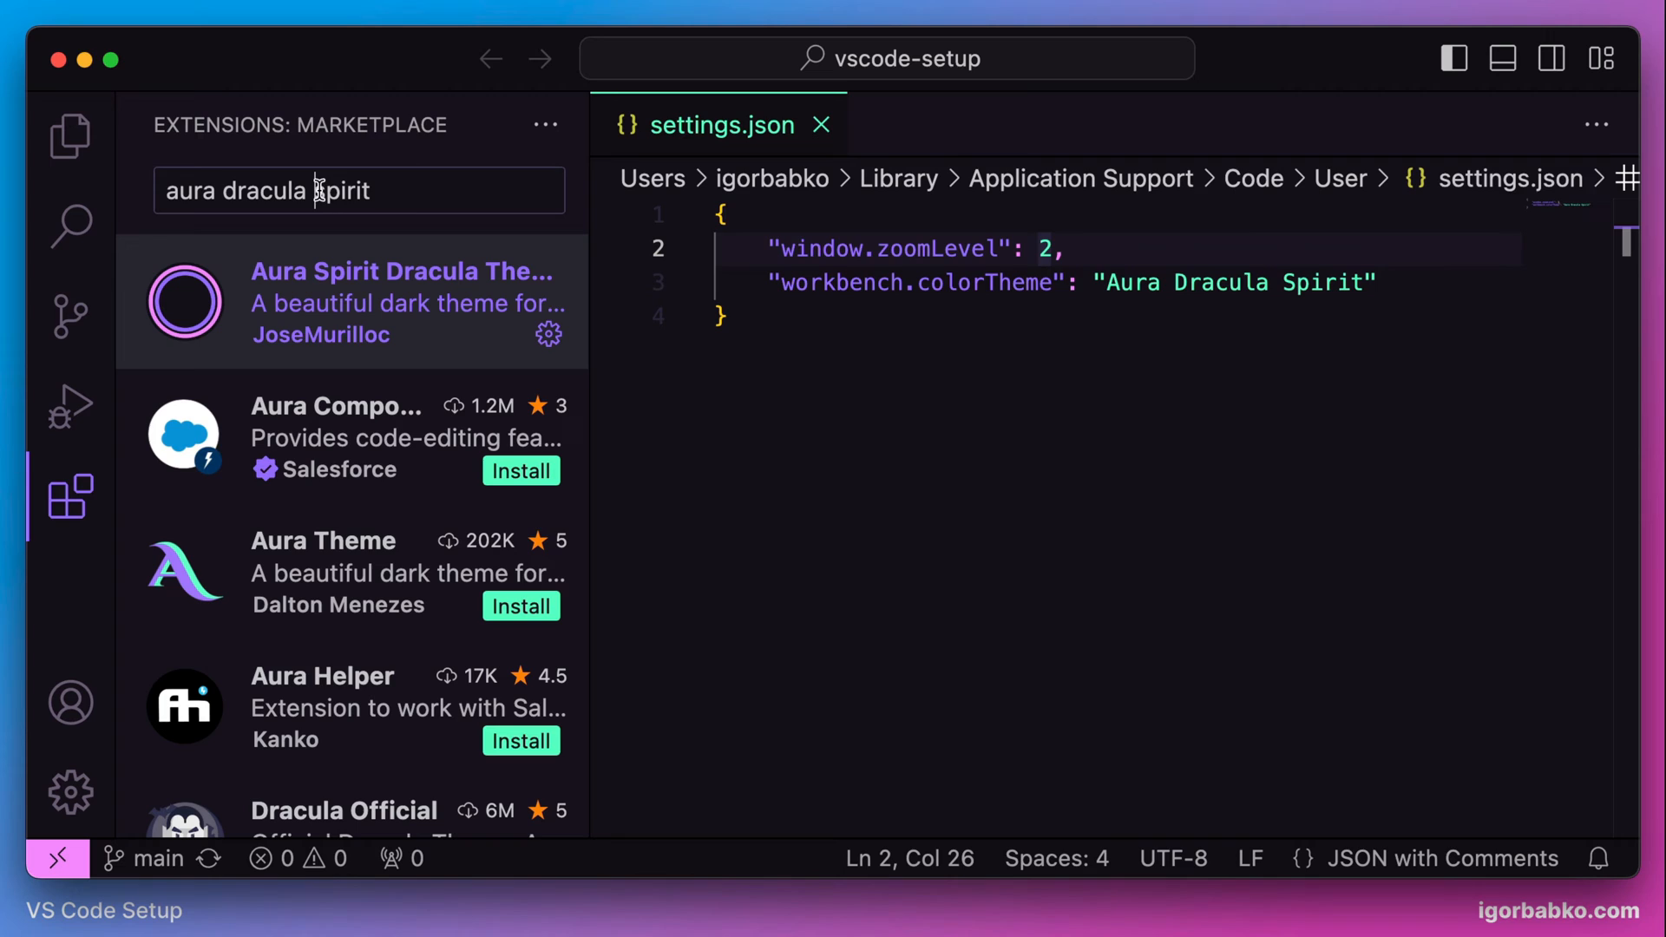
type("material icon theme")
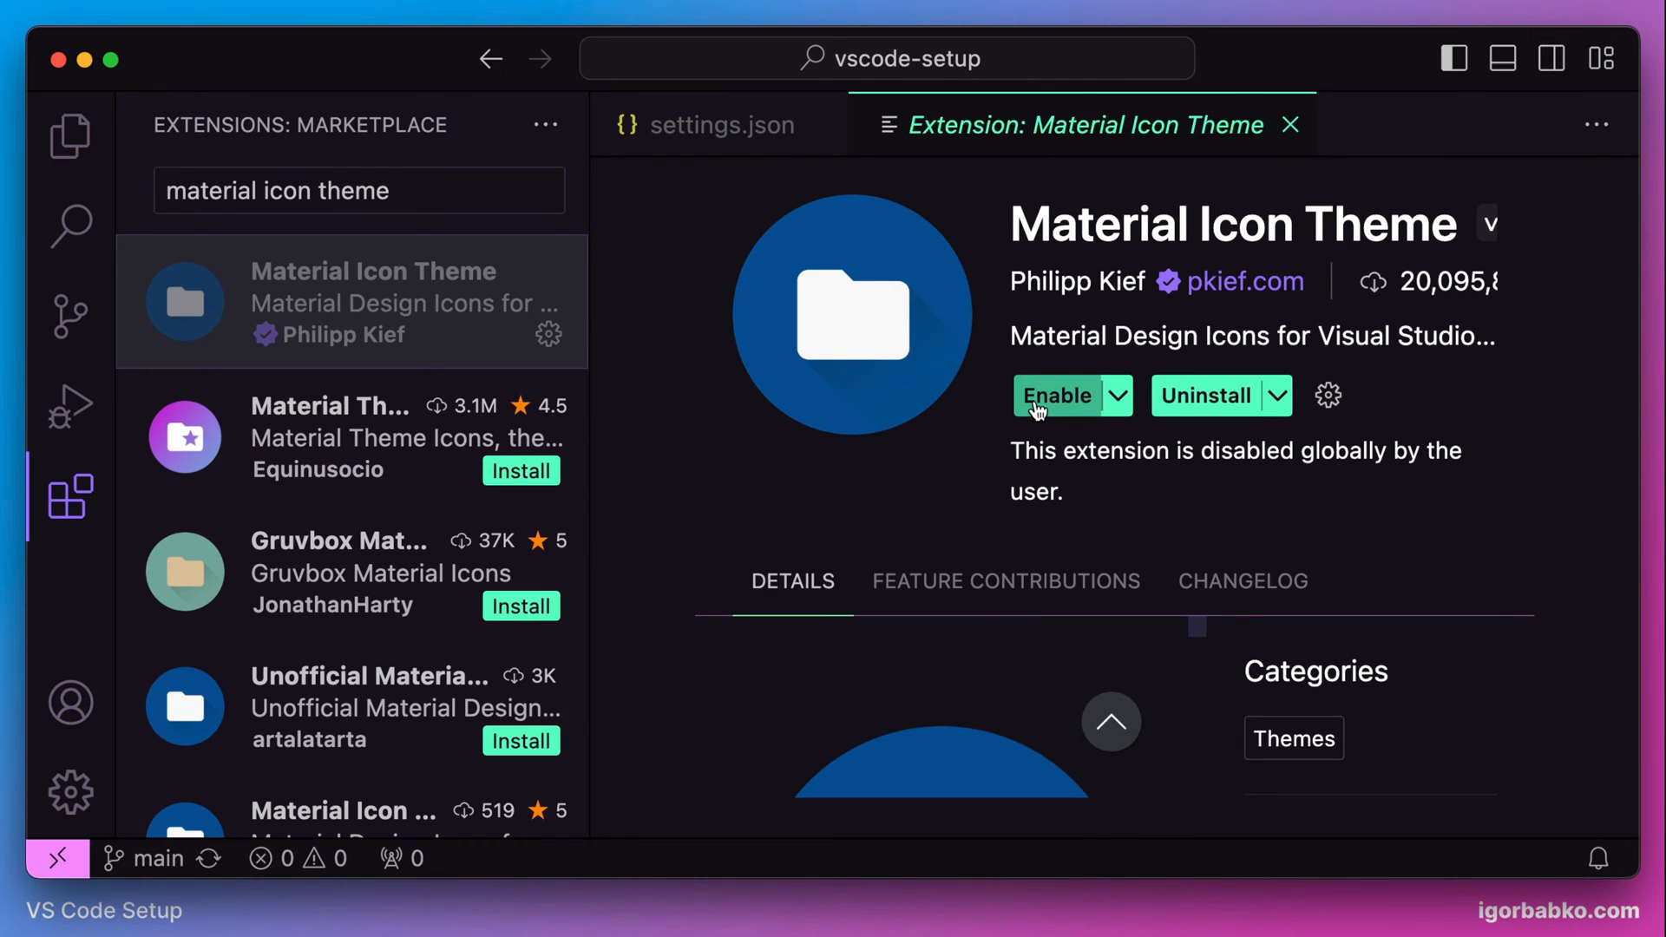
left_click(1059, 395)
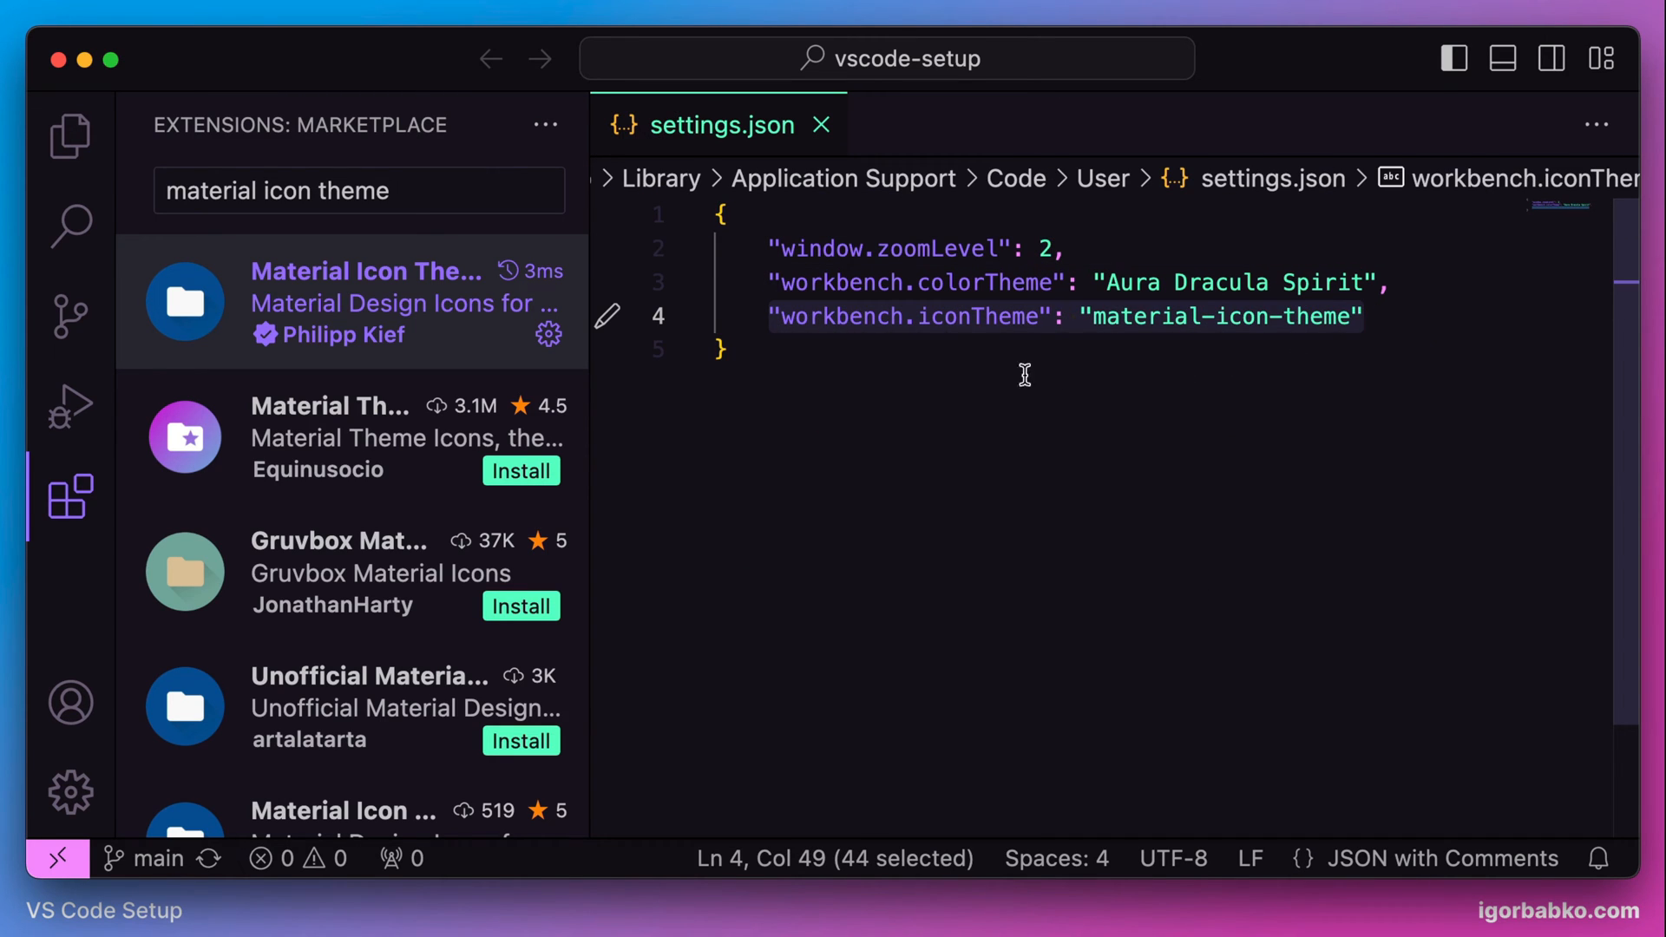
Return to the Explorer and expand the src folder to preview the material icons
left_click(66, 135)
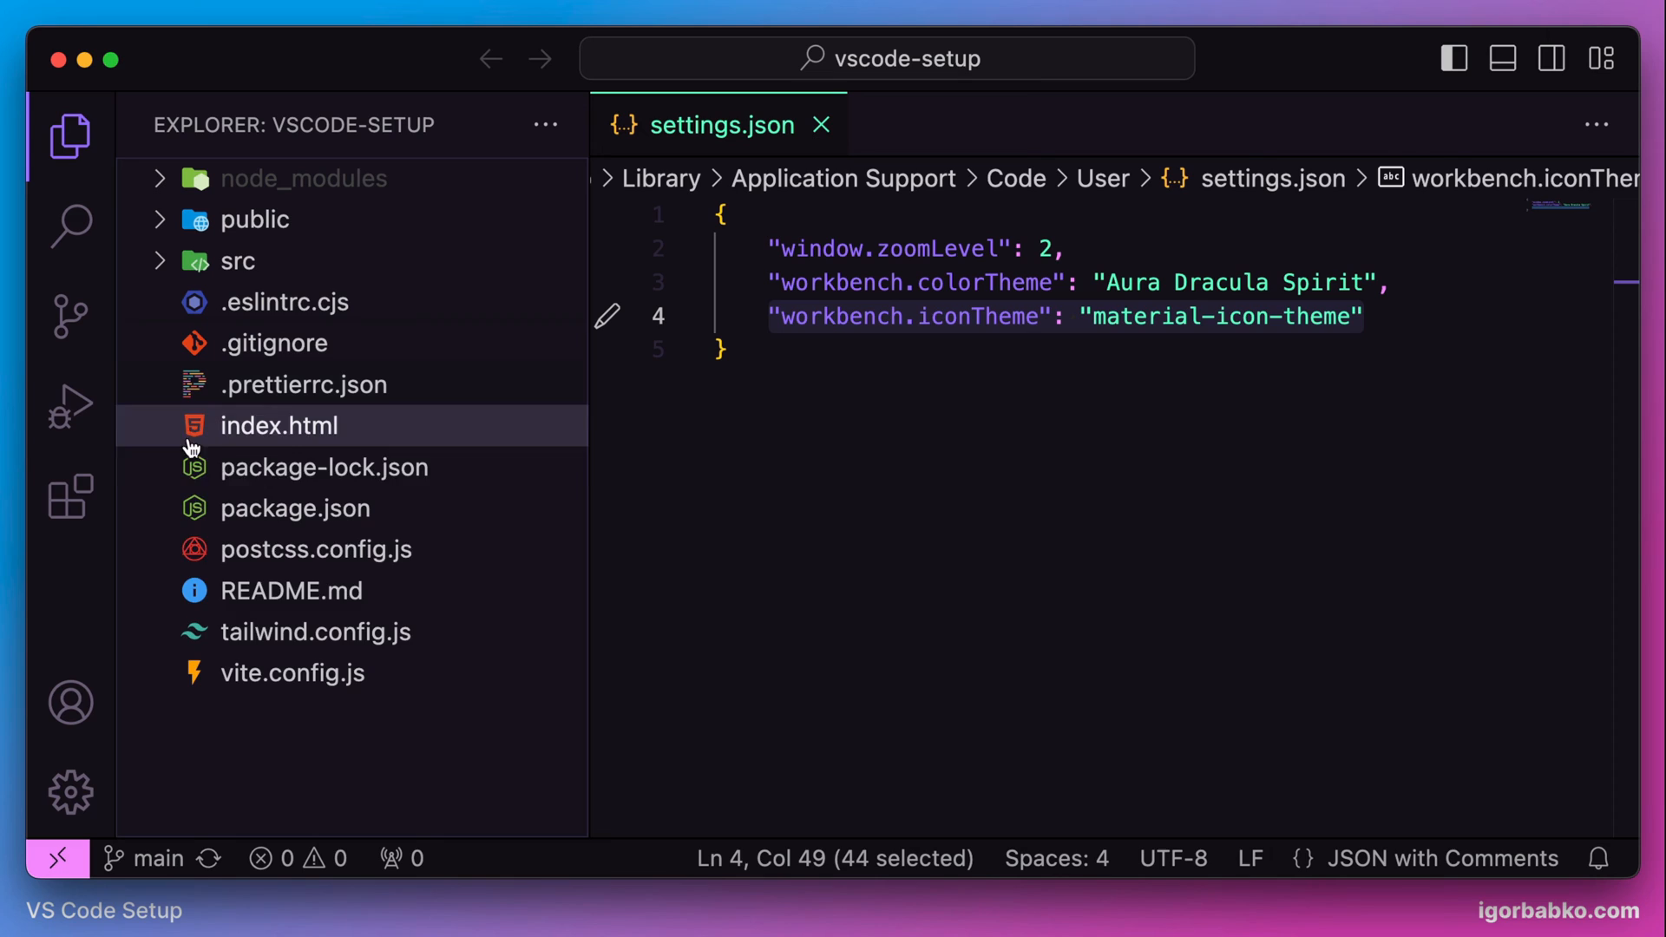
mouse_move(165, 438)
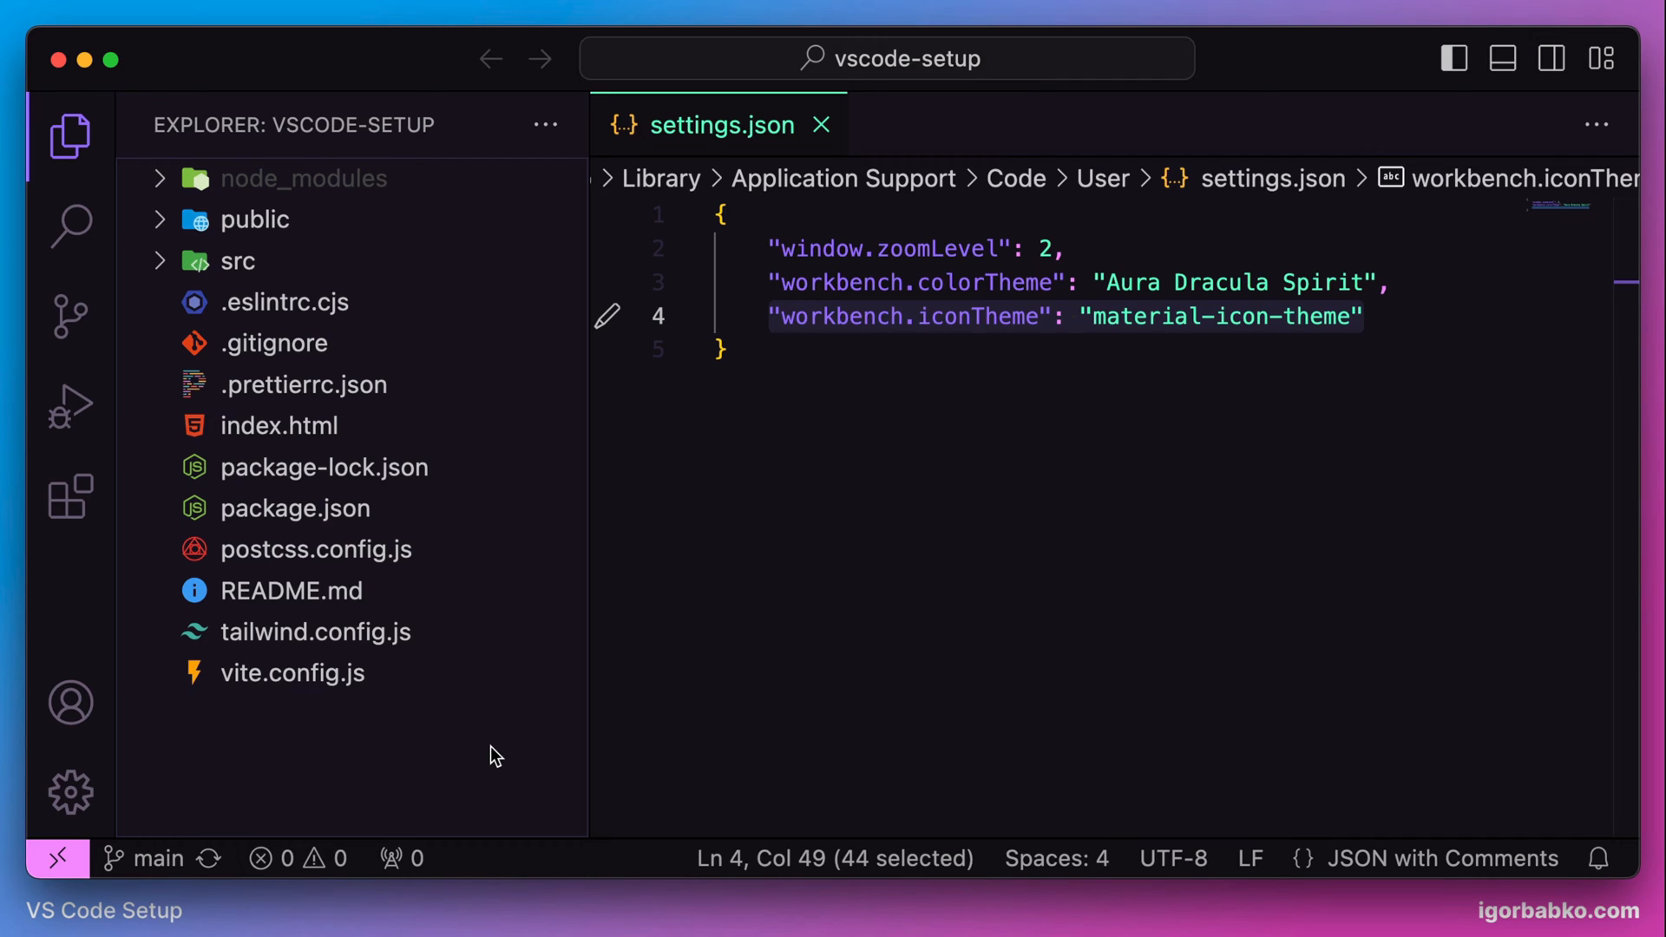
mouse_move(424, 670)
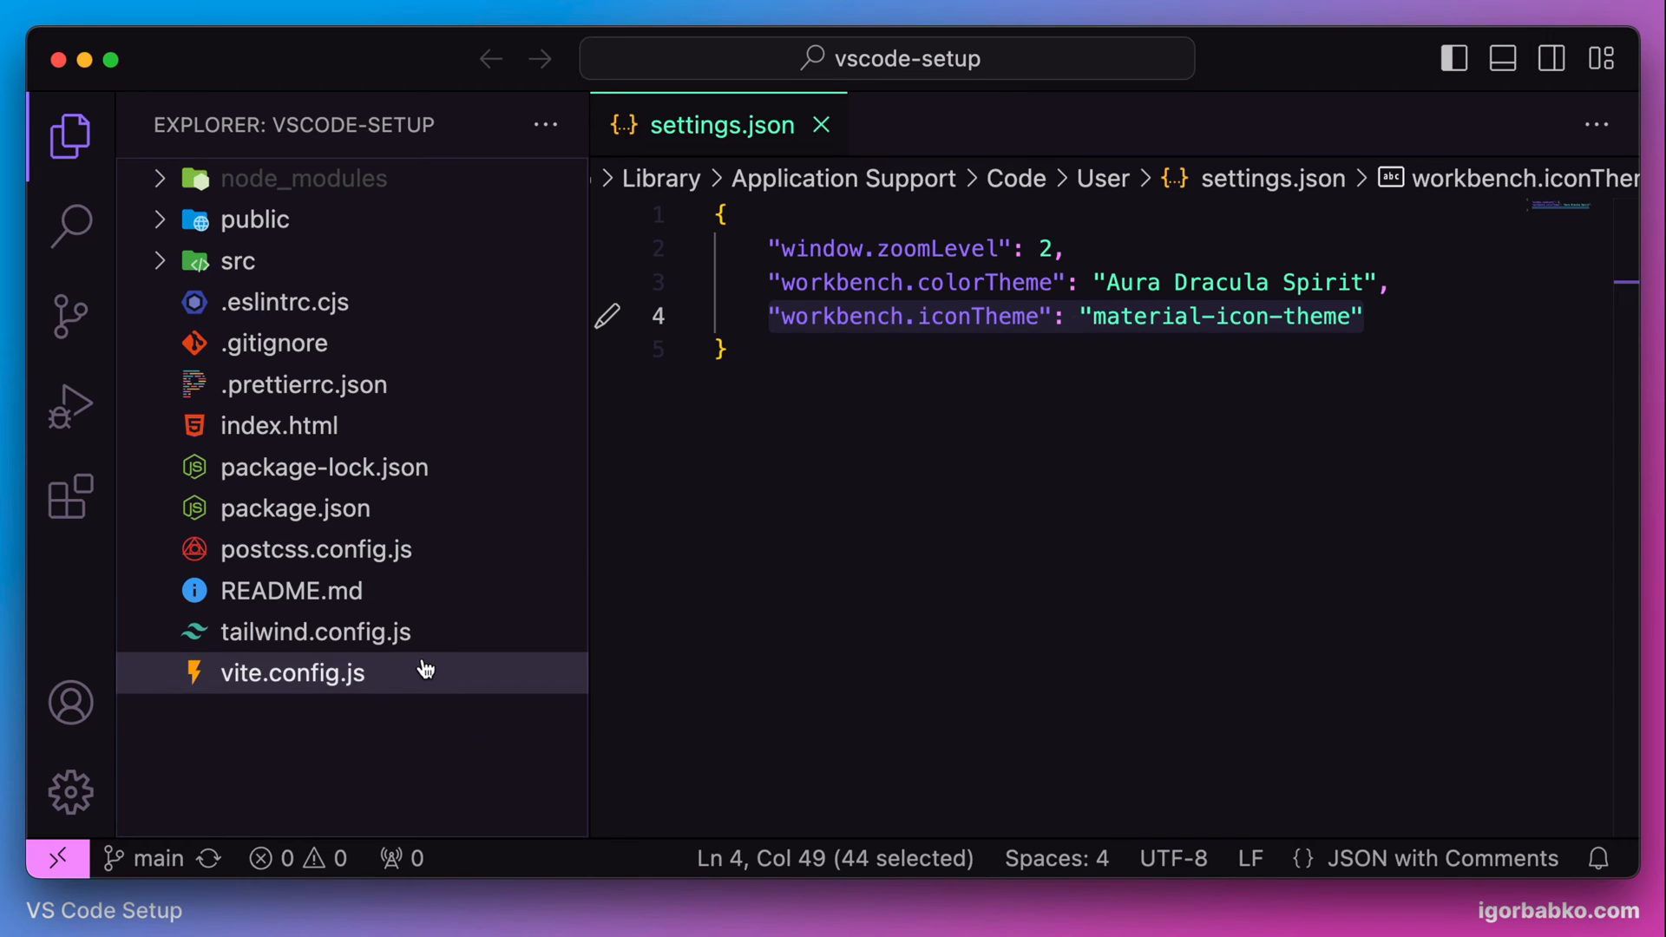
left_click(238, 261)
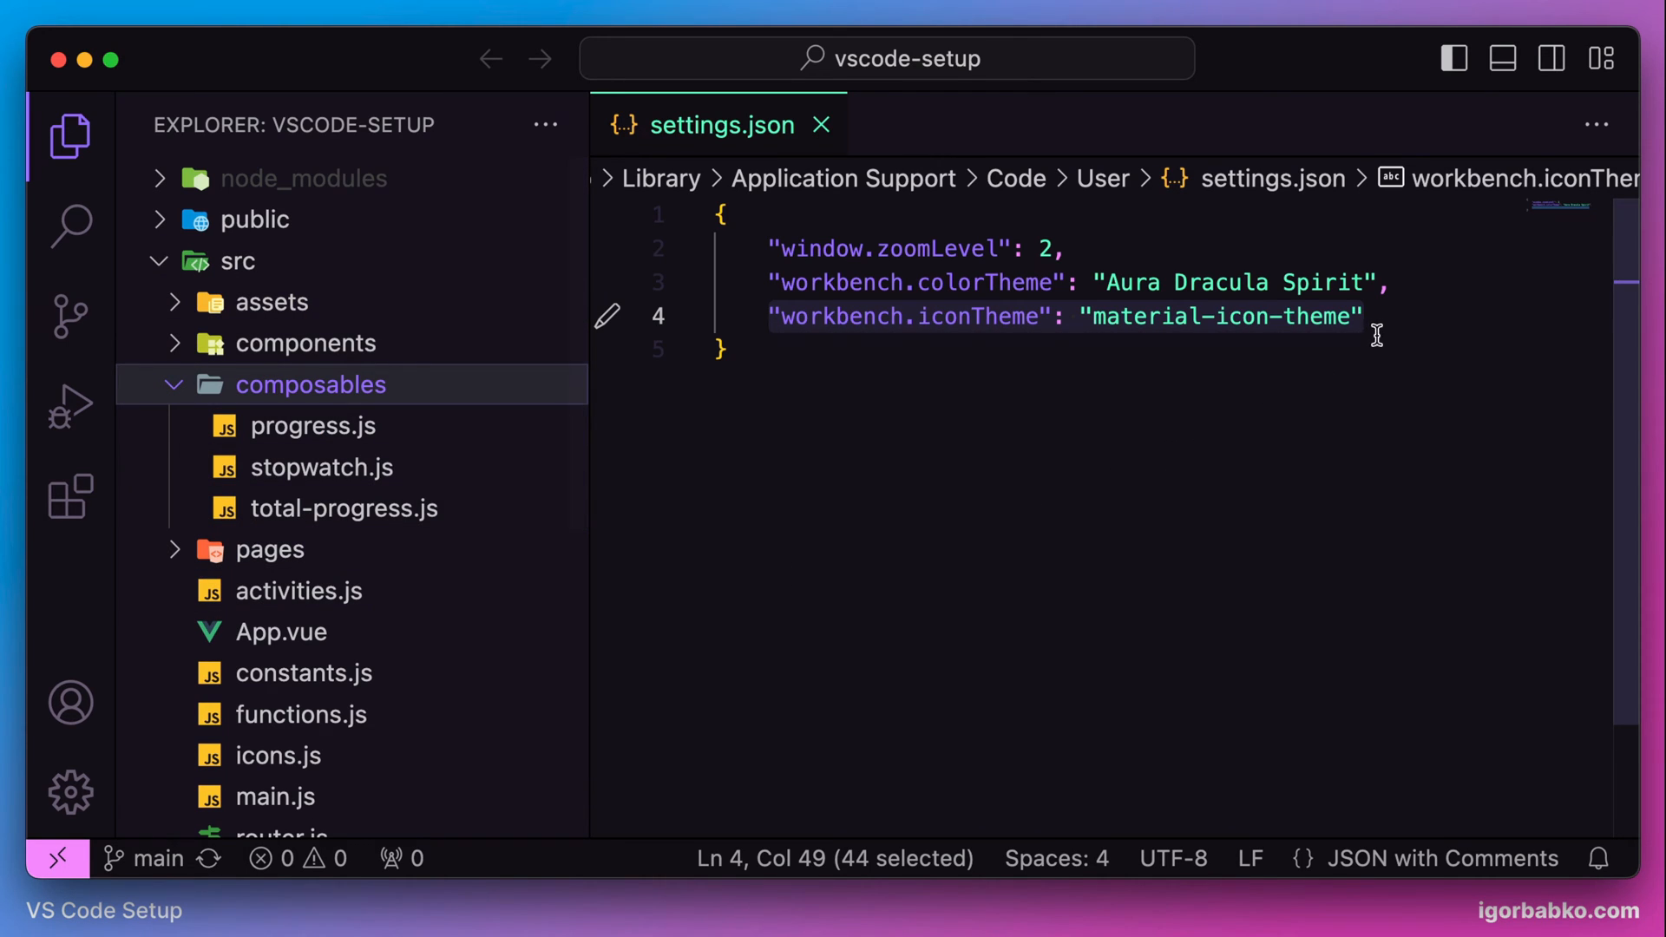
Add "material-icon-theme.hidesExplorerArrows": true to settings.json
key("Enter")
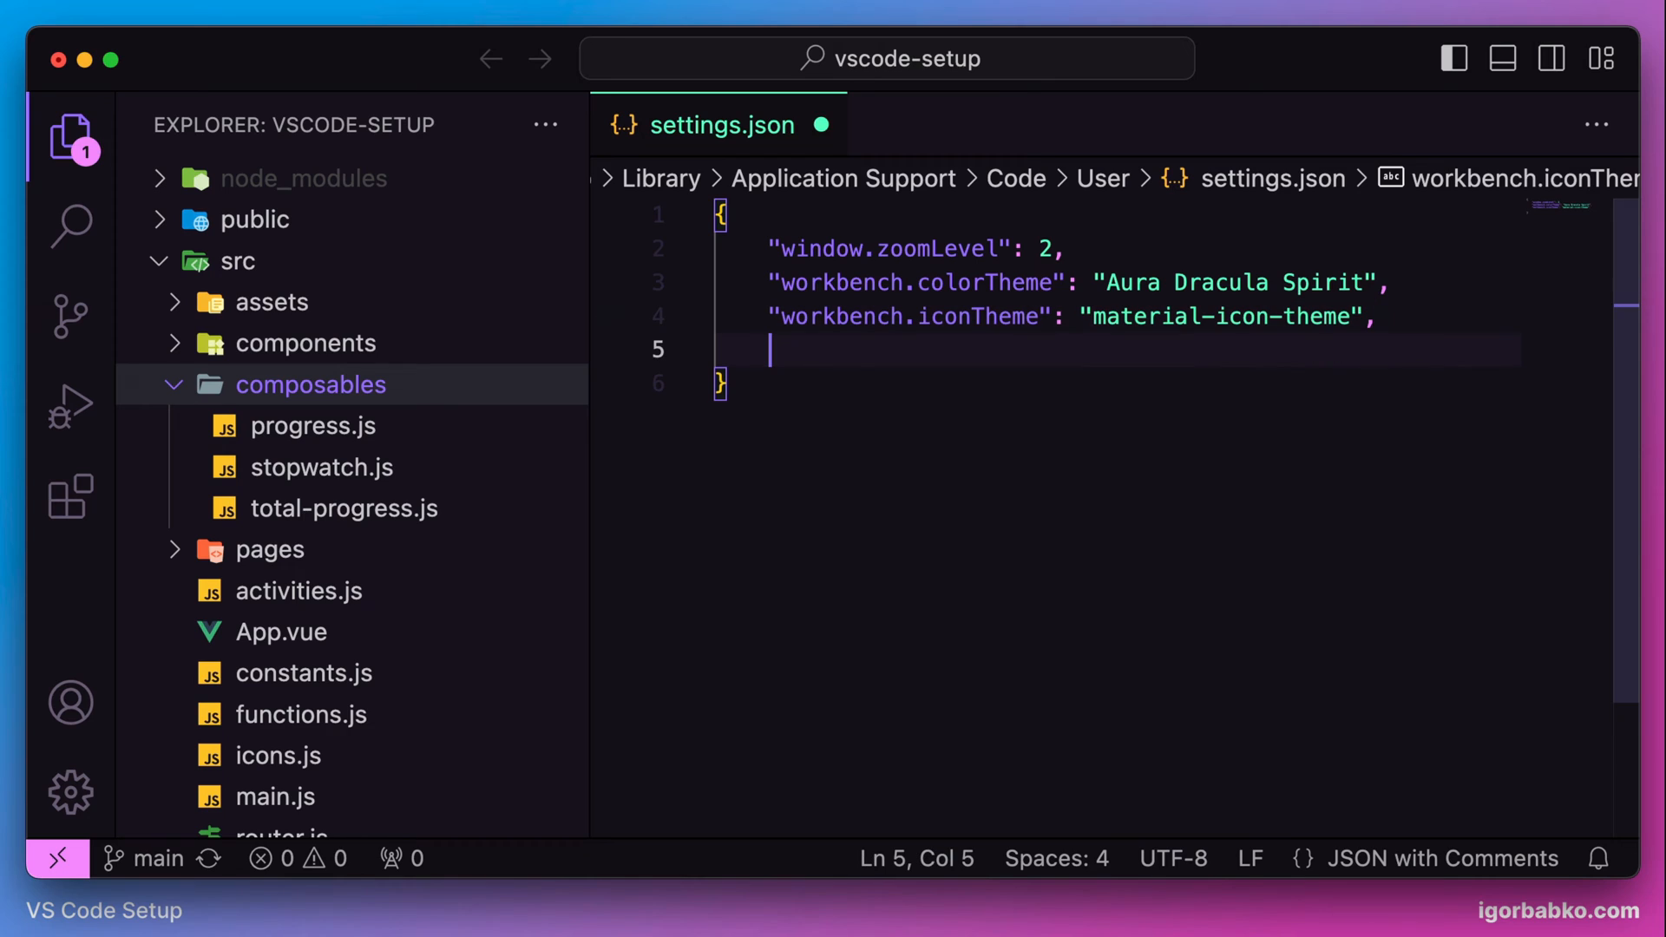
type("\"material-icon")
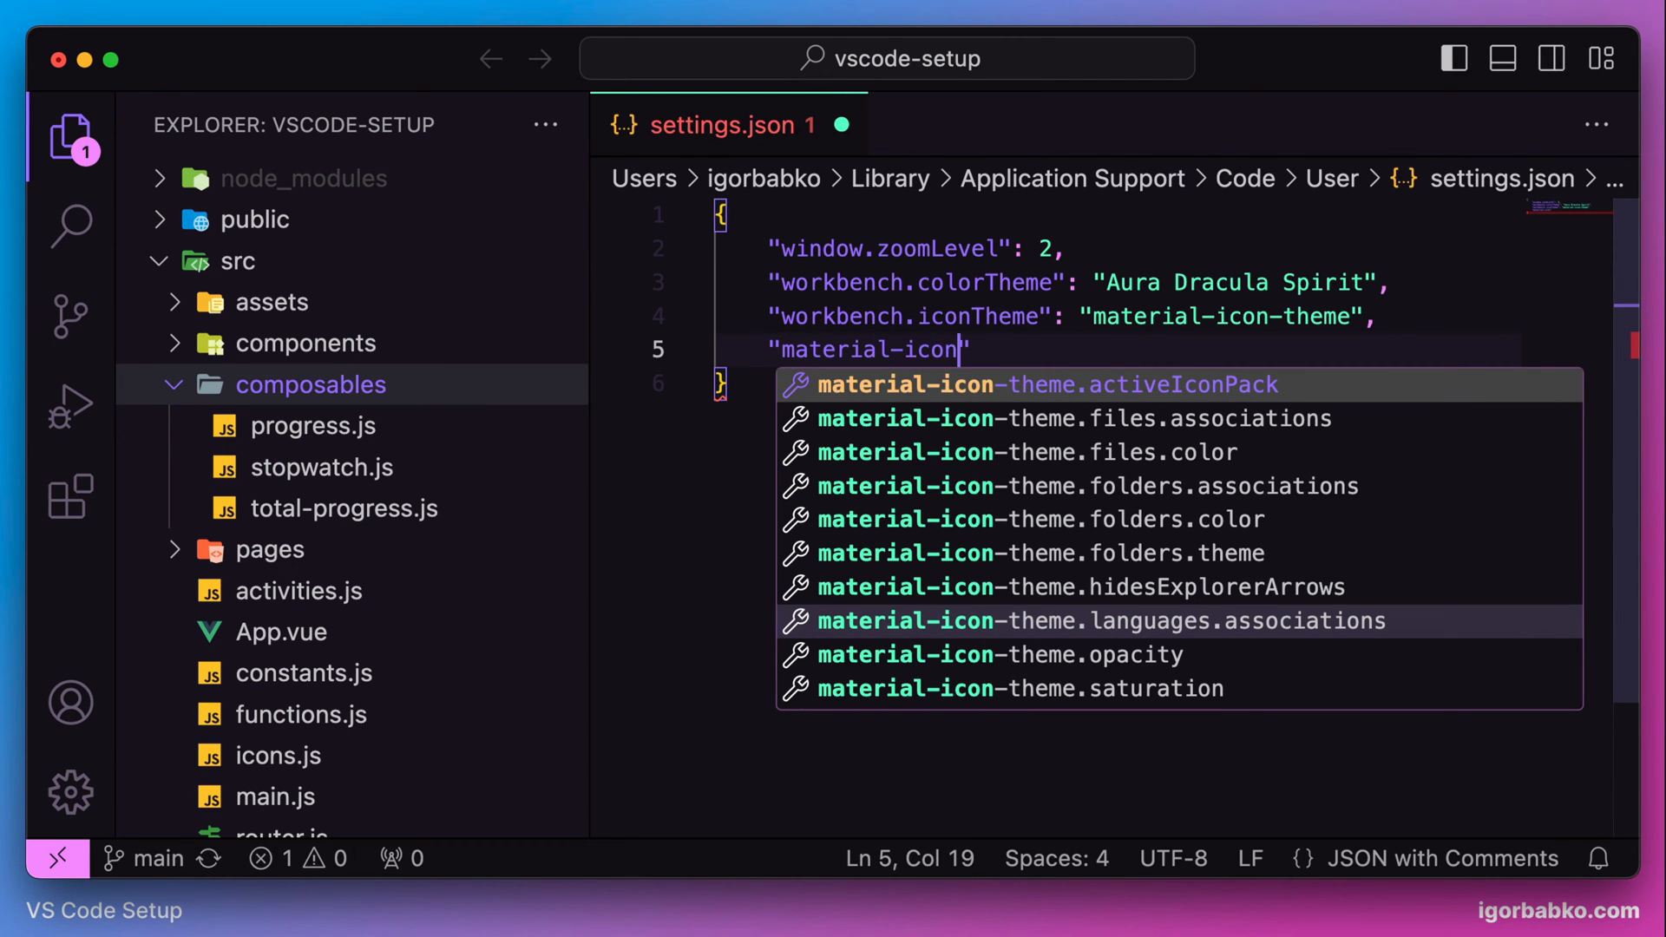
type("-theme.hidesExplorerArrows")
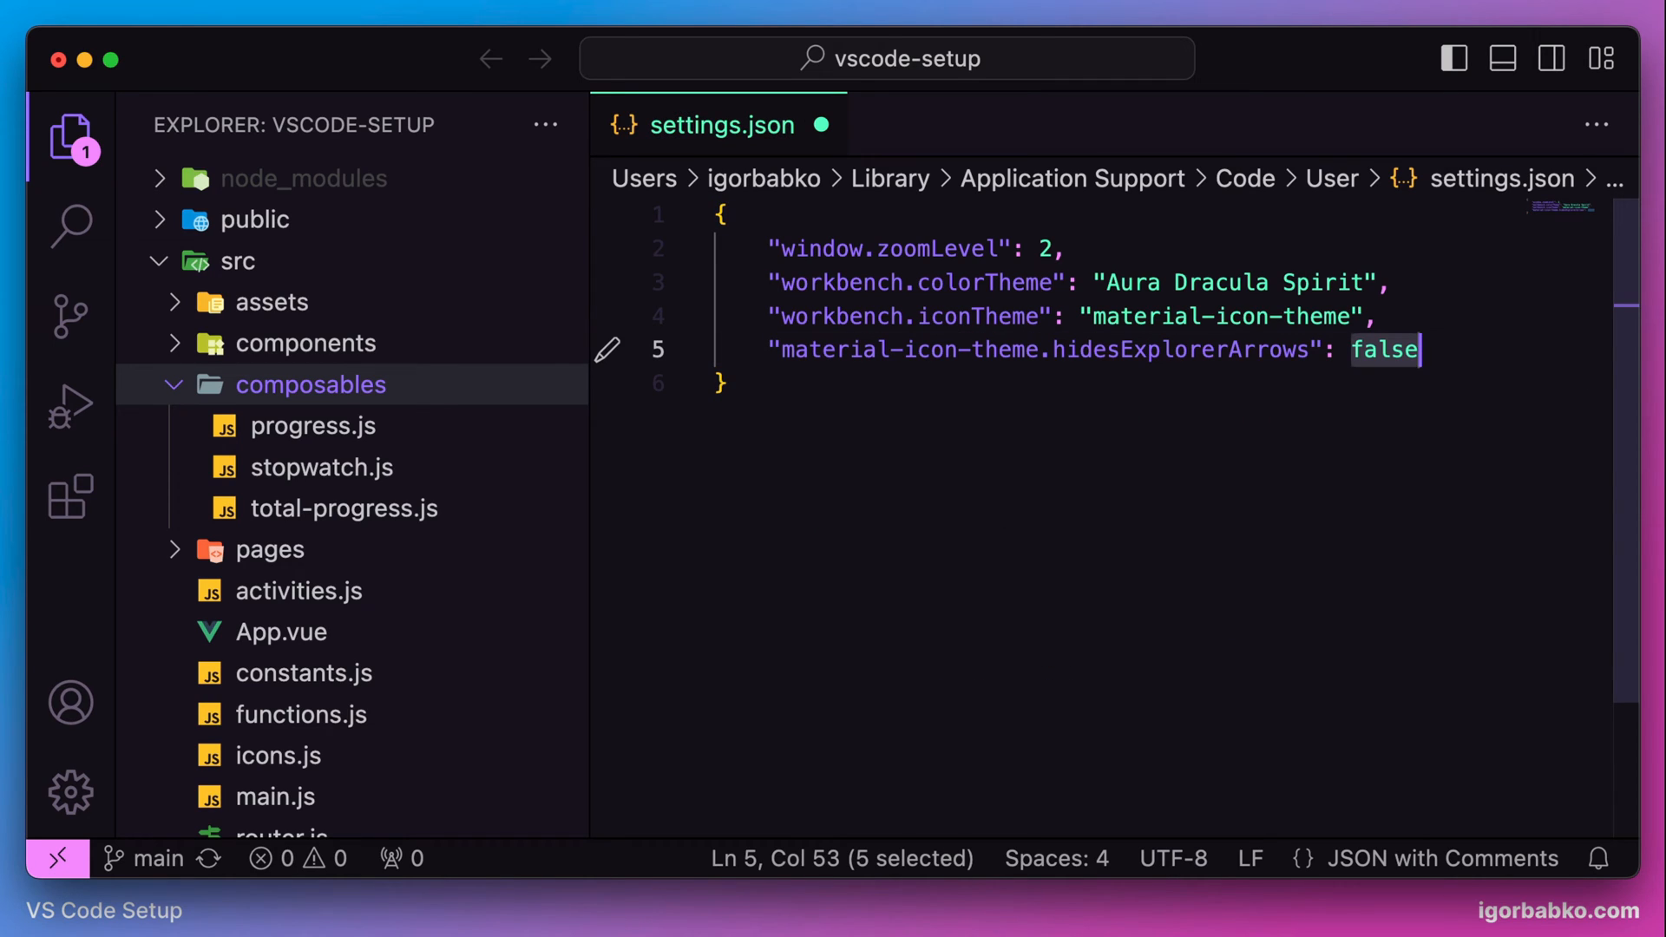
type("true")
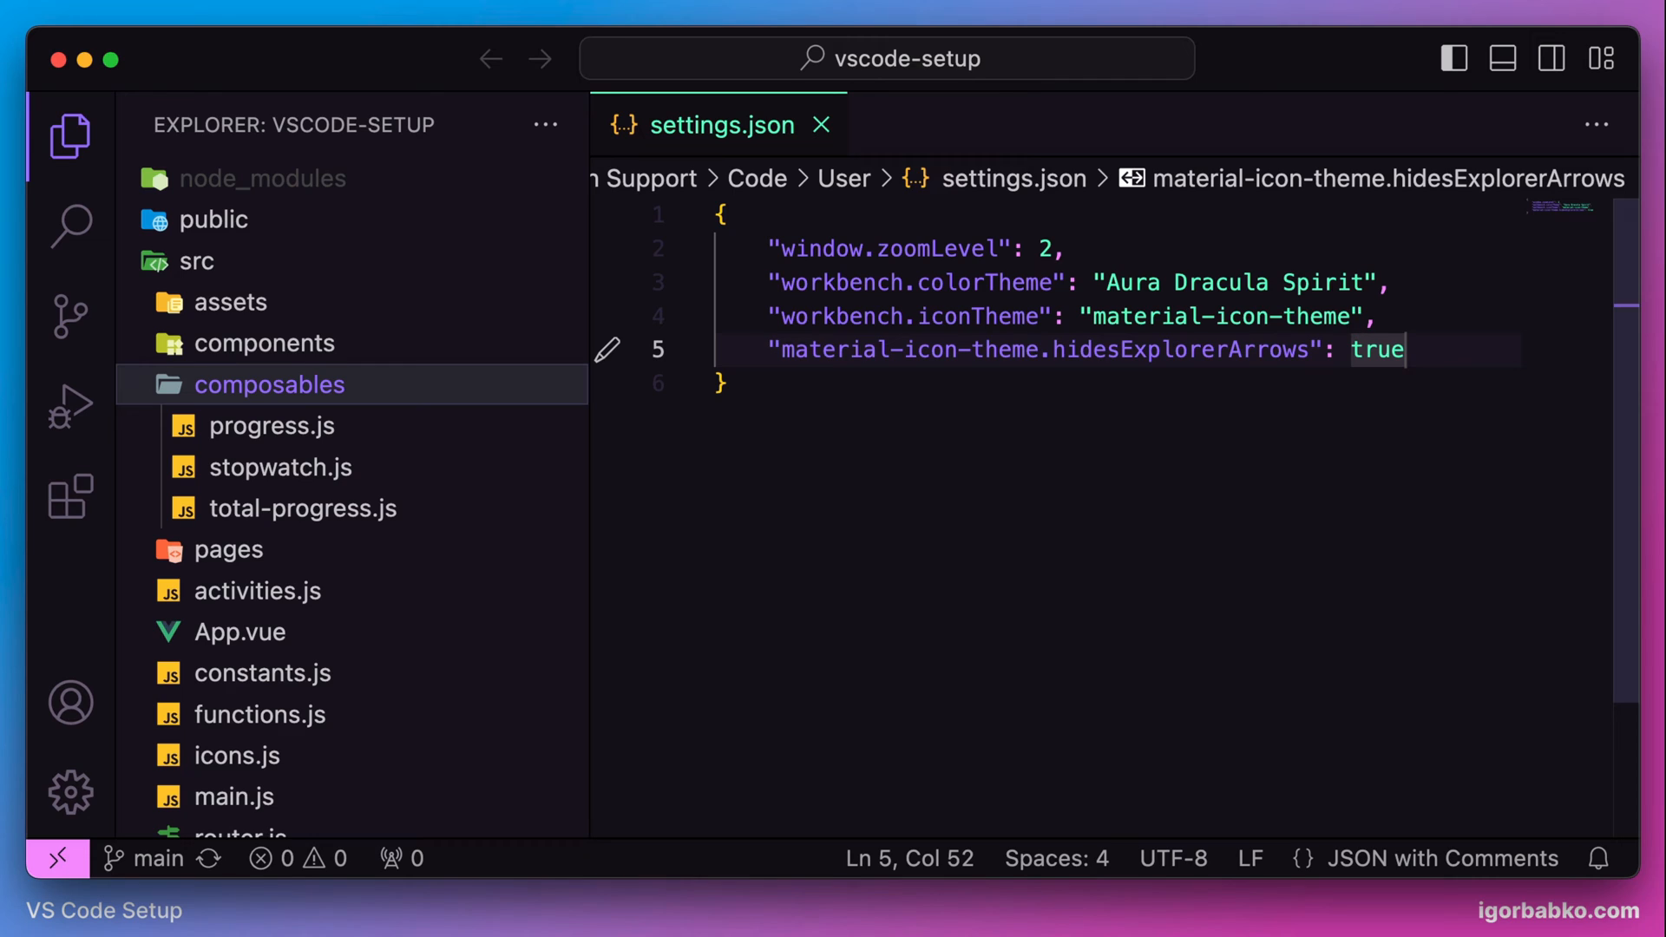
mouse_move(382, 476)
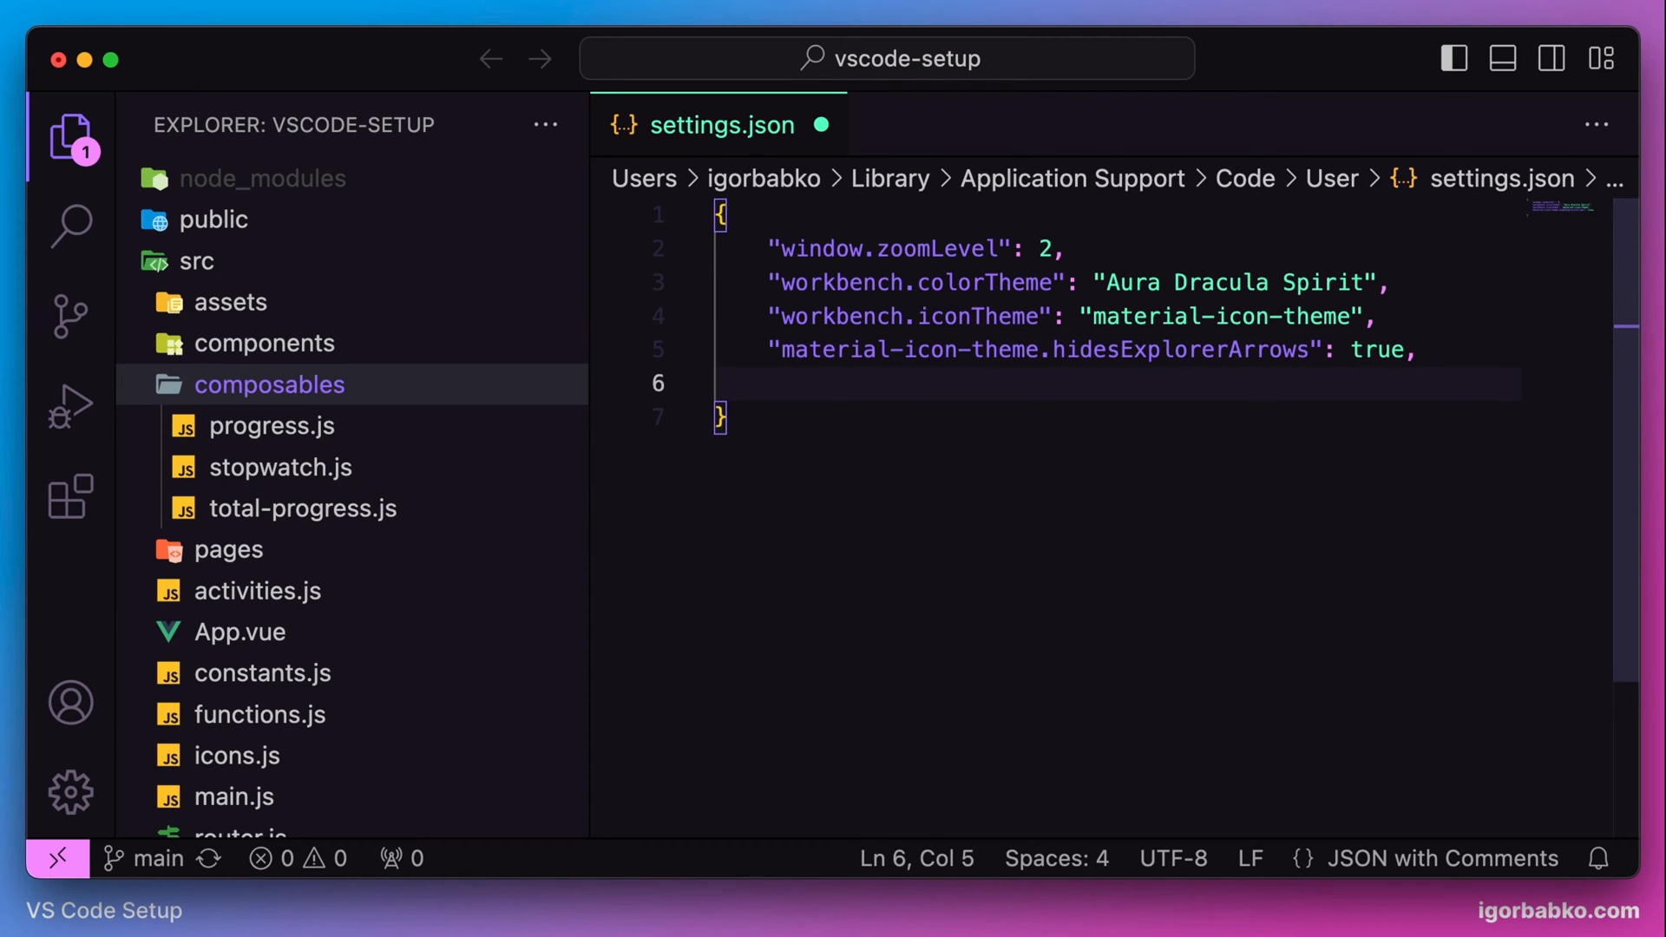
Add "workbench.tree.renderIndentGuides": "none" and begin the workbench.sideBar.location key
type("\"workbench.tr")
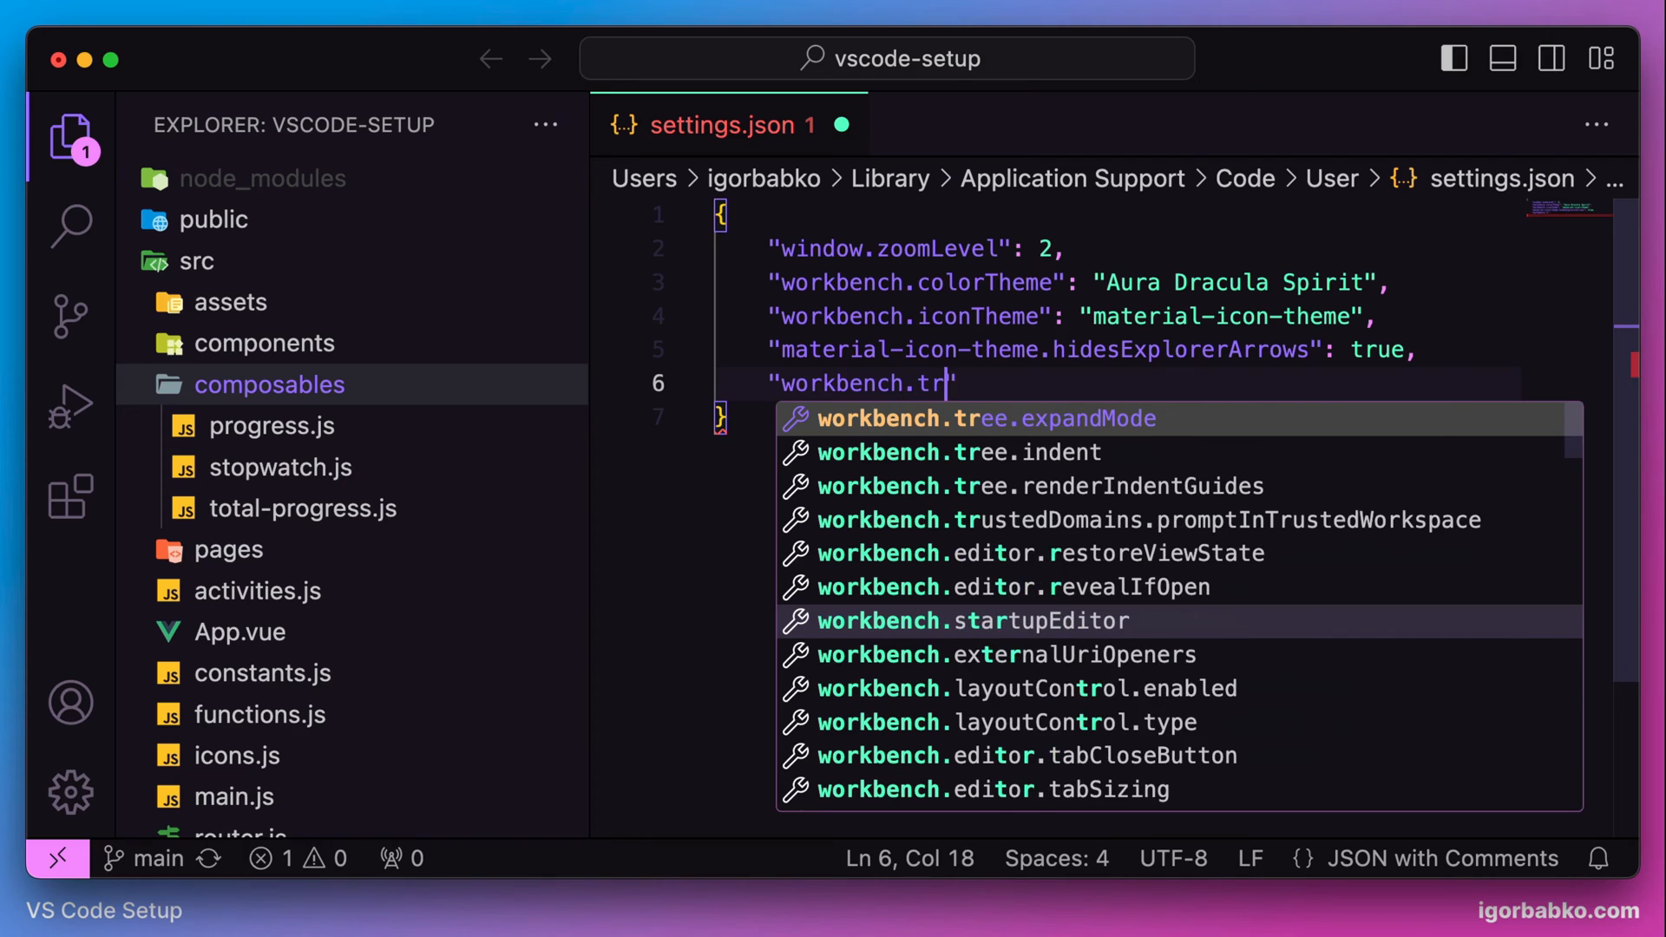
left_click(1039, 486)
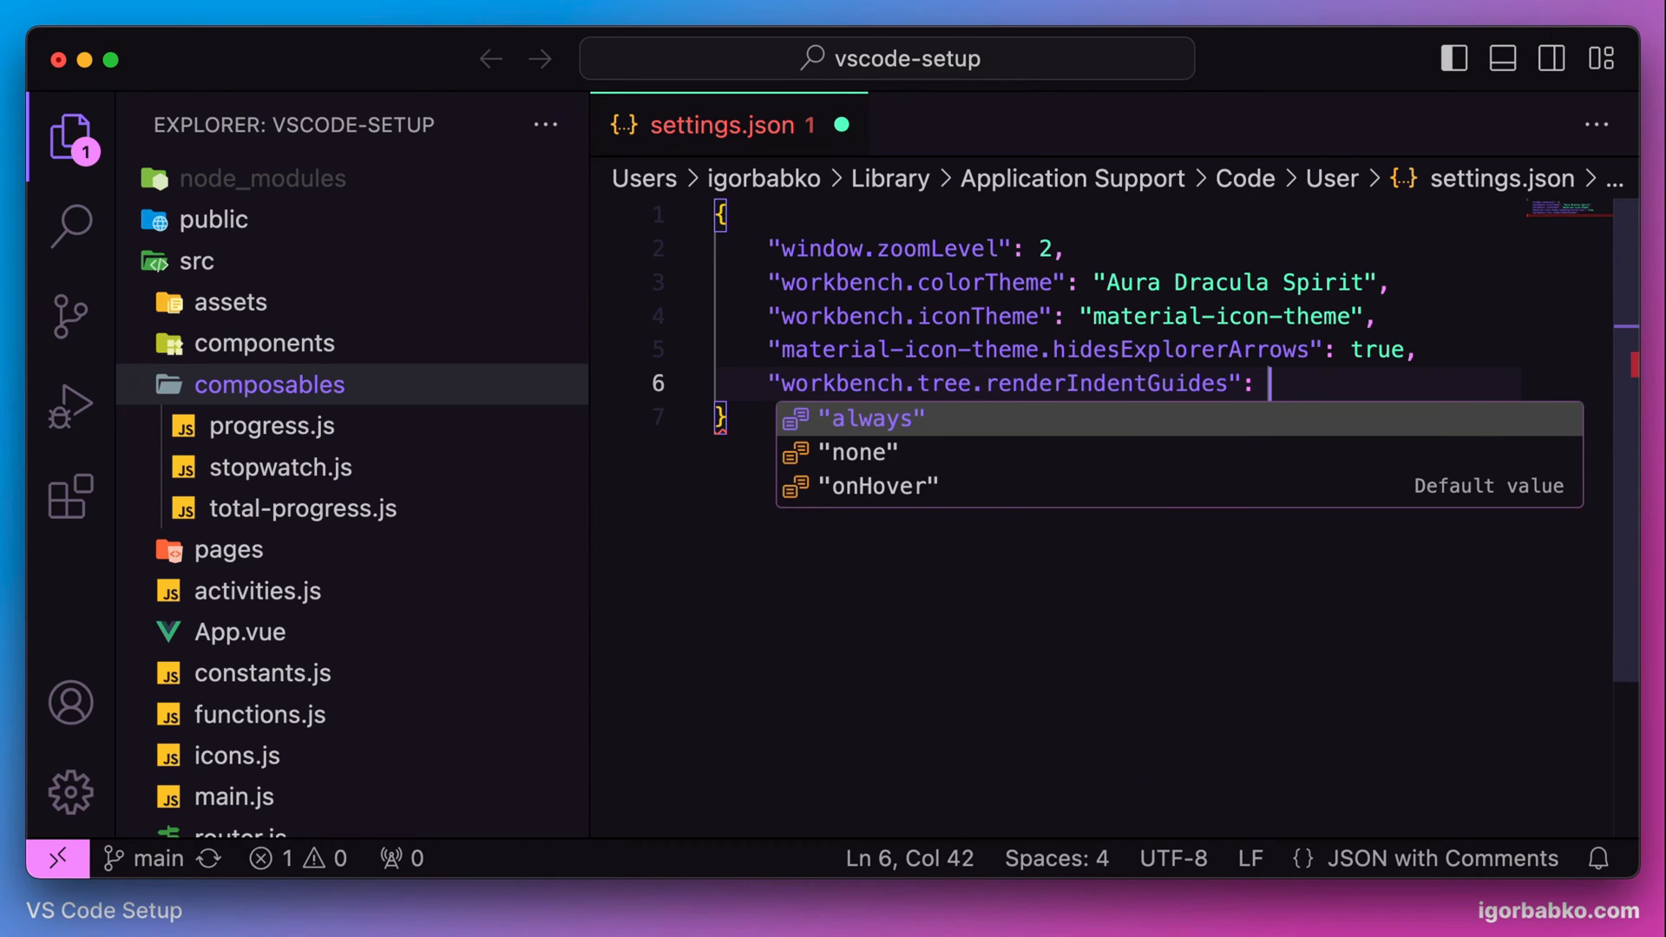
left_click(859, 451)
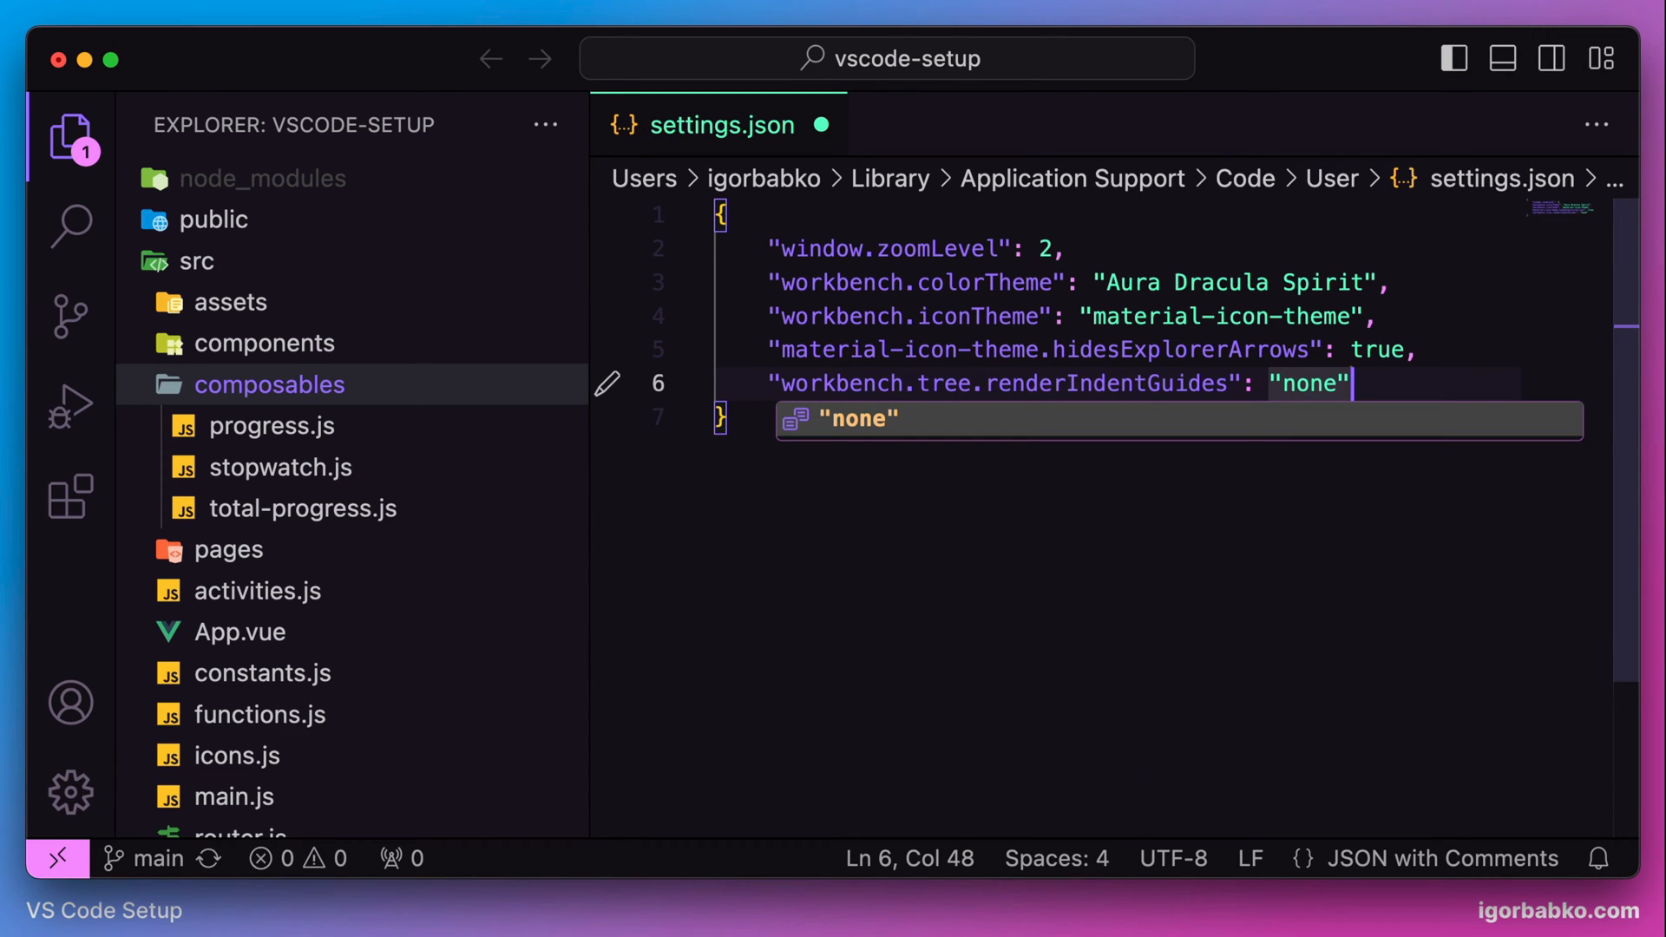
key("Escape")
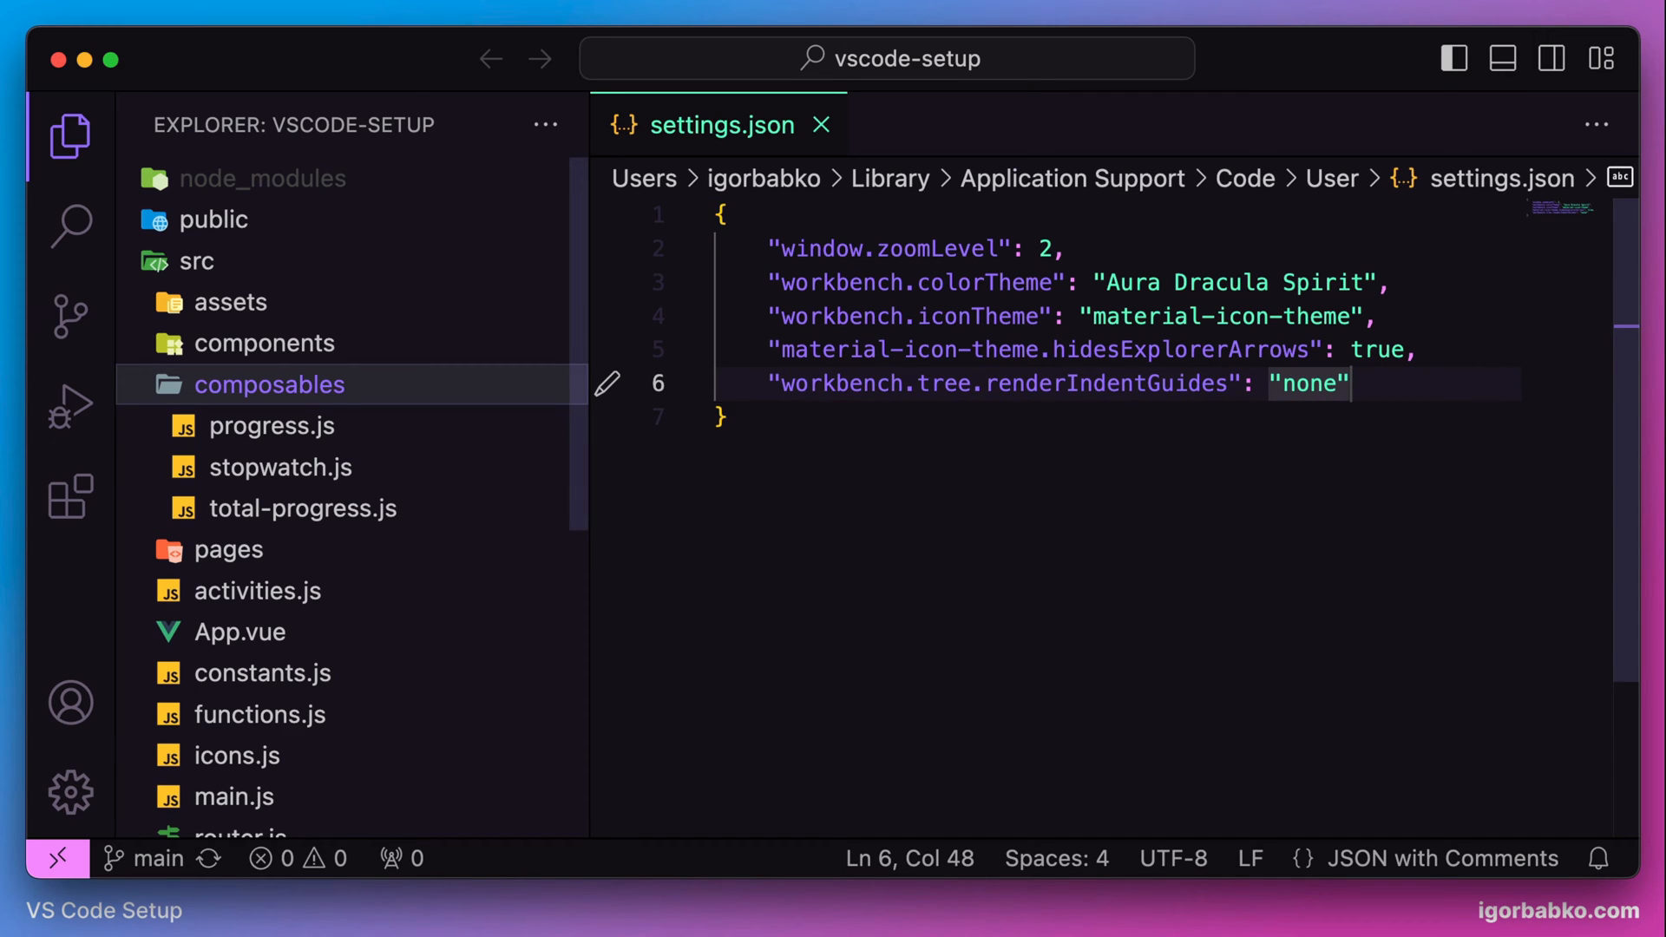
type(",")
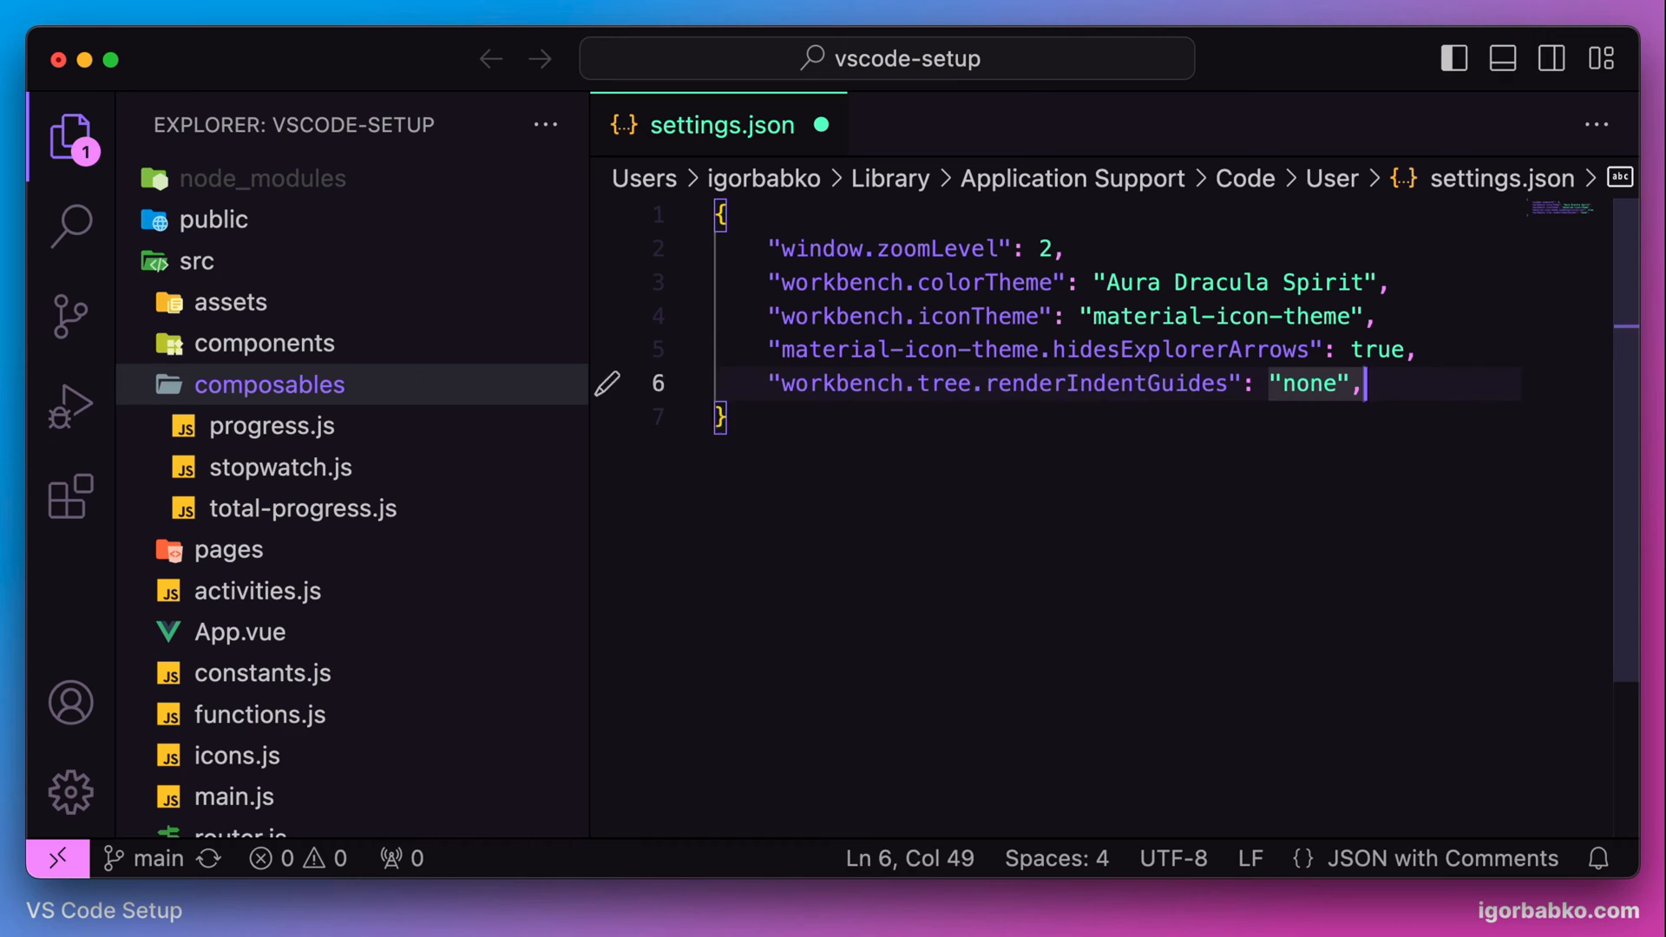
type("\"workbench.sideBar.location\":")
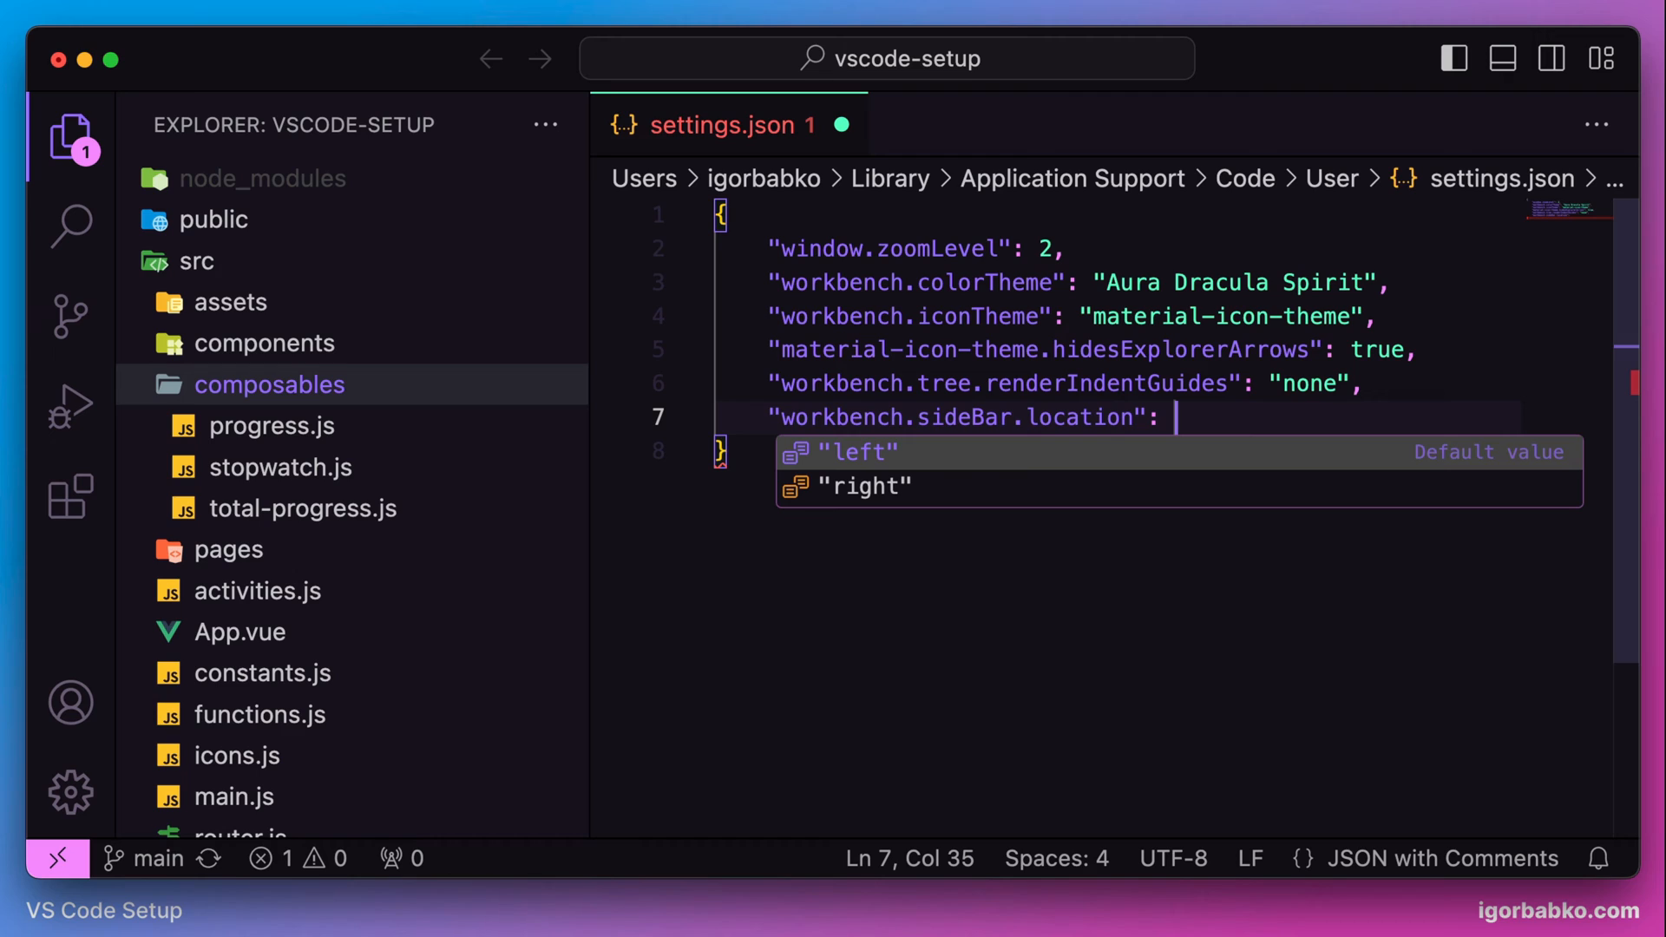
Set workbench.sideBar.location to "right" and begin the workbench.activityBar key
left_click(864, 486)
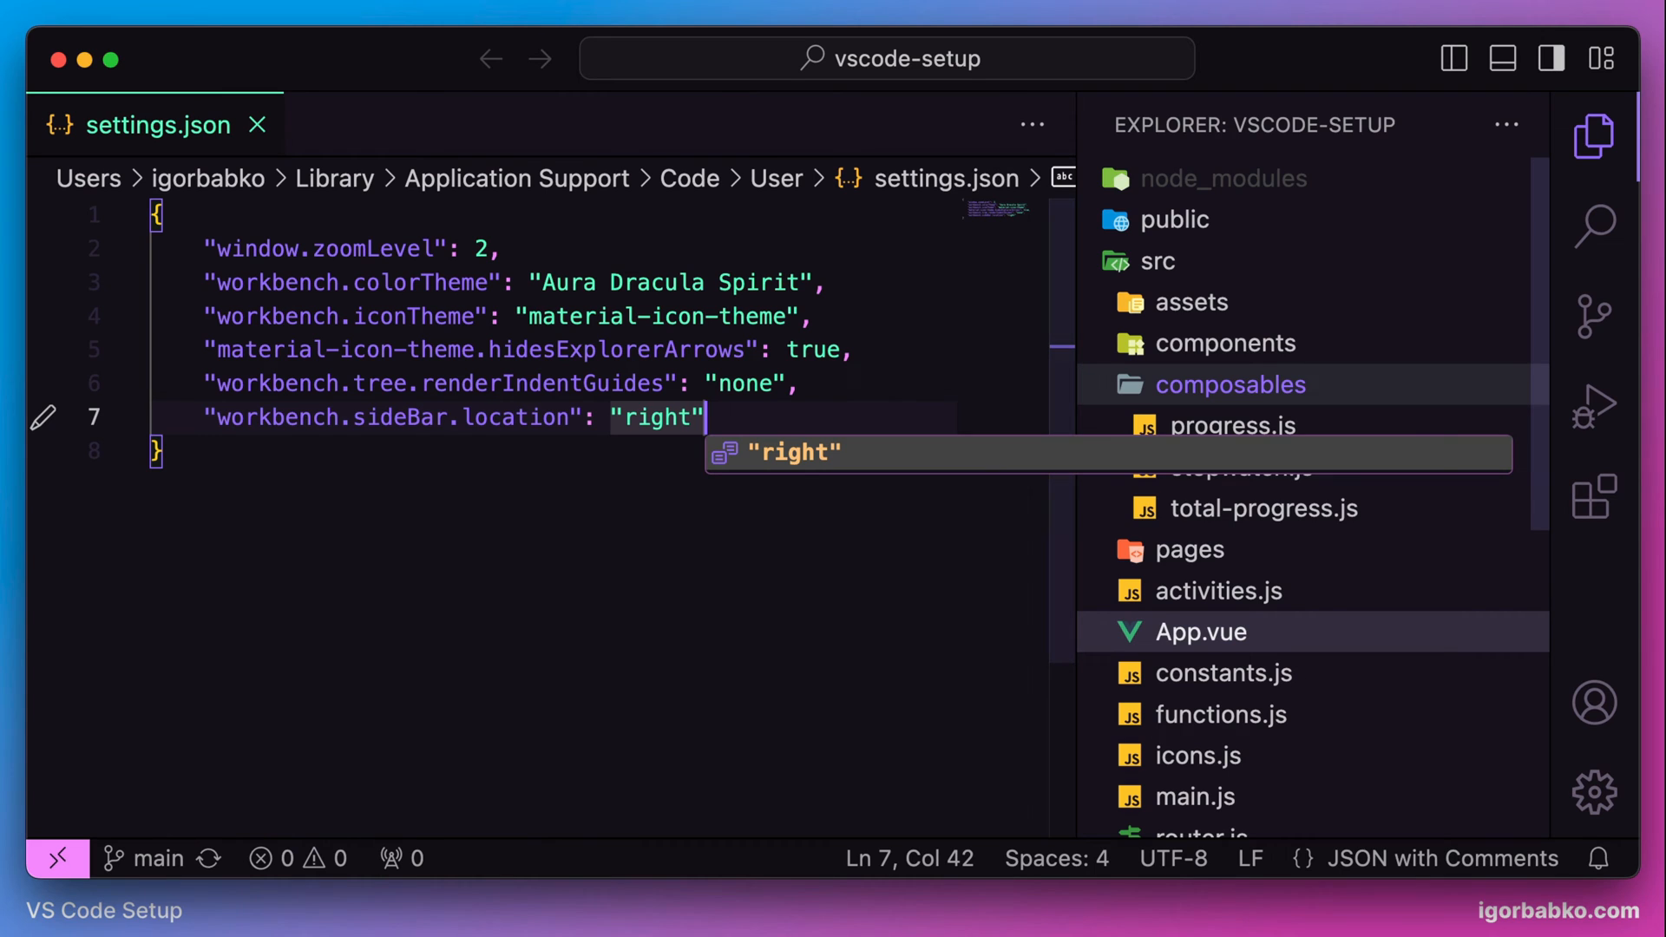
key("Escape")
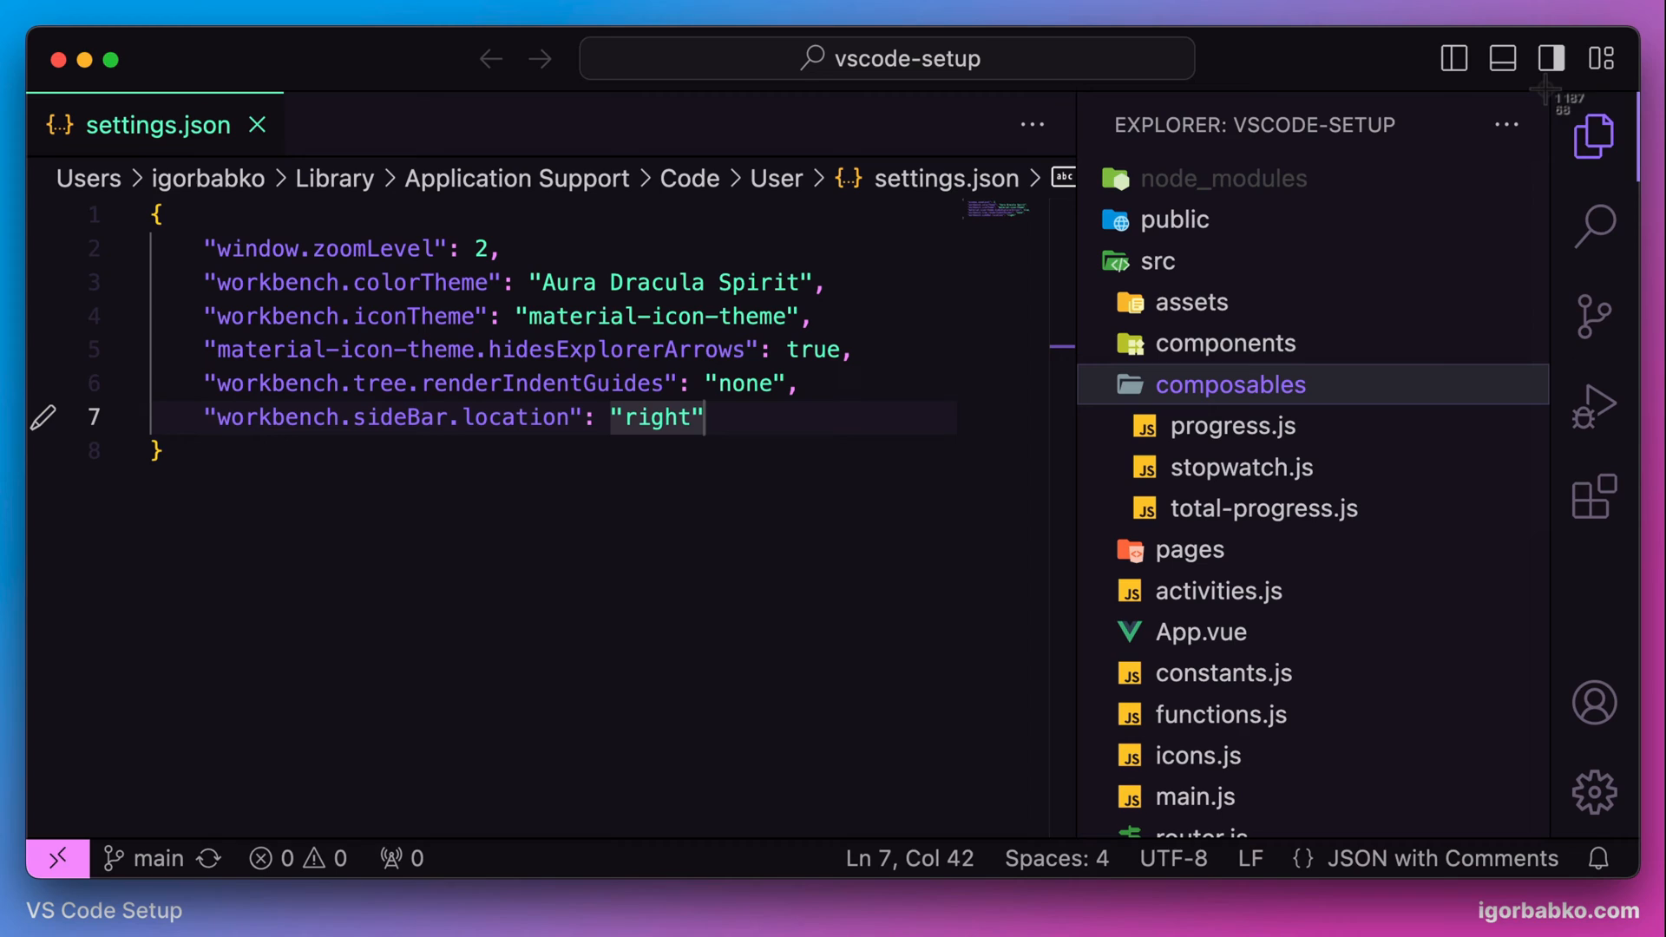
mouse_move(1589, 138)
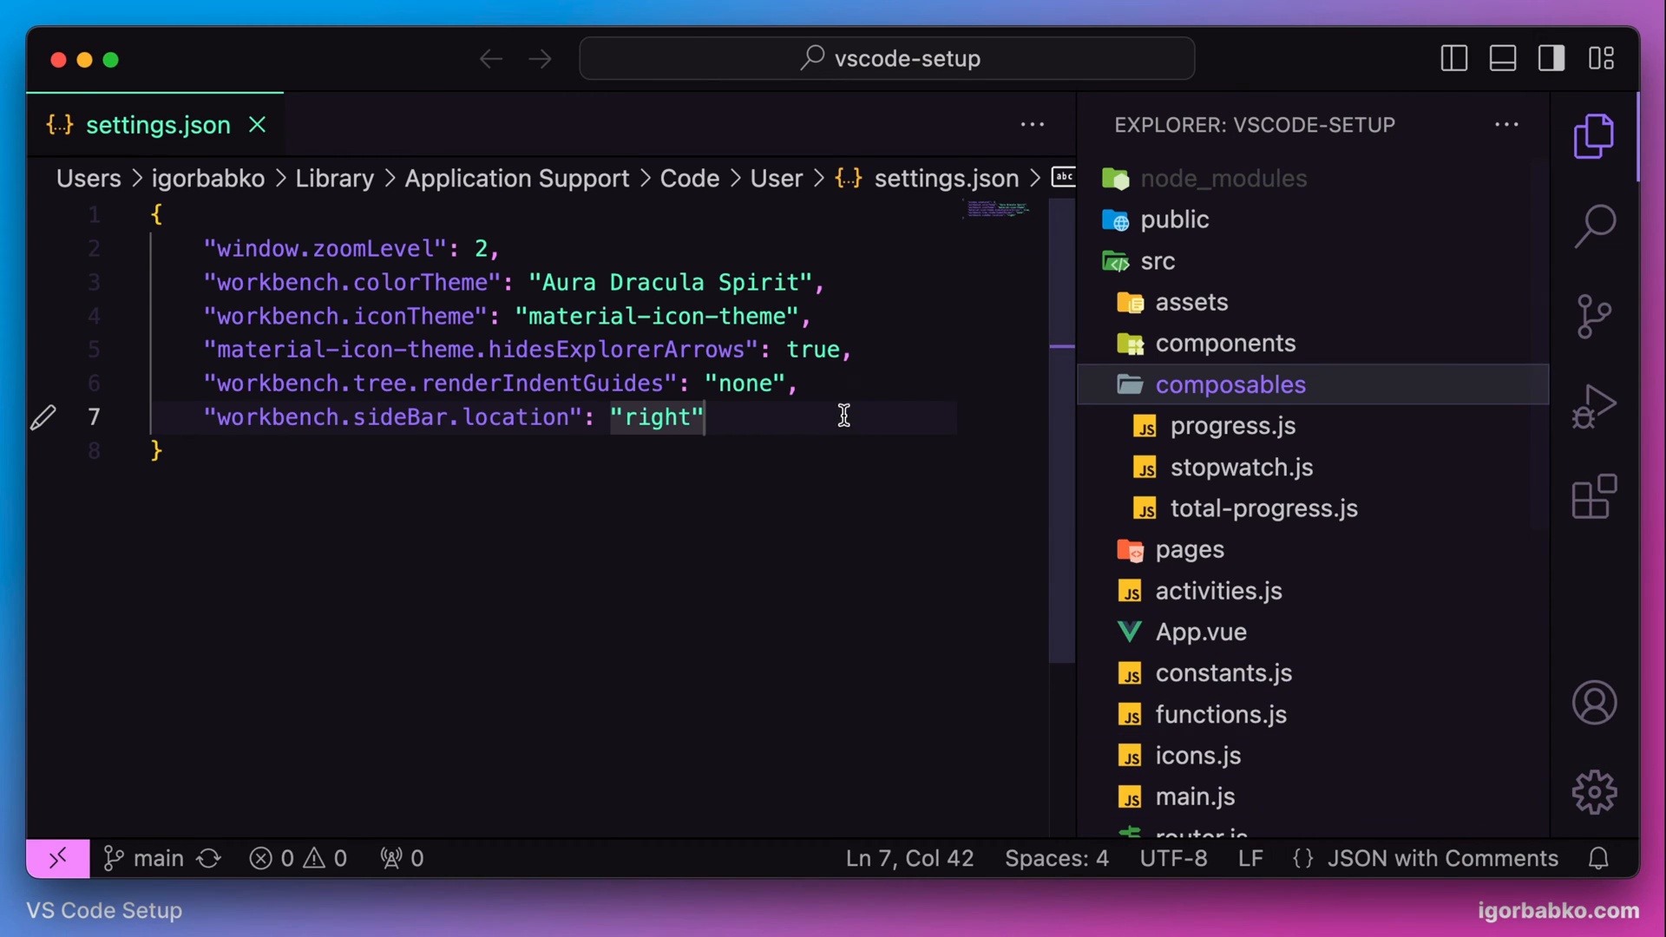
key("Enter")
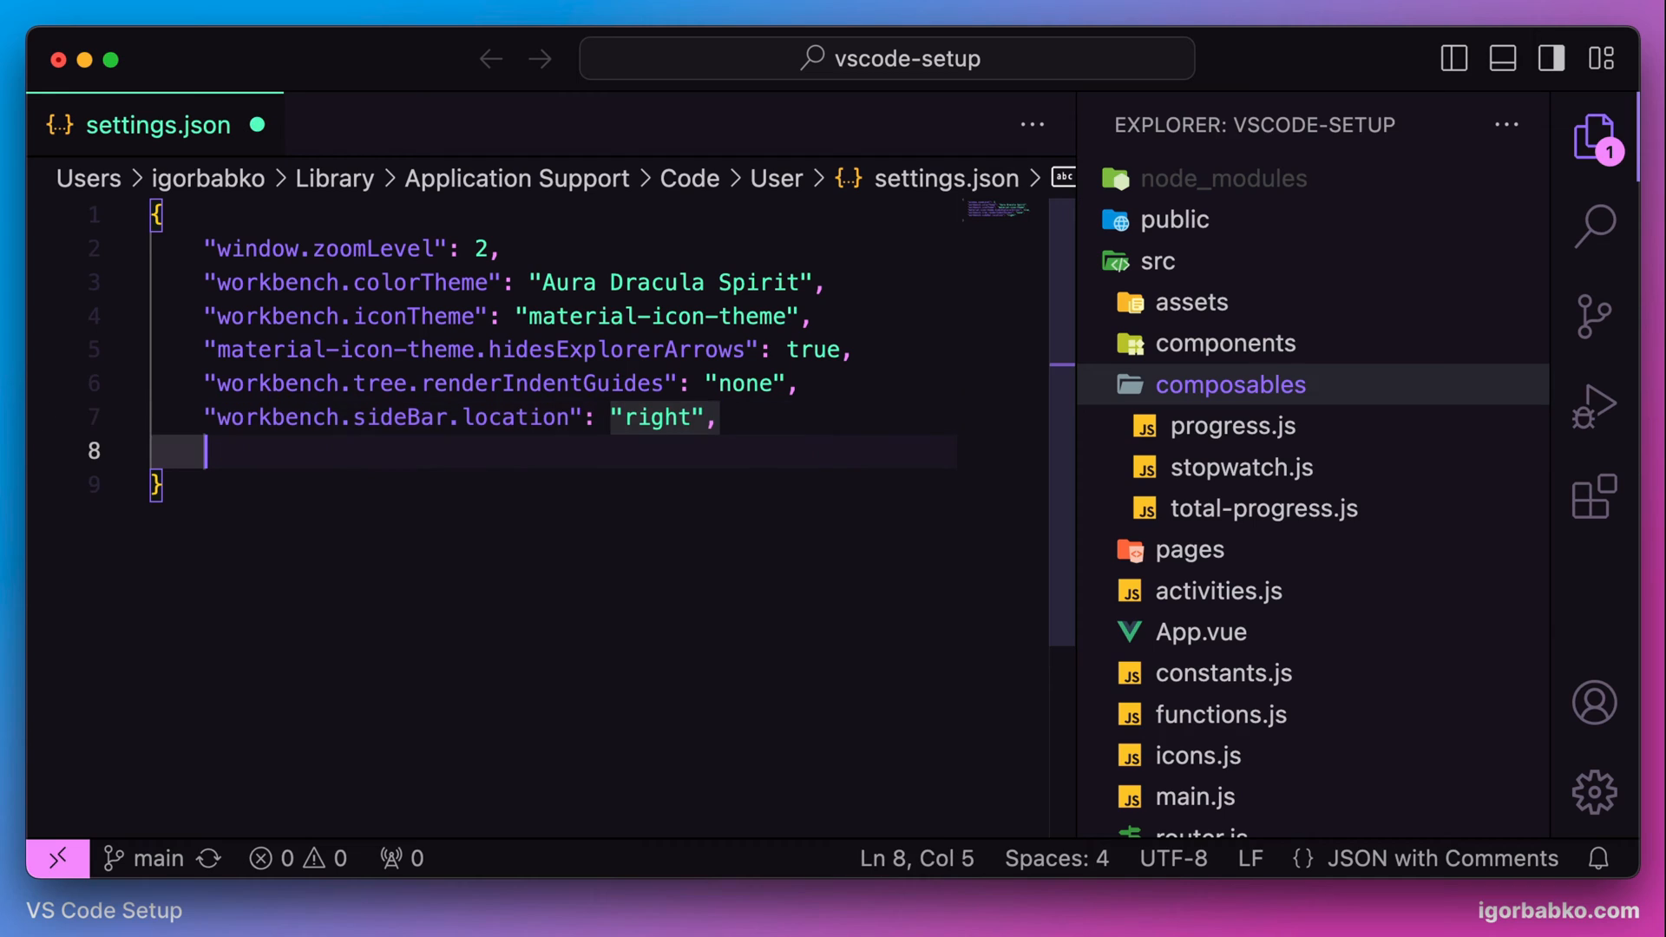
type("\"workbench.activityBar.visible\": true")
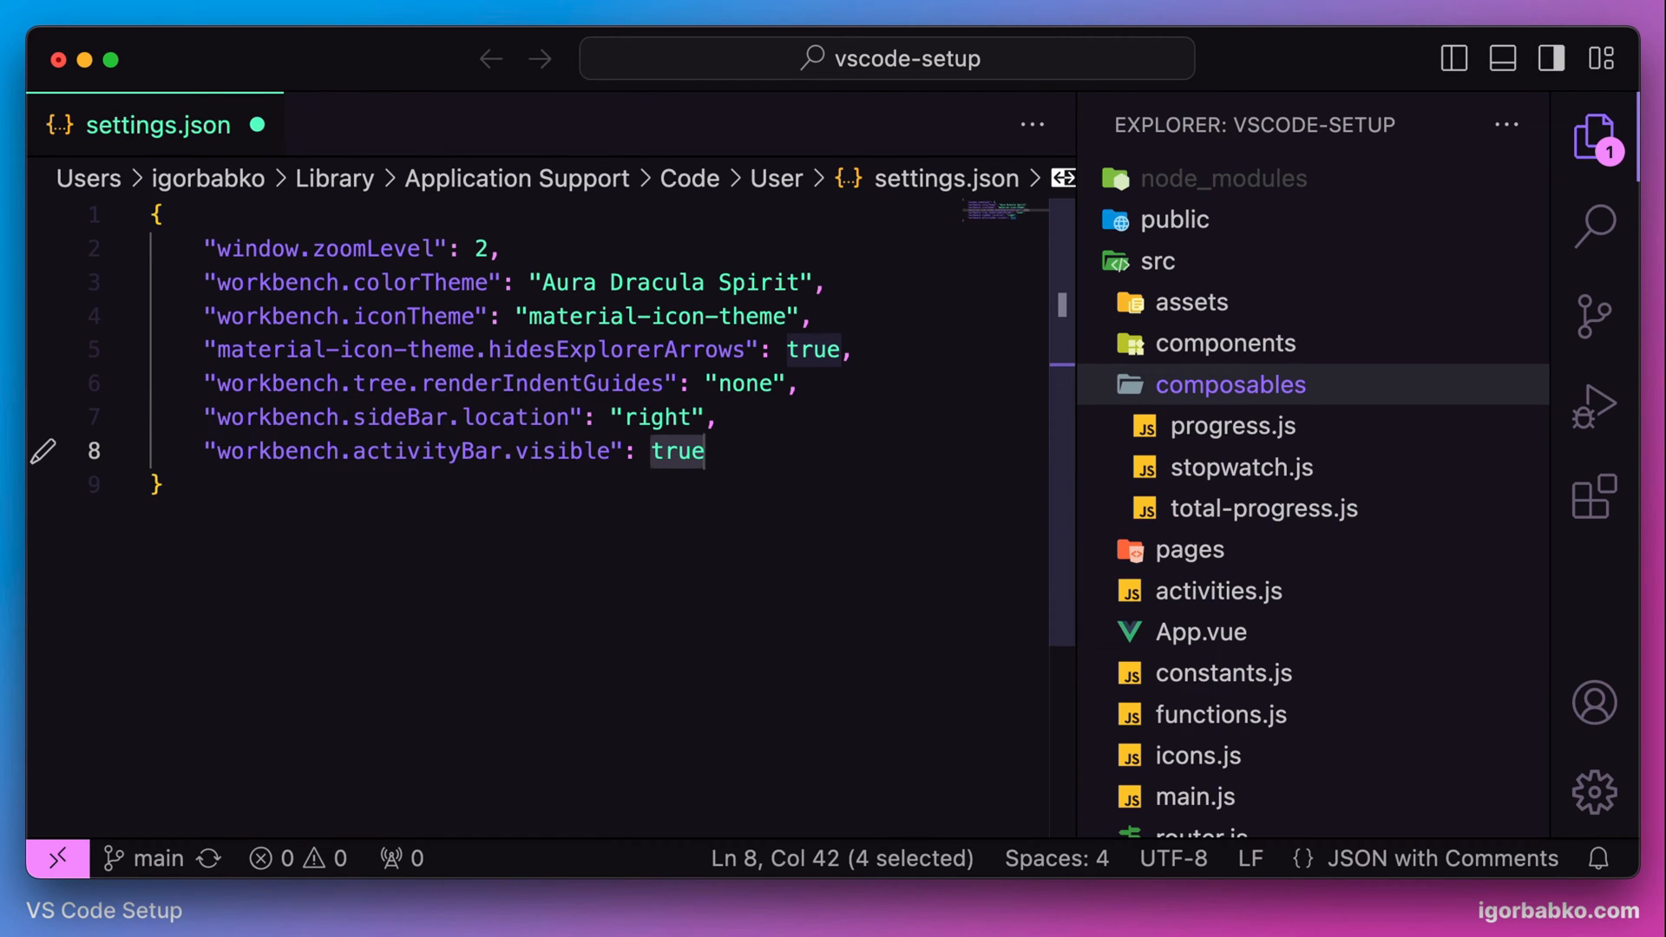
Set workbench.activityBar.visible to false and add the workbench.statusBar.visible key
type("false")
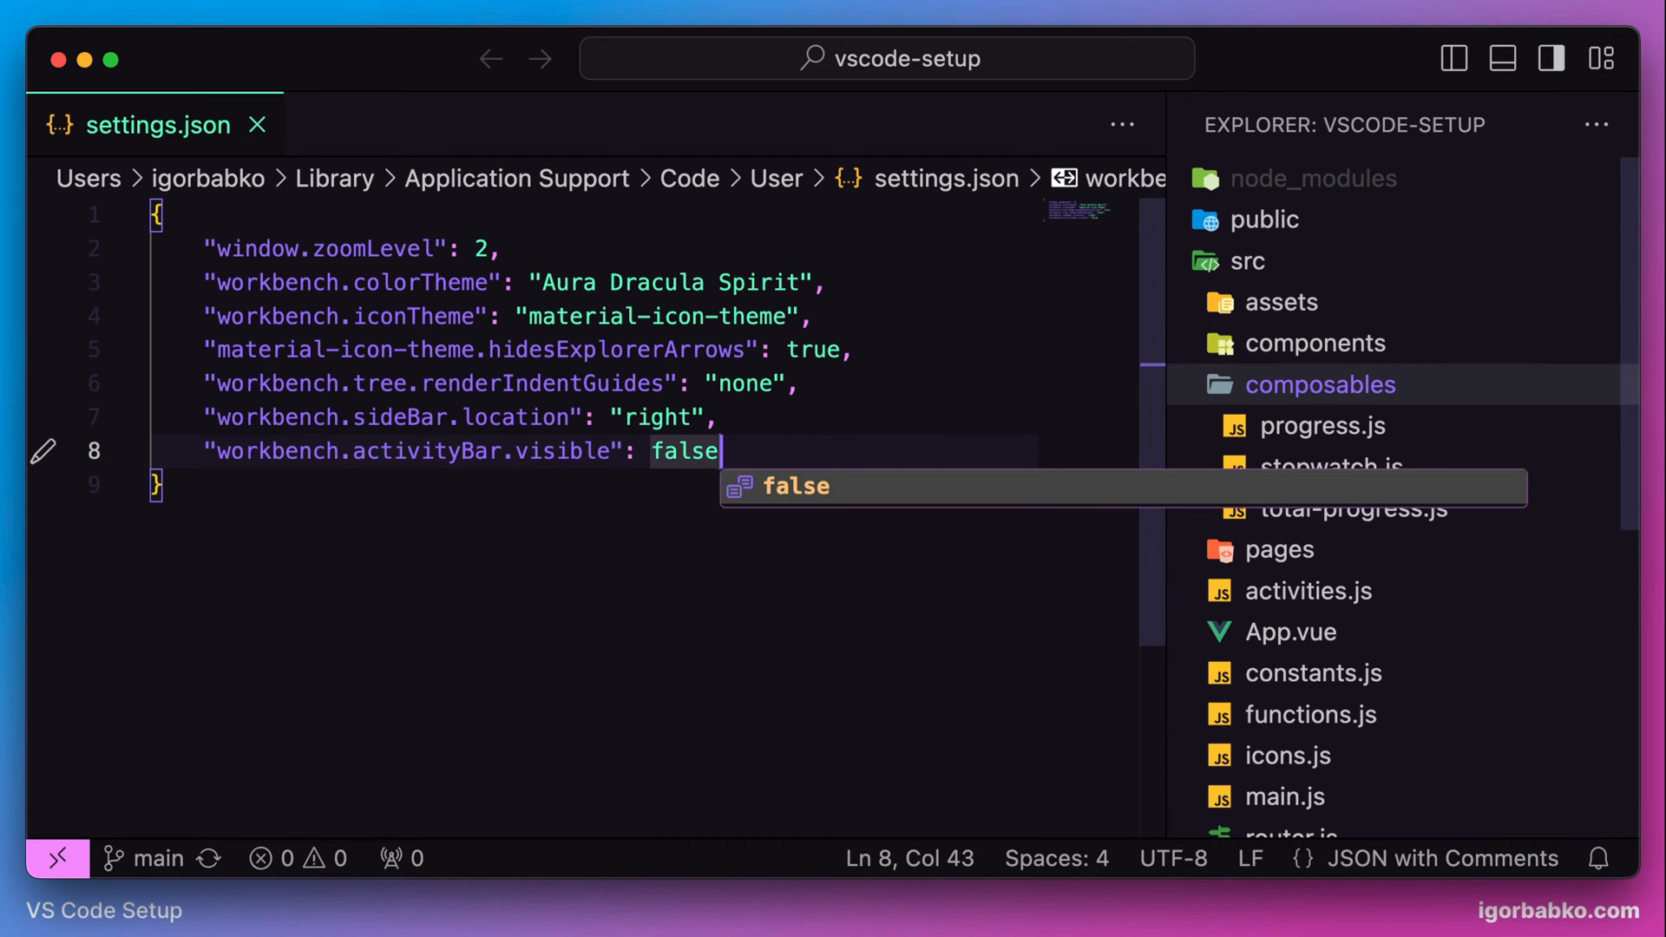
key("Escape")
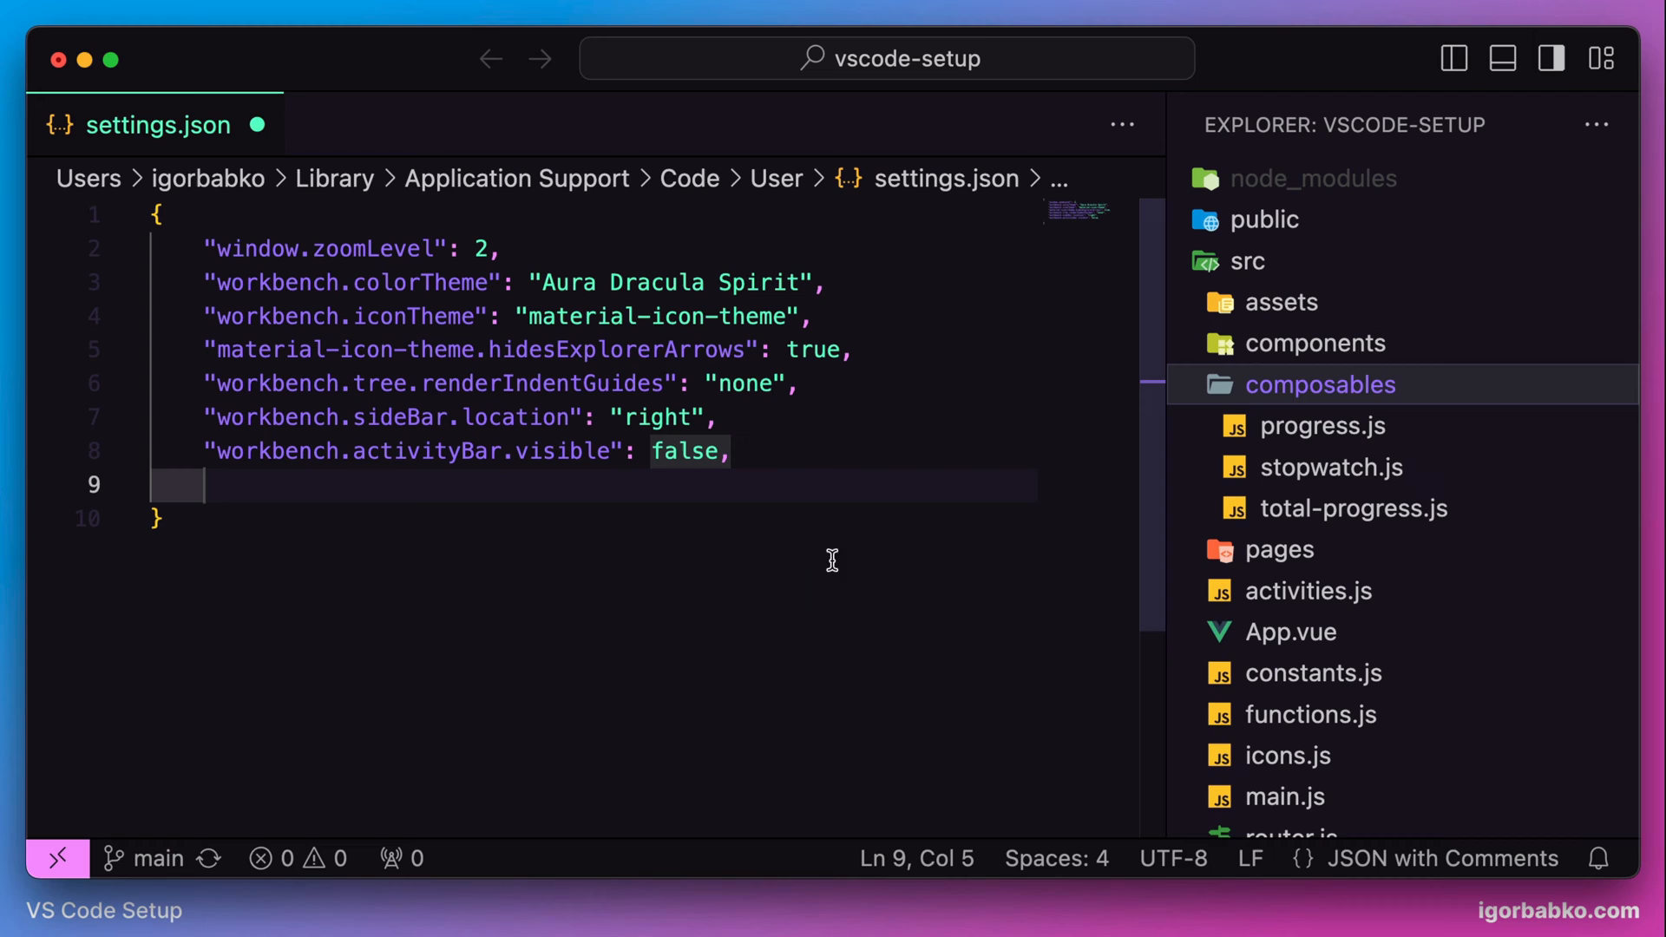
mouse_move(17, 834)
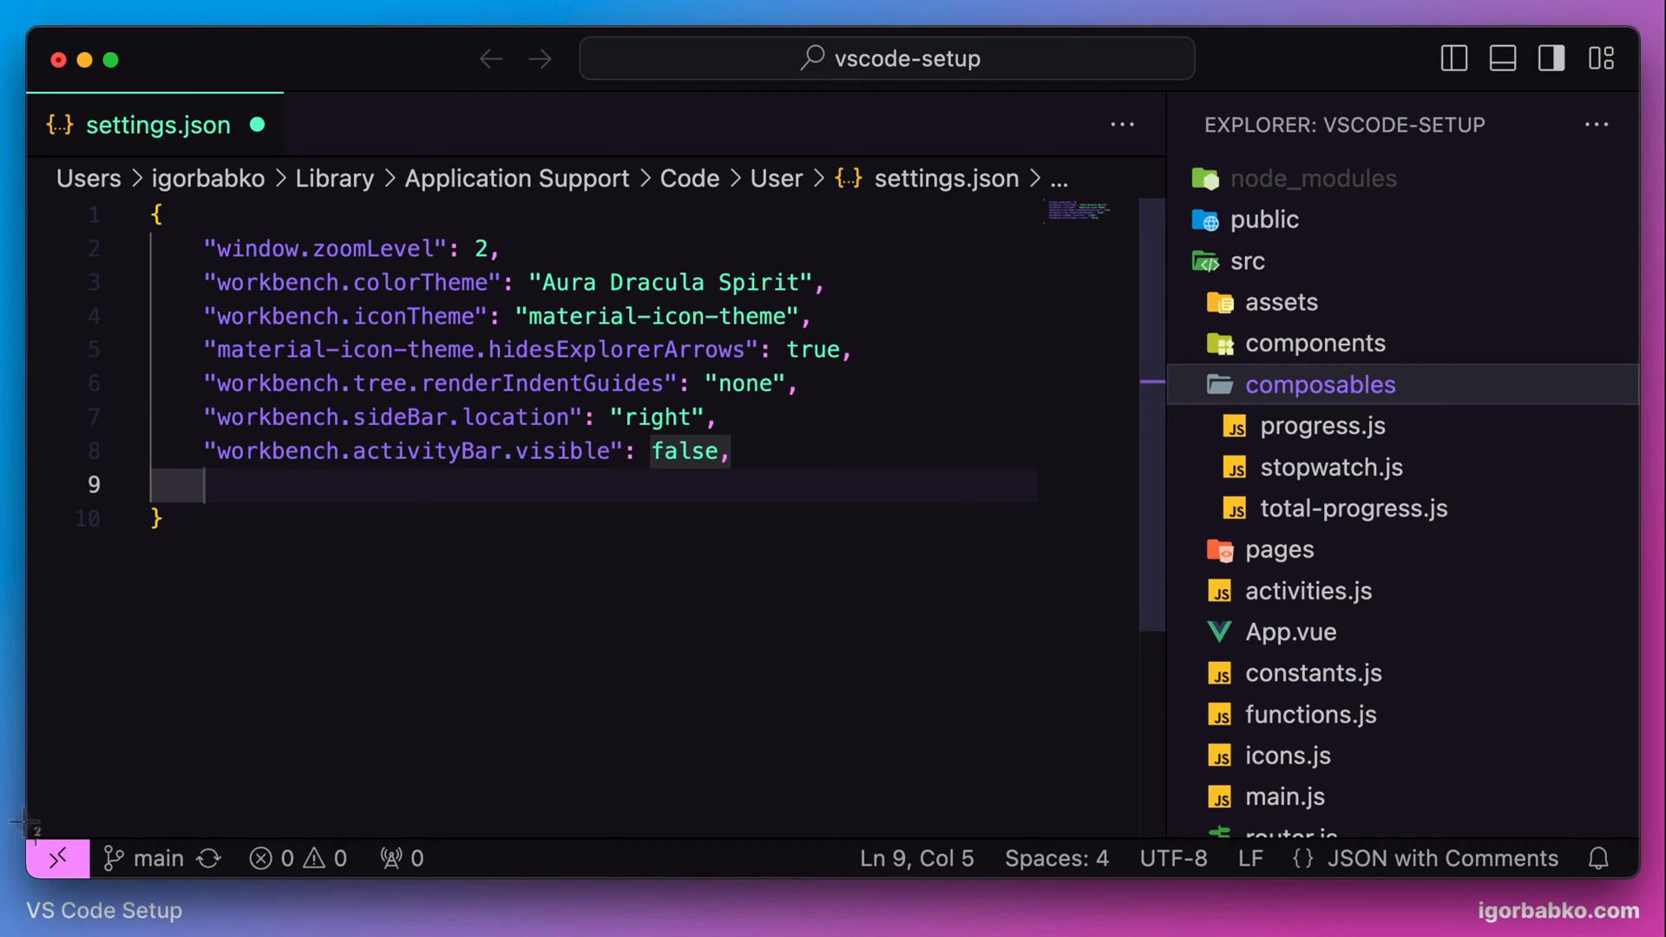
mouse_move(1631, 896)
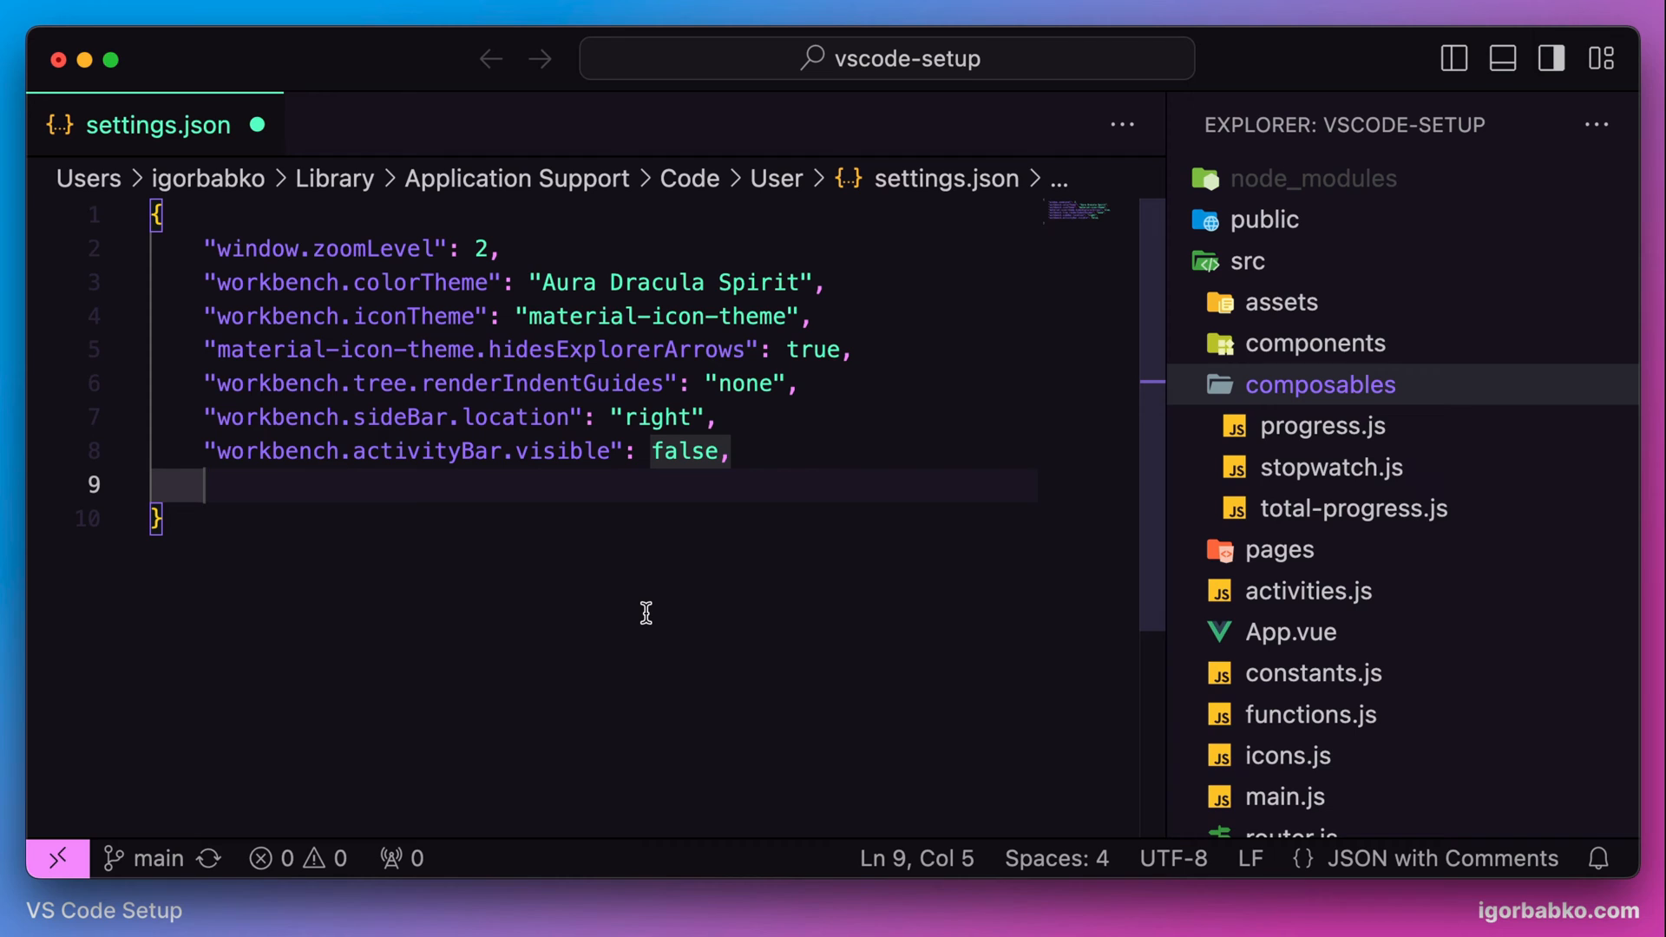
type("\"workbench.stat\"")
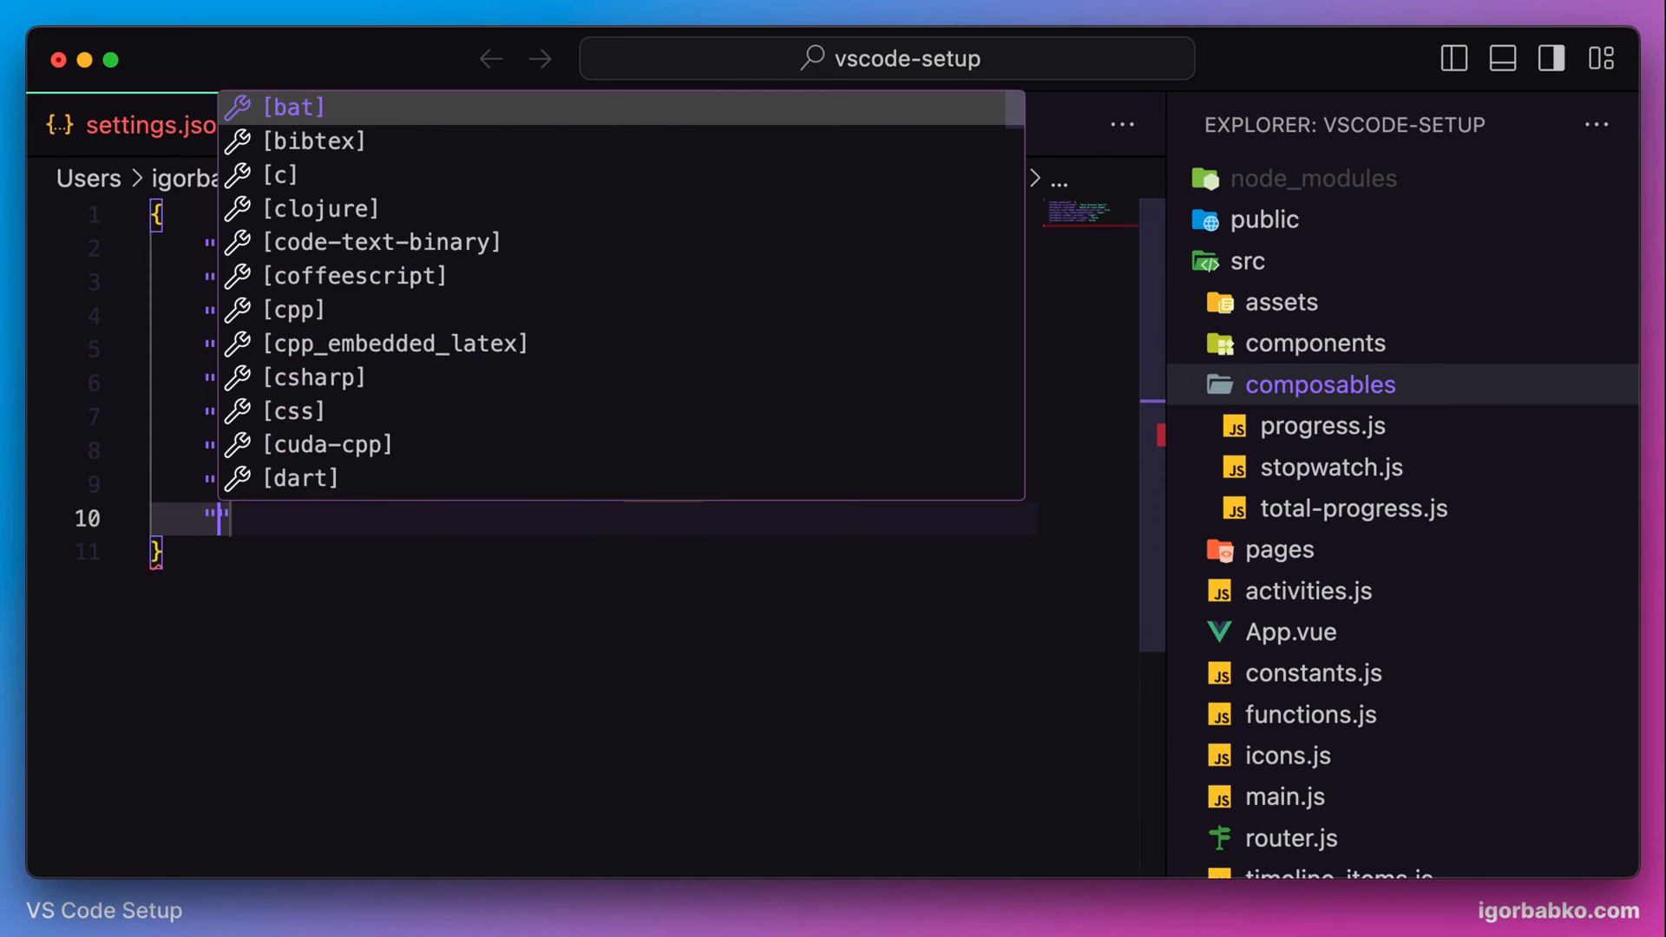
Add workbench.editor.showTabs: false and workbench.layoutControl.enabled: false
type("workbench.editor.showTabs")
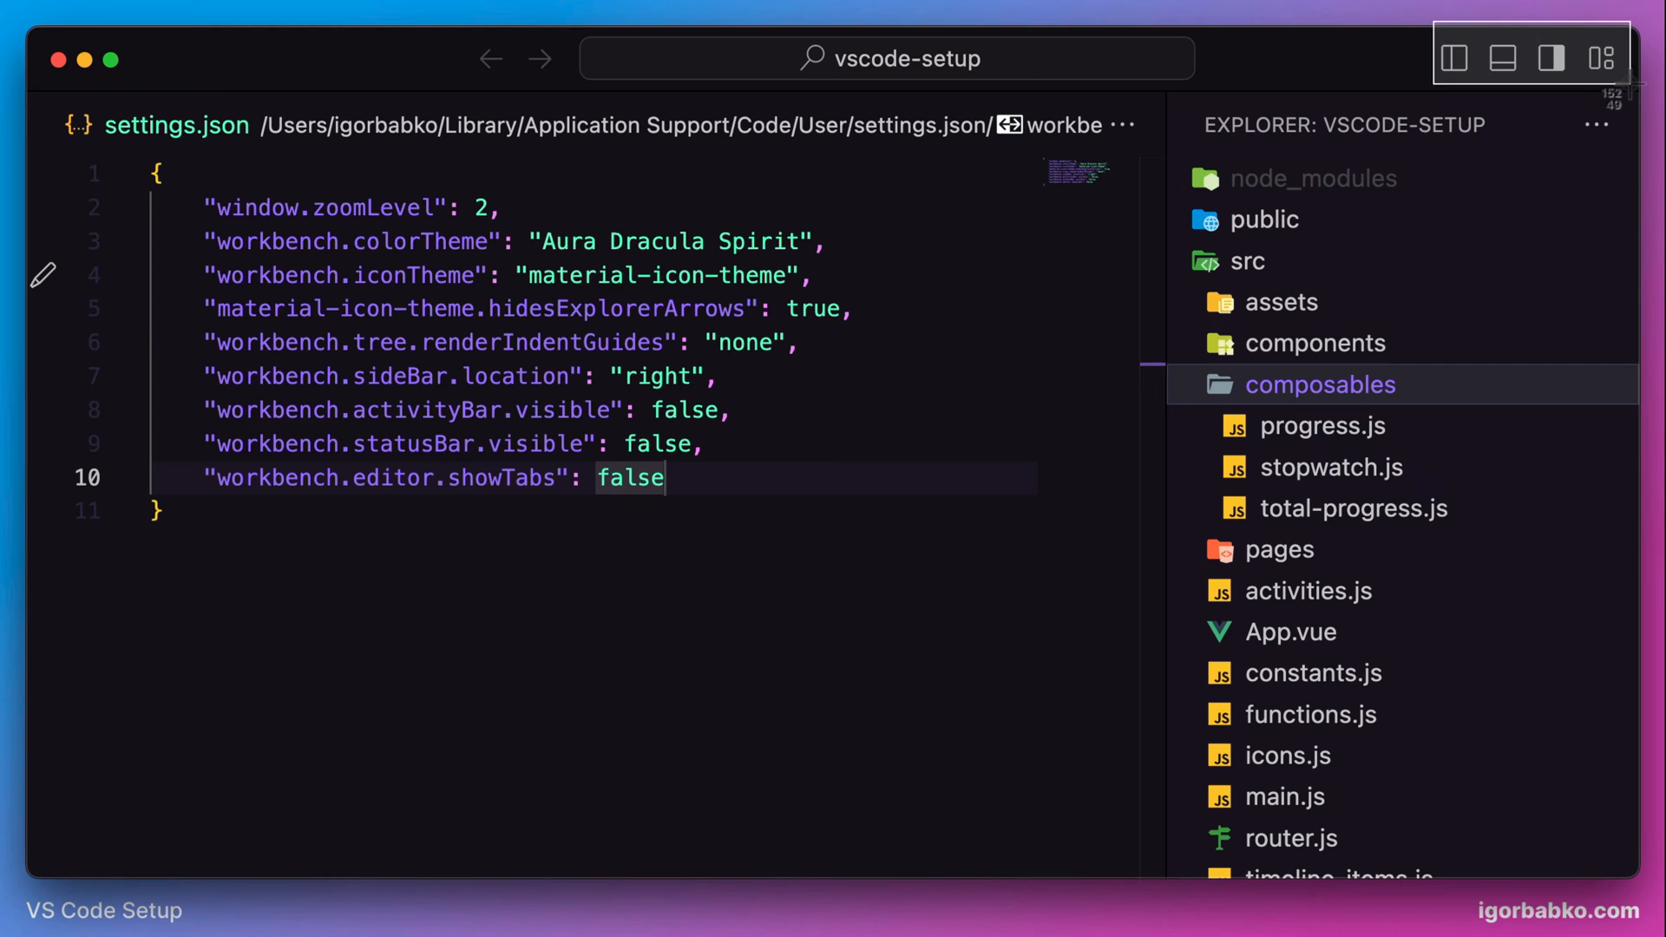
mouse_move(1621, 108)
type("\"")
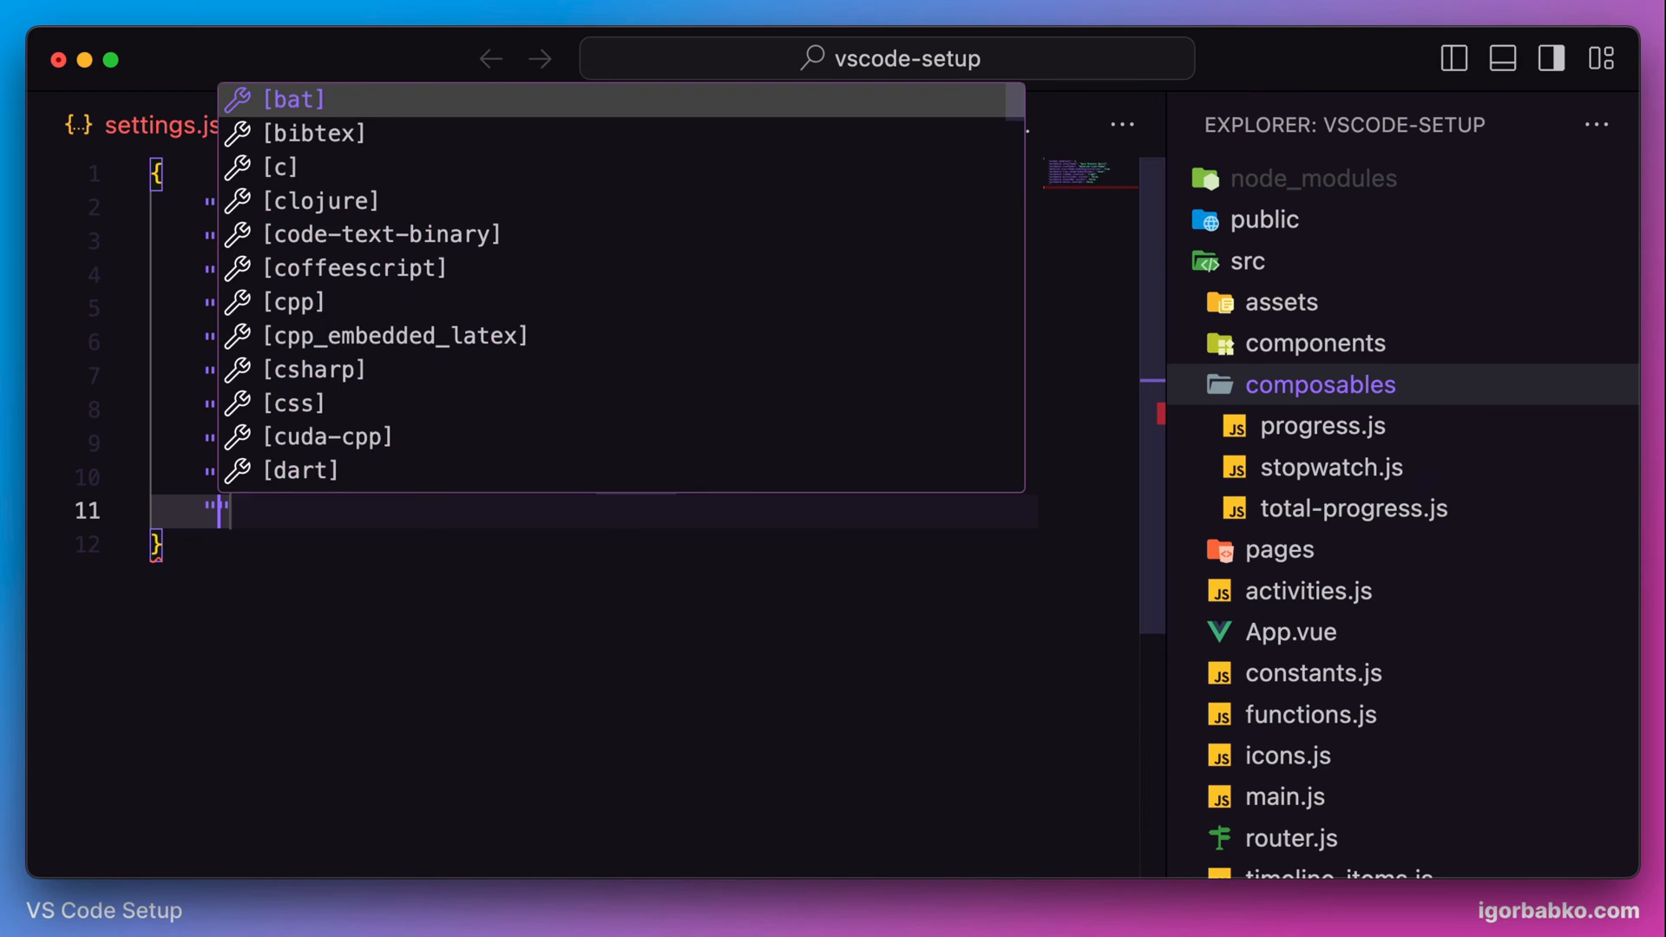
type("workbench.")
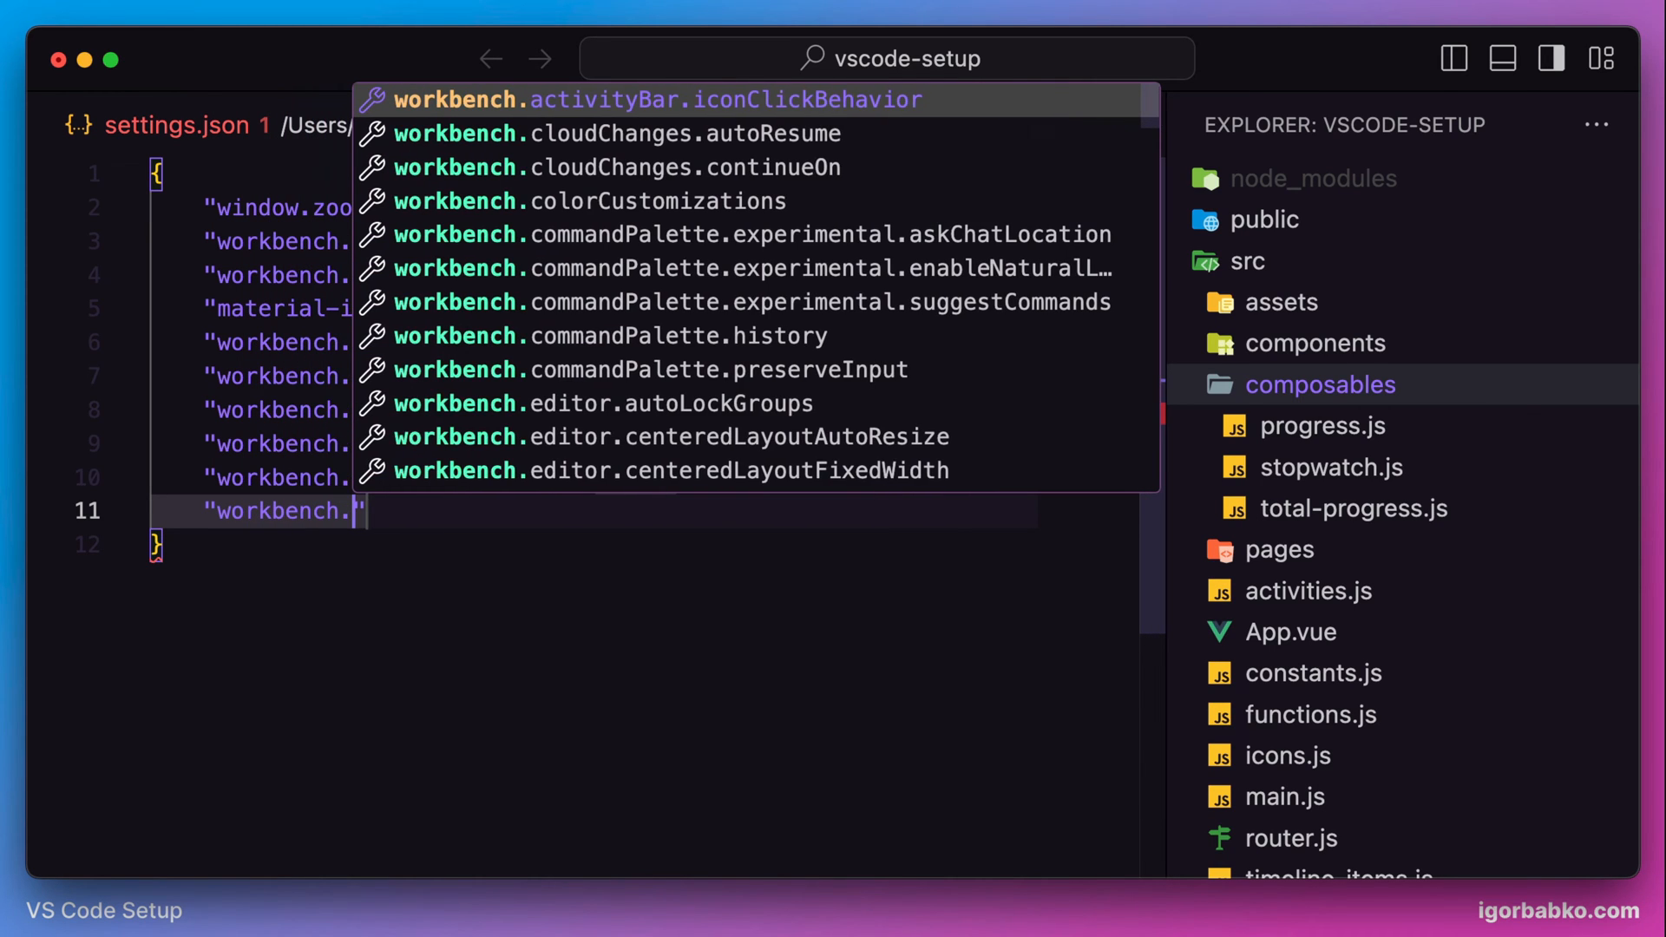
type("layout")
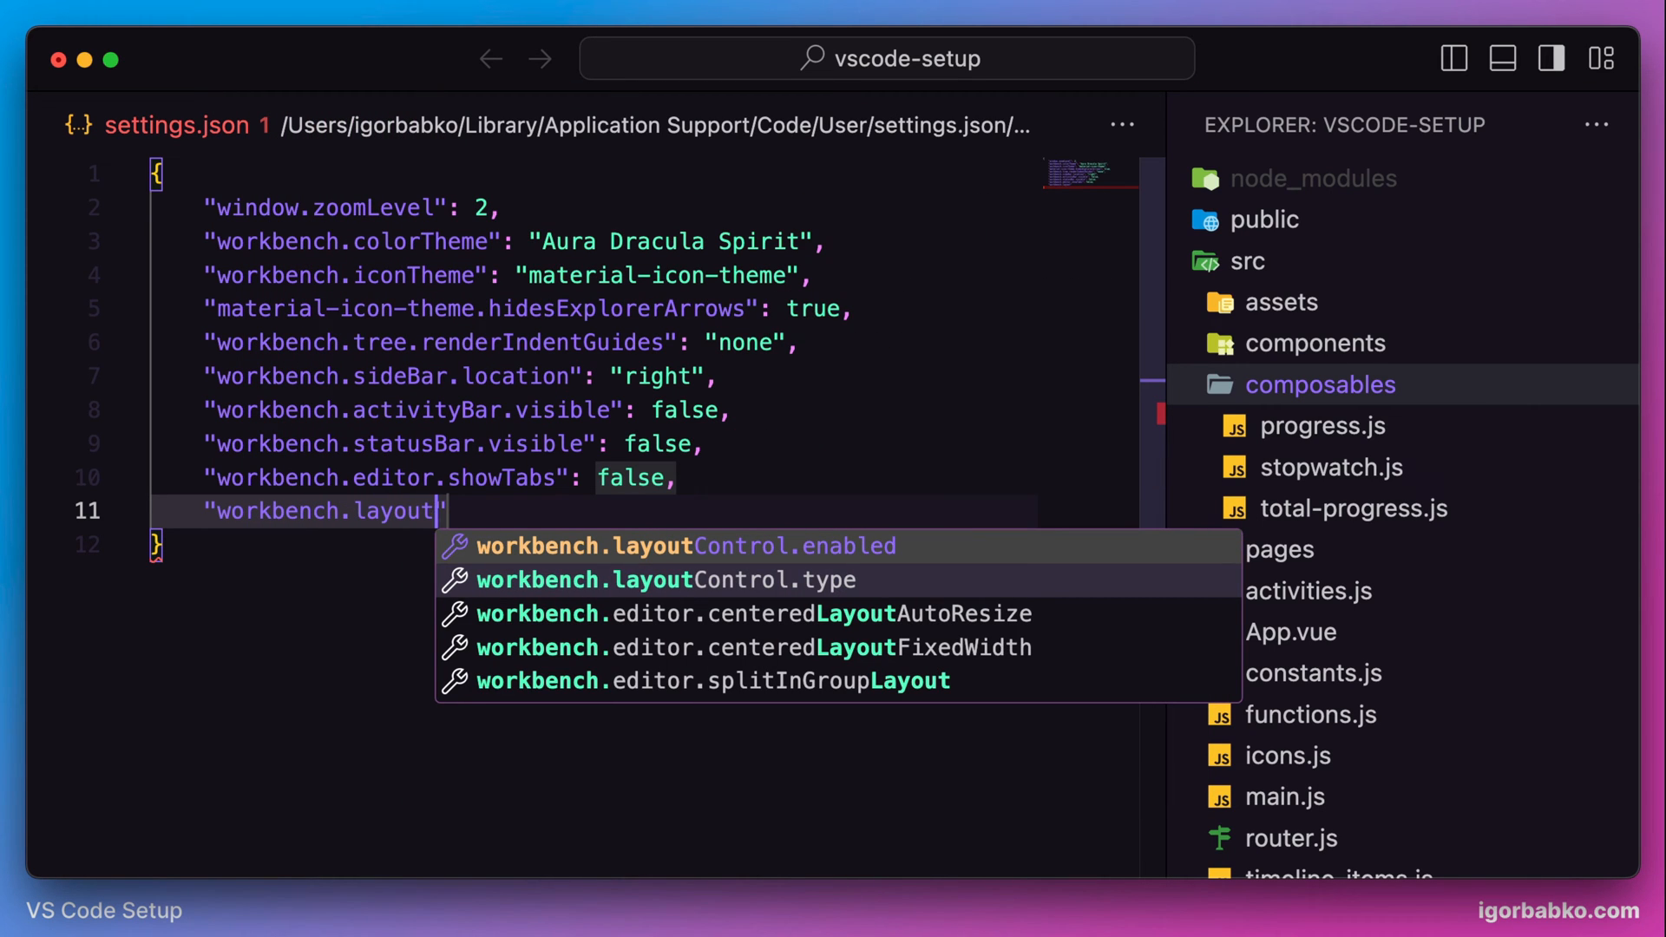
left_click(686, 545)
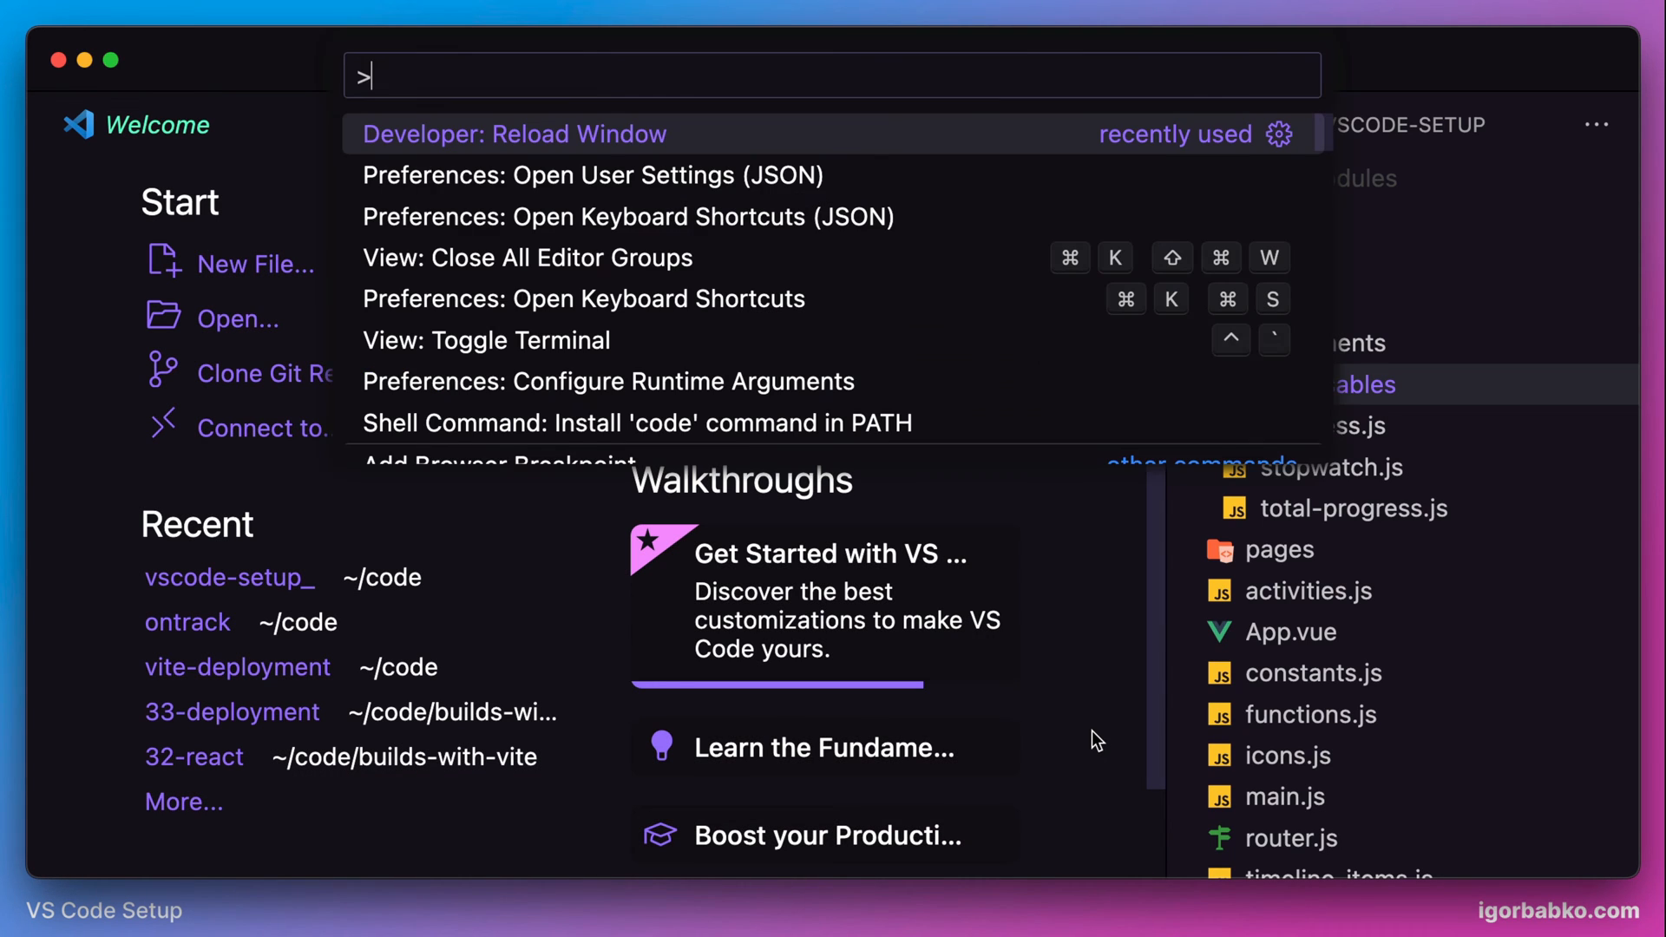
Run Developer: Reload Window to apply the new settings
left_click(590, 173)
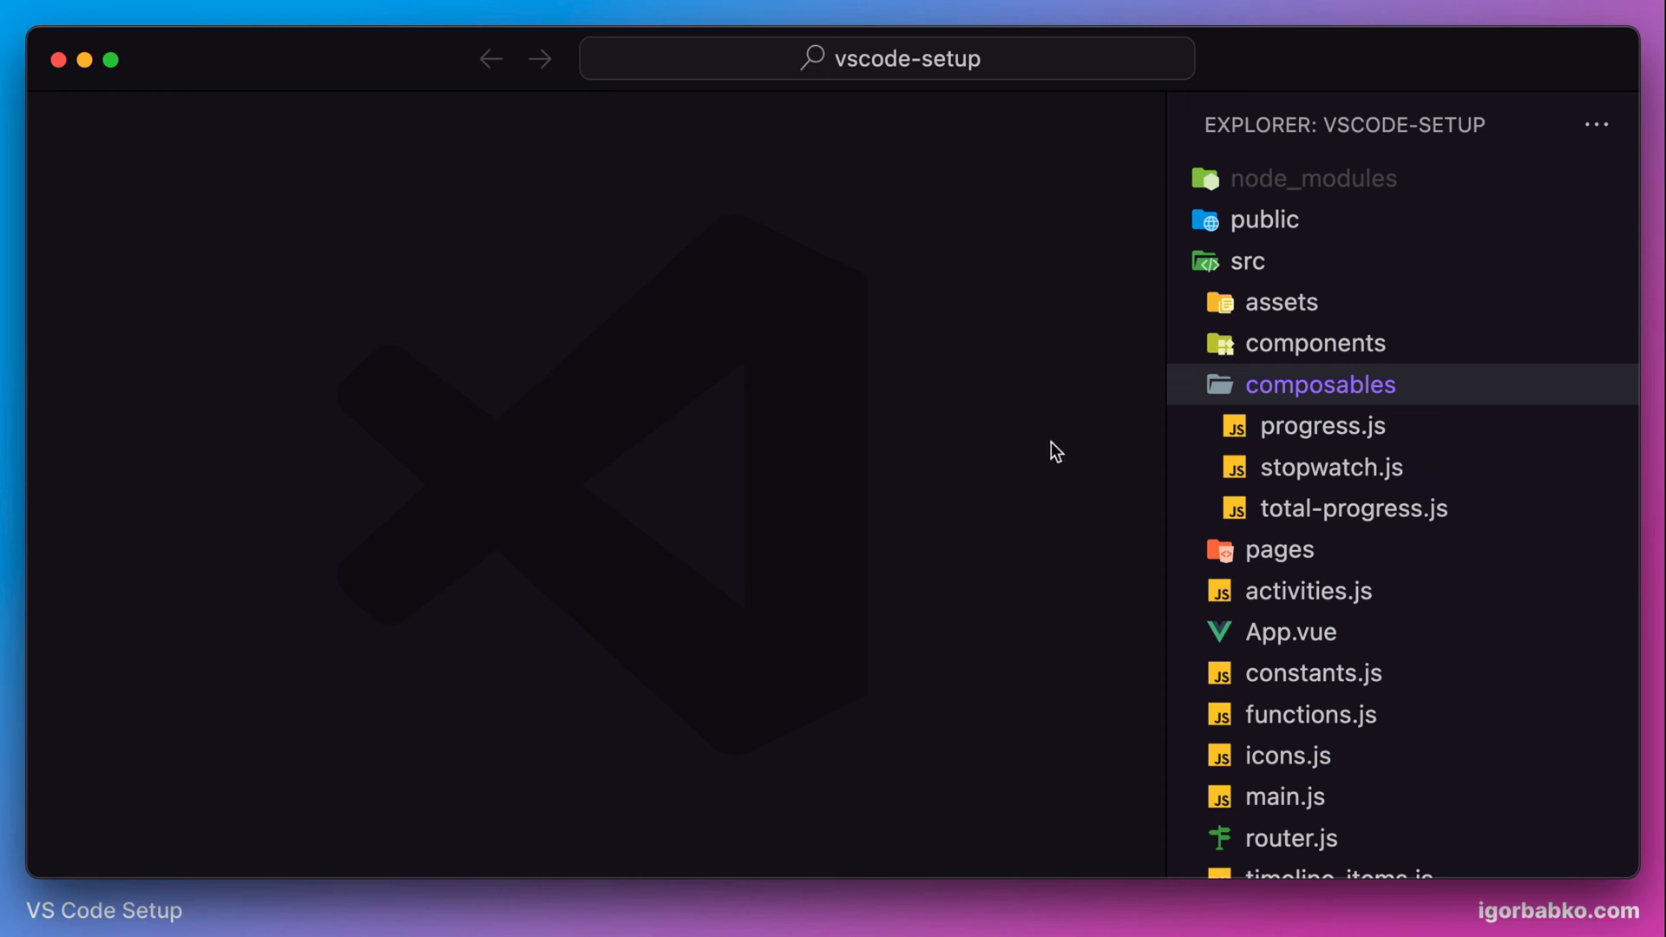
mouse_move(965, 494)
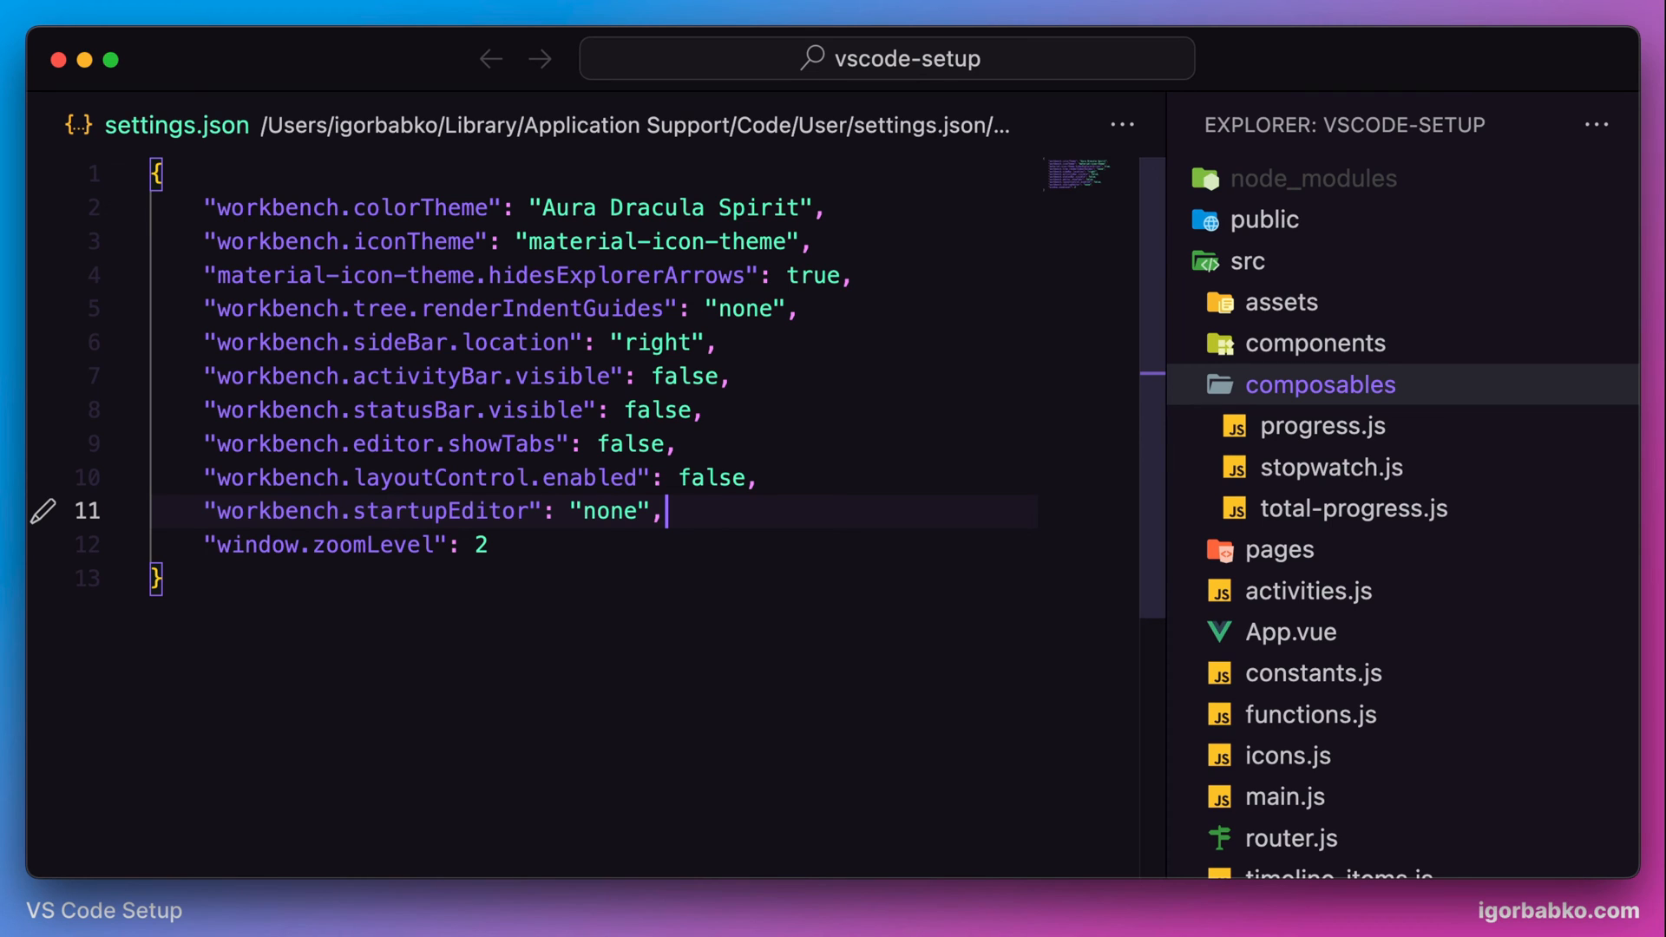
Add "workbench.tips.enabled": false on a new line after startupEditor
key("Enter")
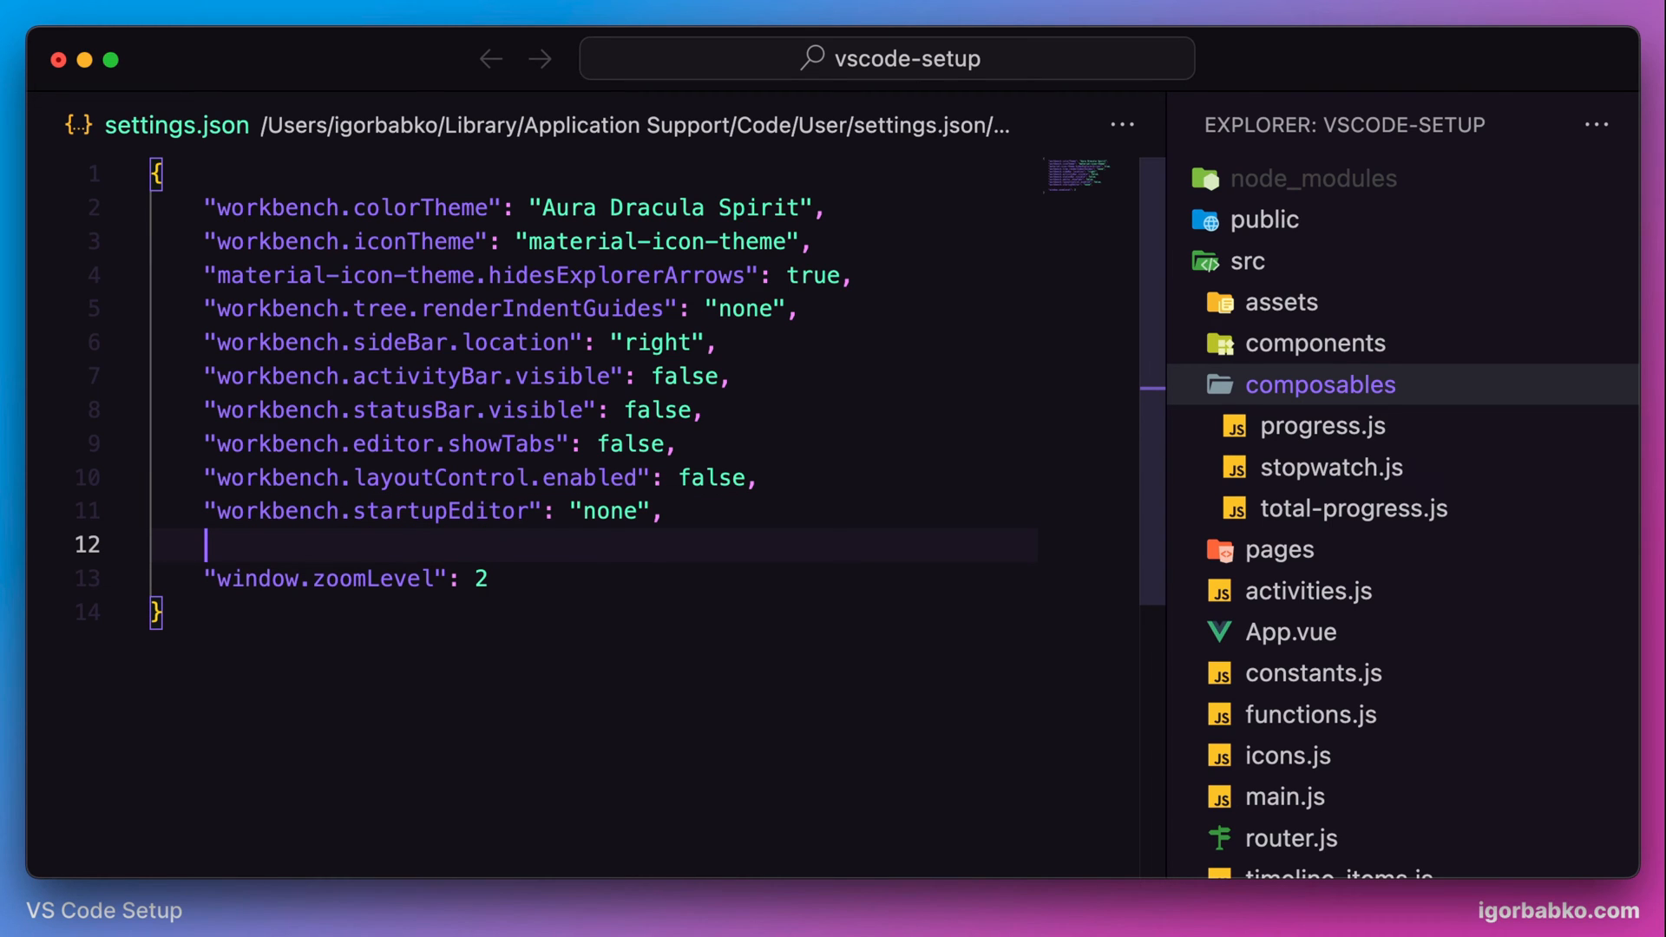
type("\"workbench.ti")
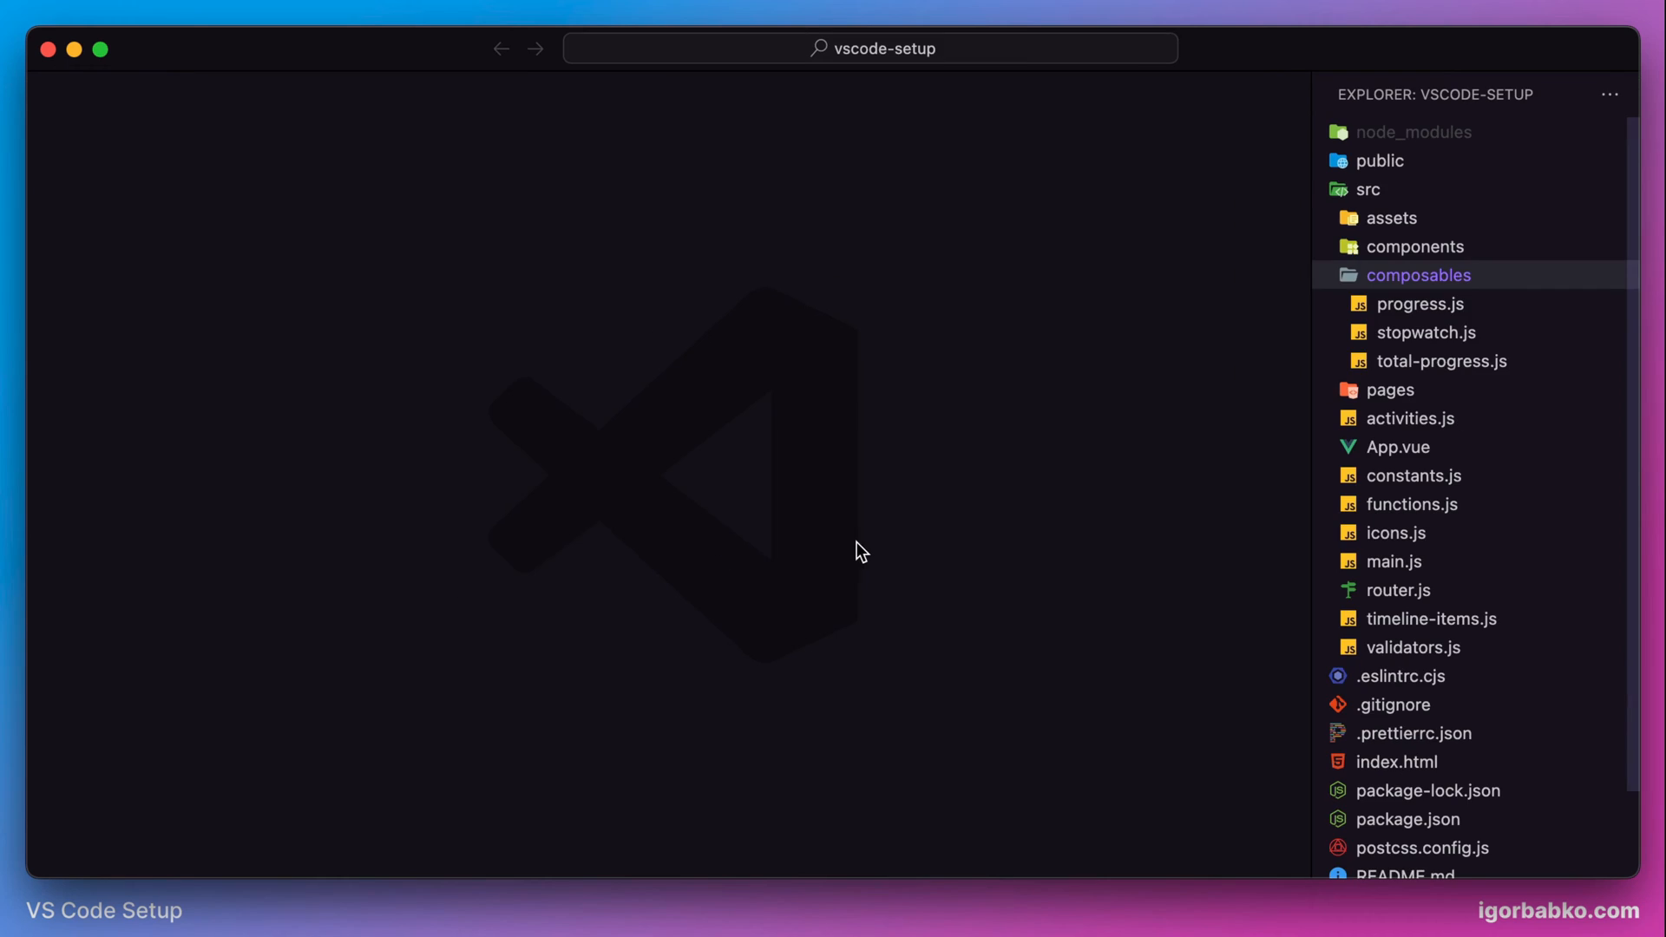
mouse_move(958, 700)
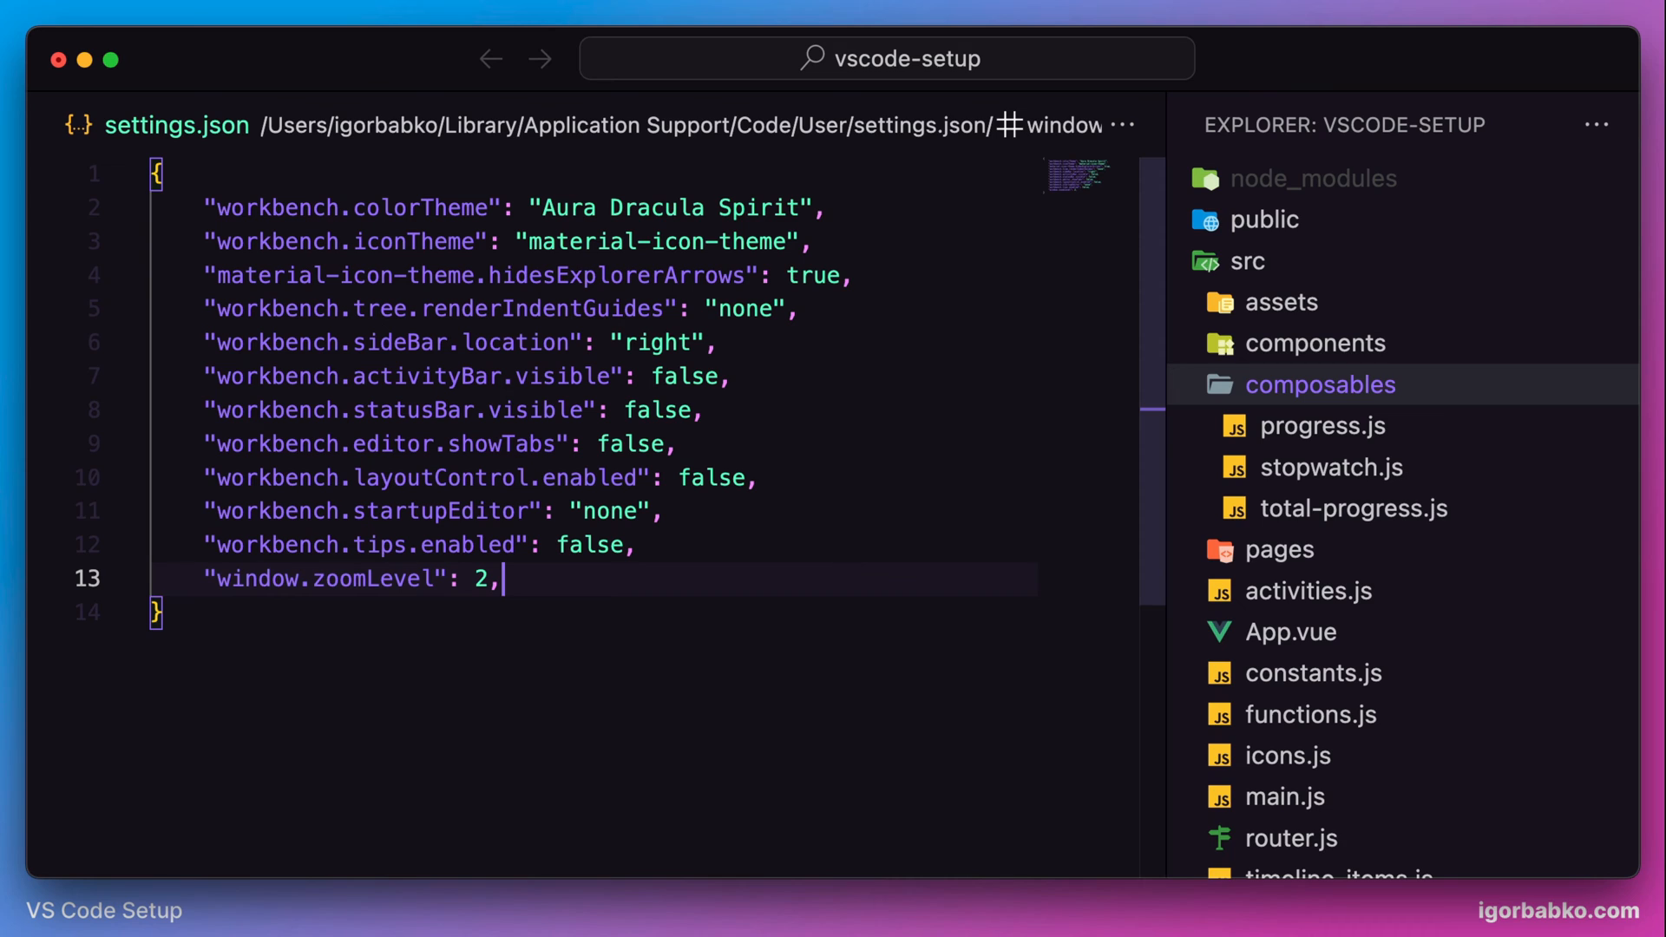
Add workbench.colorCustomizations with editorSuggestWidget.selectedBackground set to "#231739"
type("\"wo")
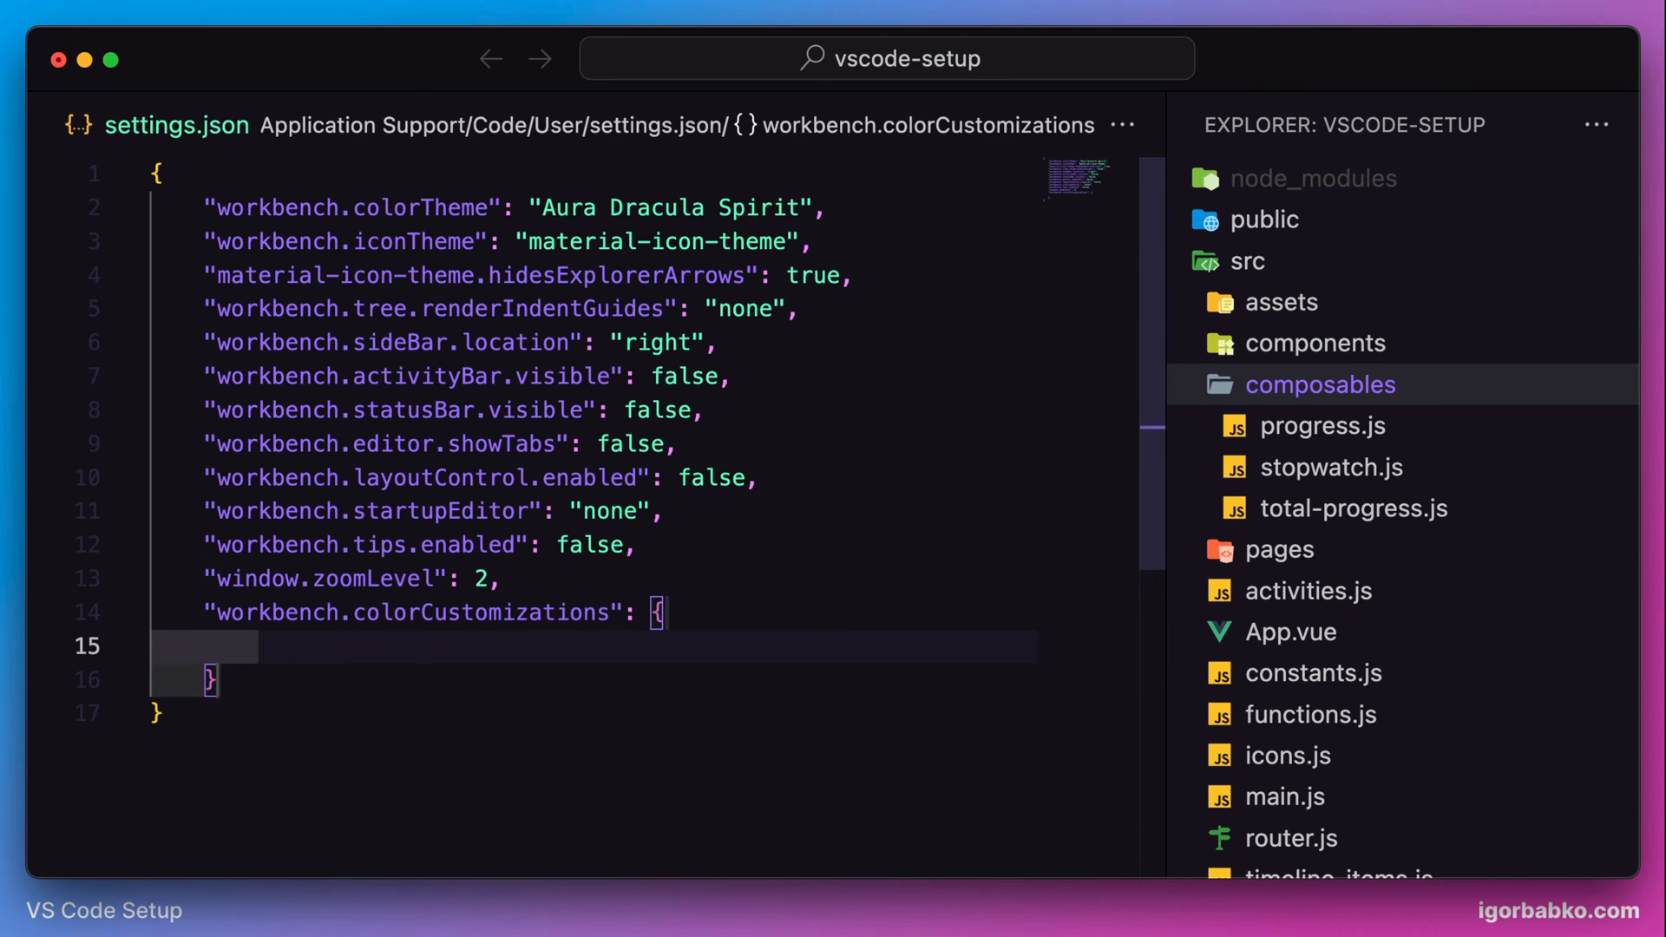
type("\"edi\"")
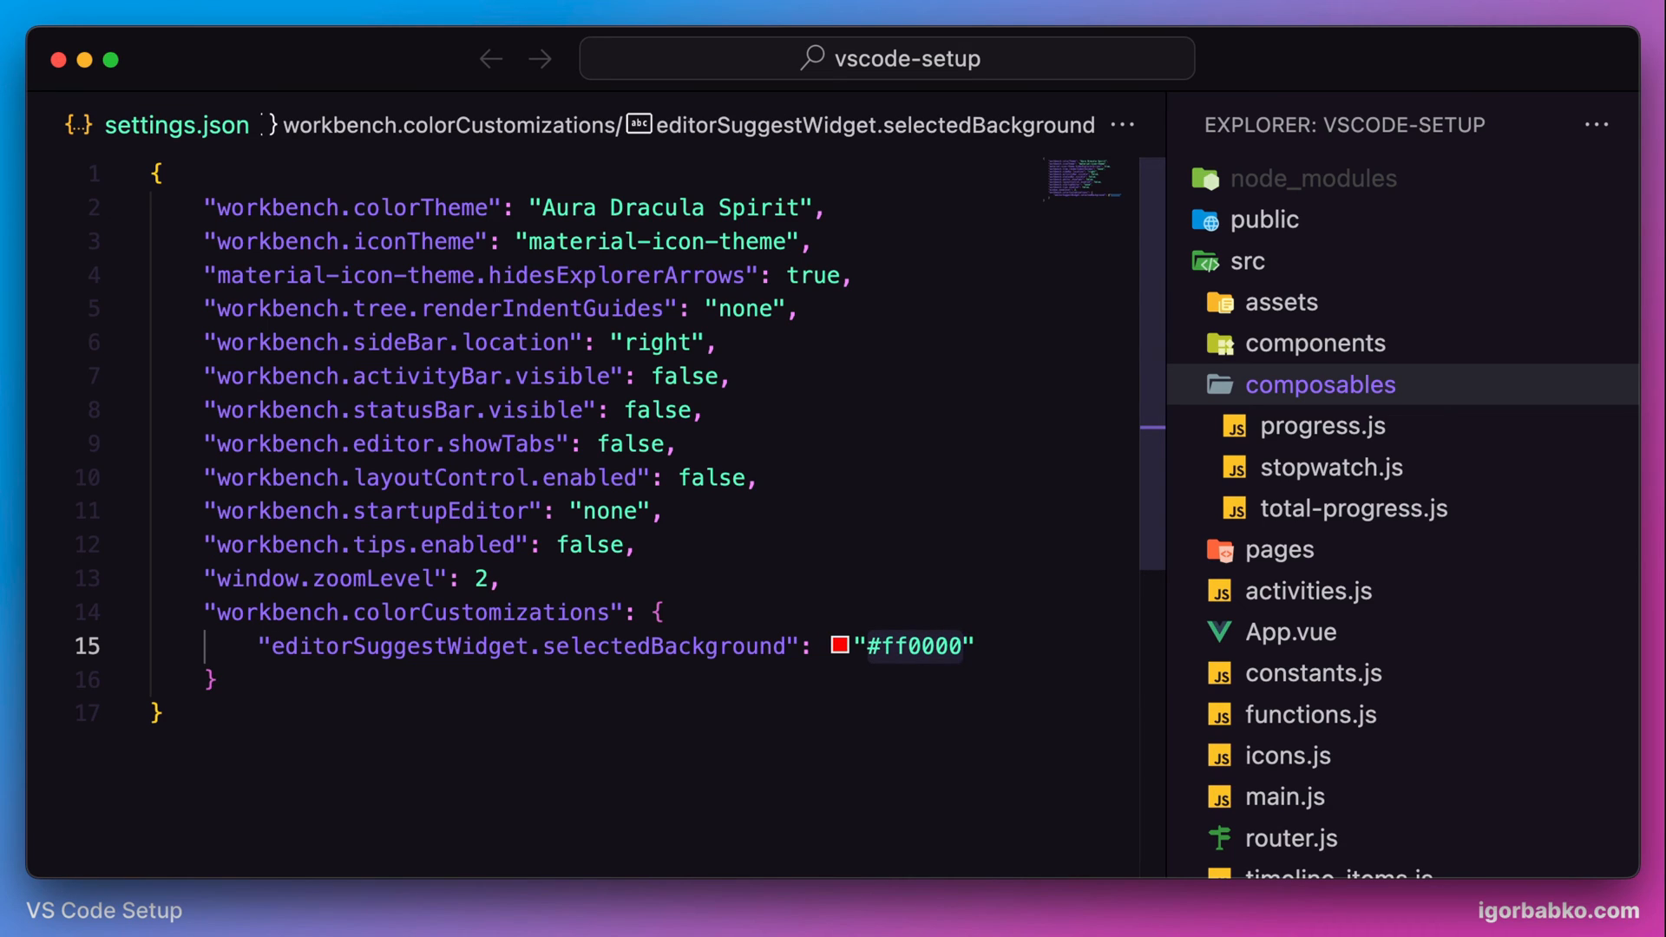
key("Enter")
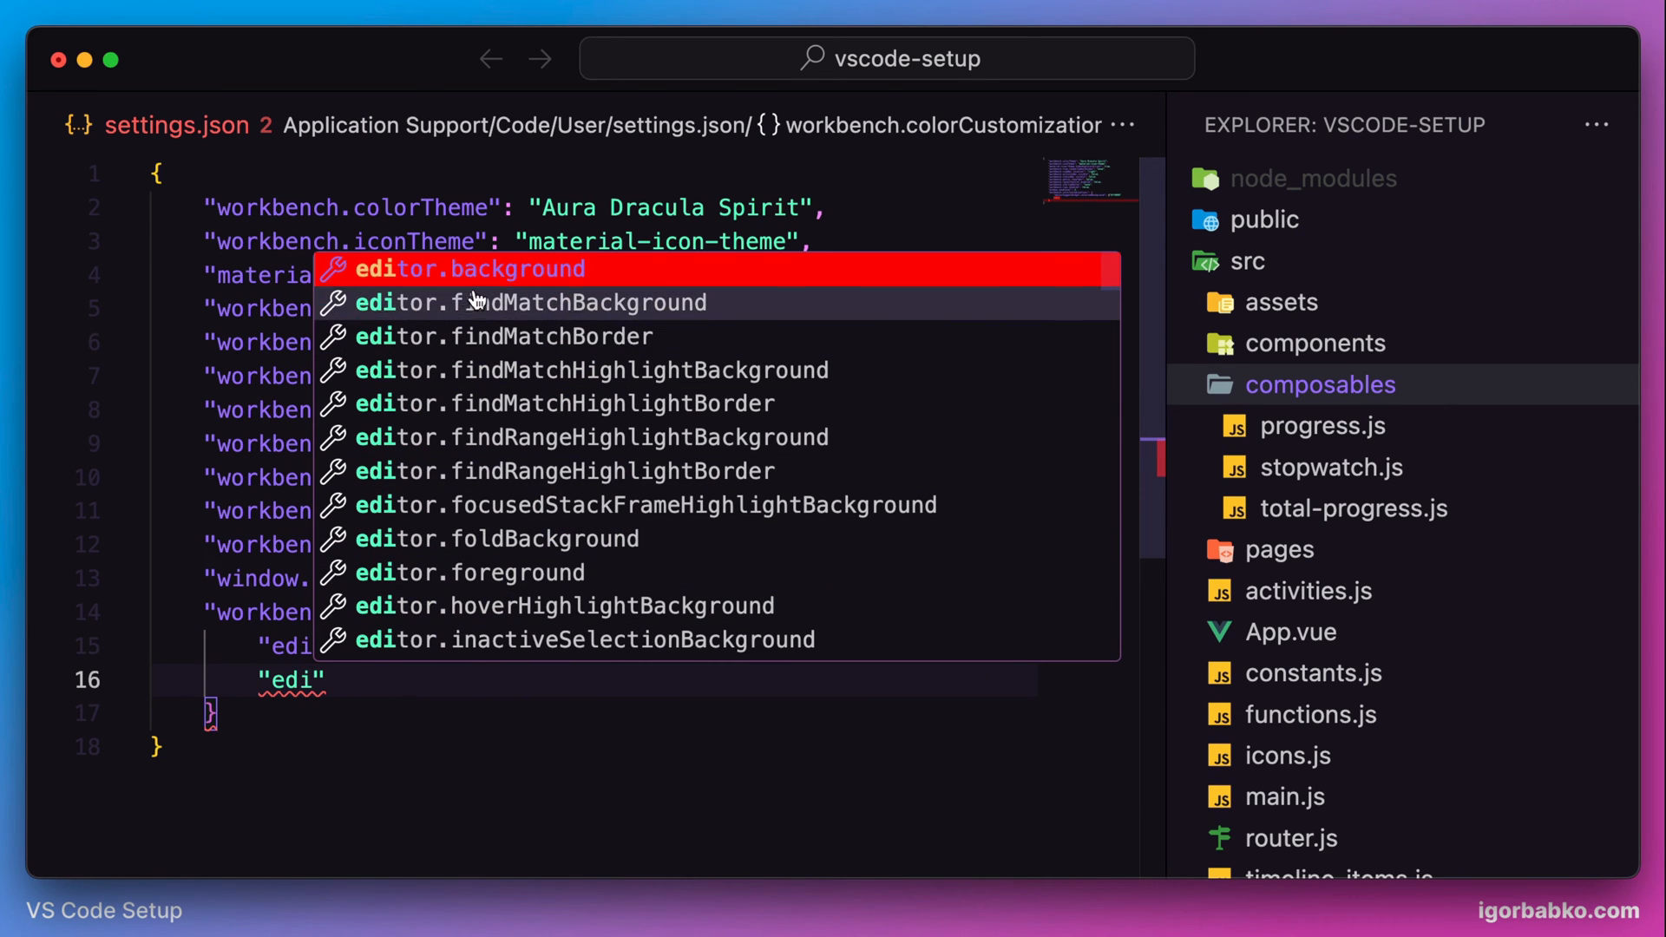
mouse_move(701, 301)
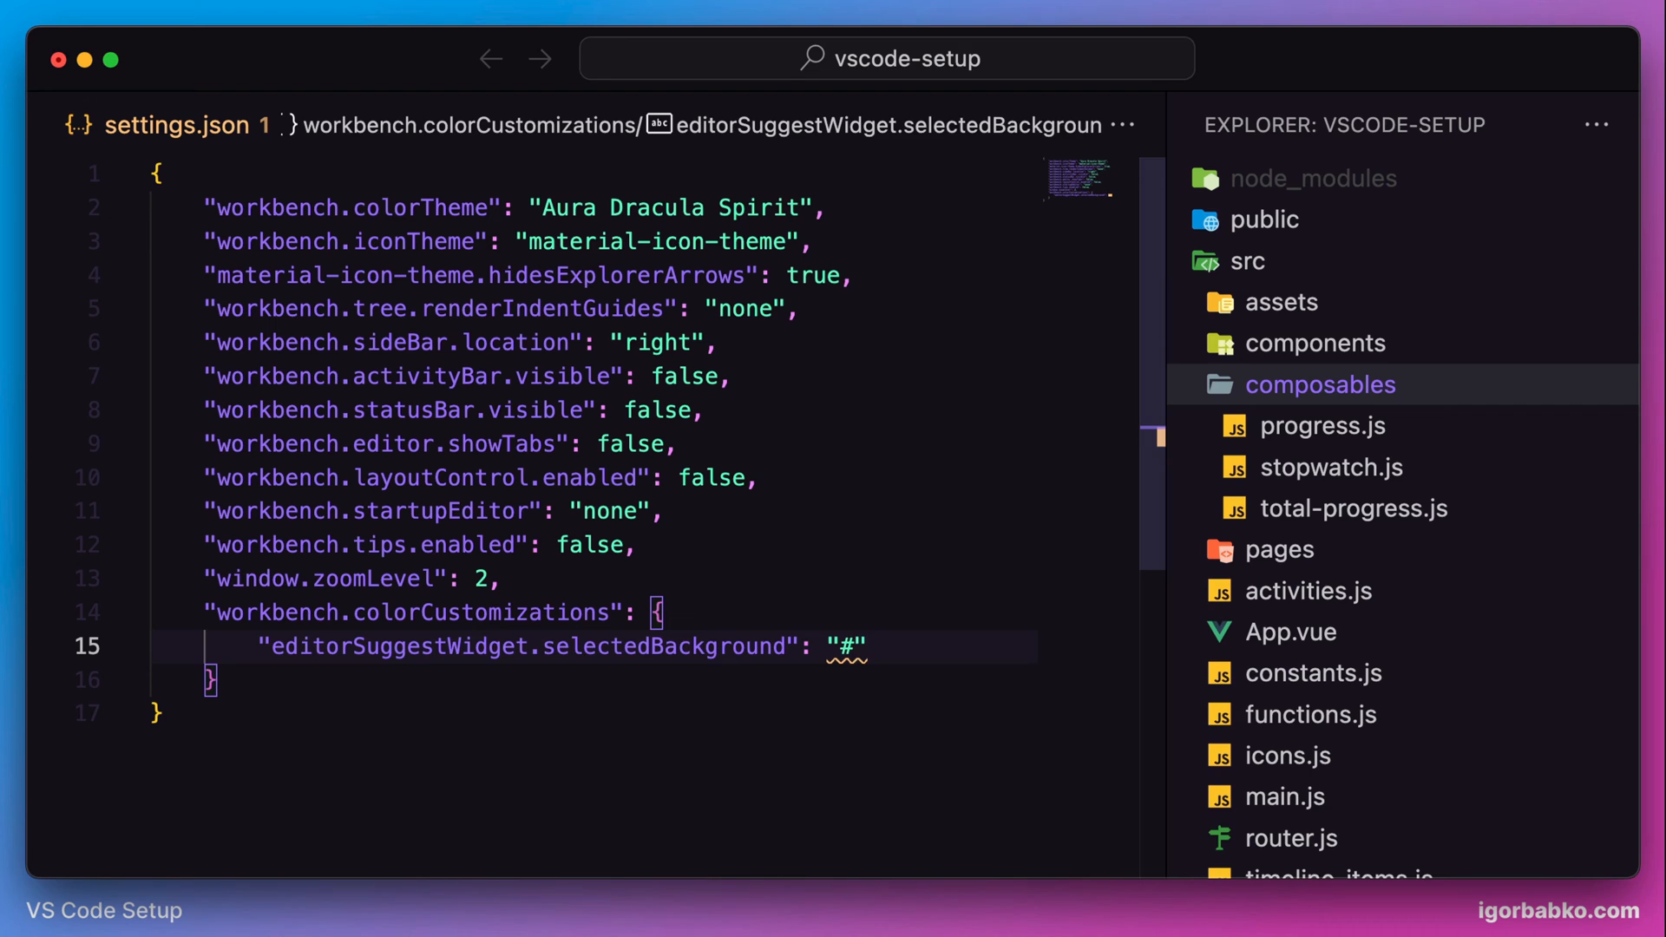
type("231739")
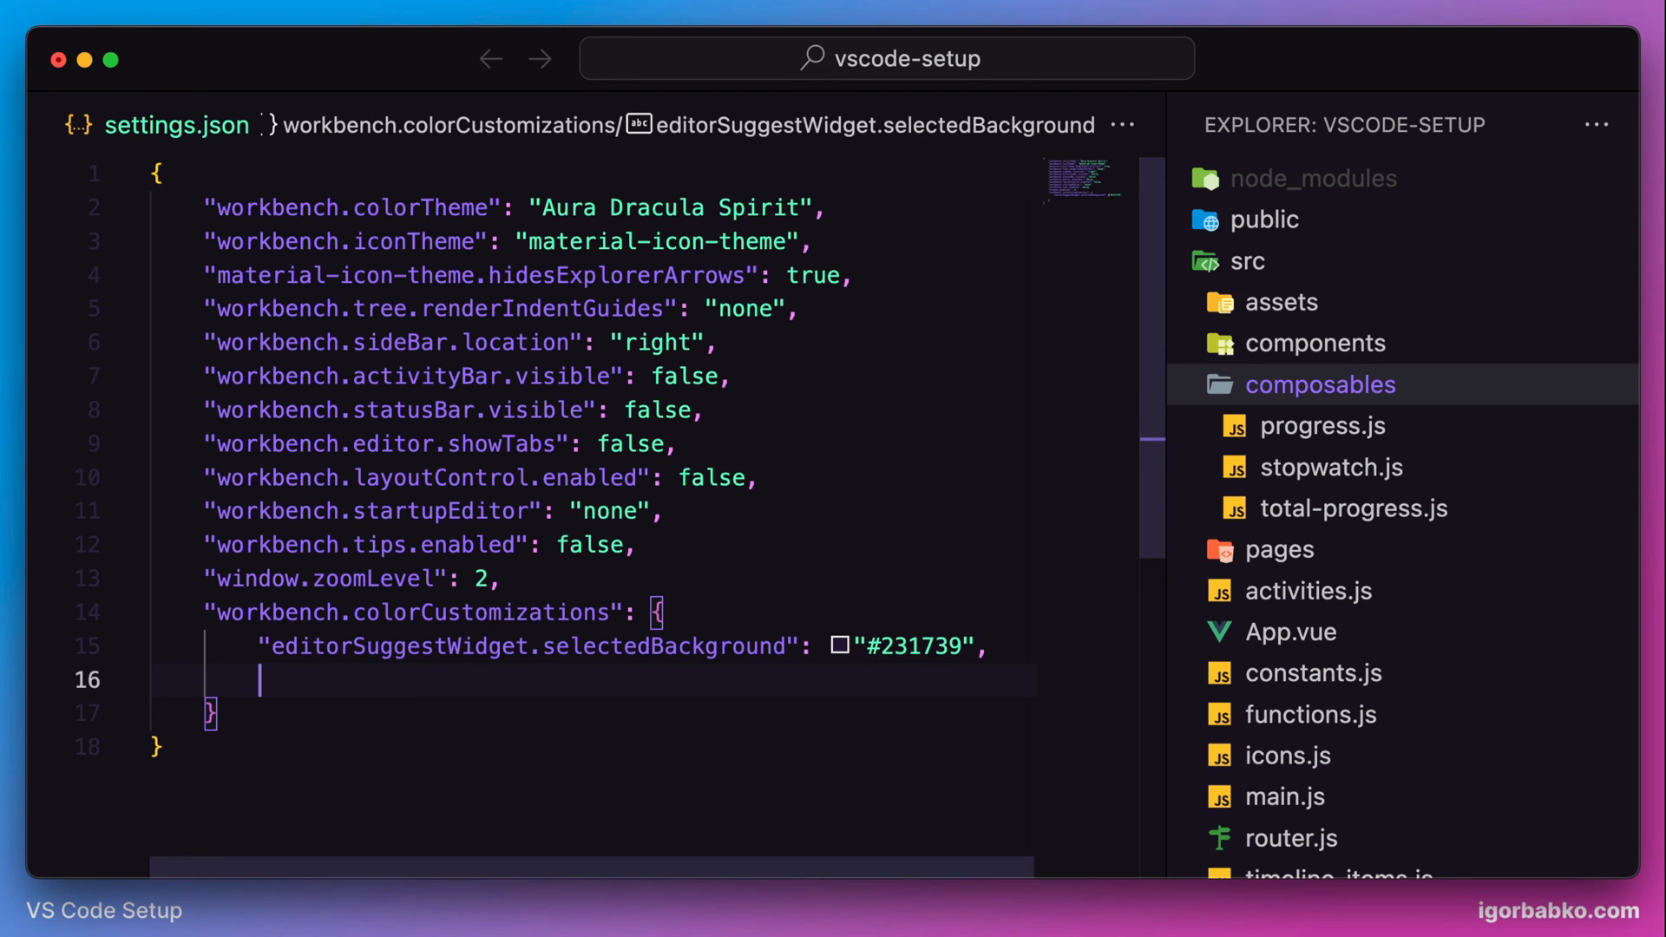
Add sideBar.background "#140E1A" inside colorCustomizations, picking the key from IntelliSense
type("\"edi\"")
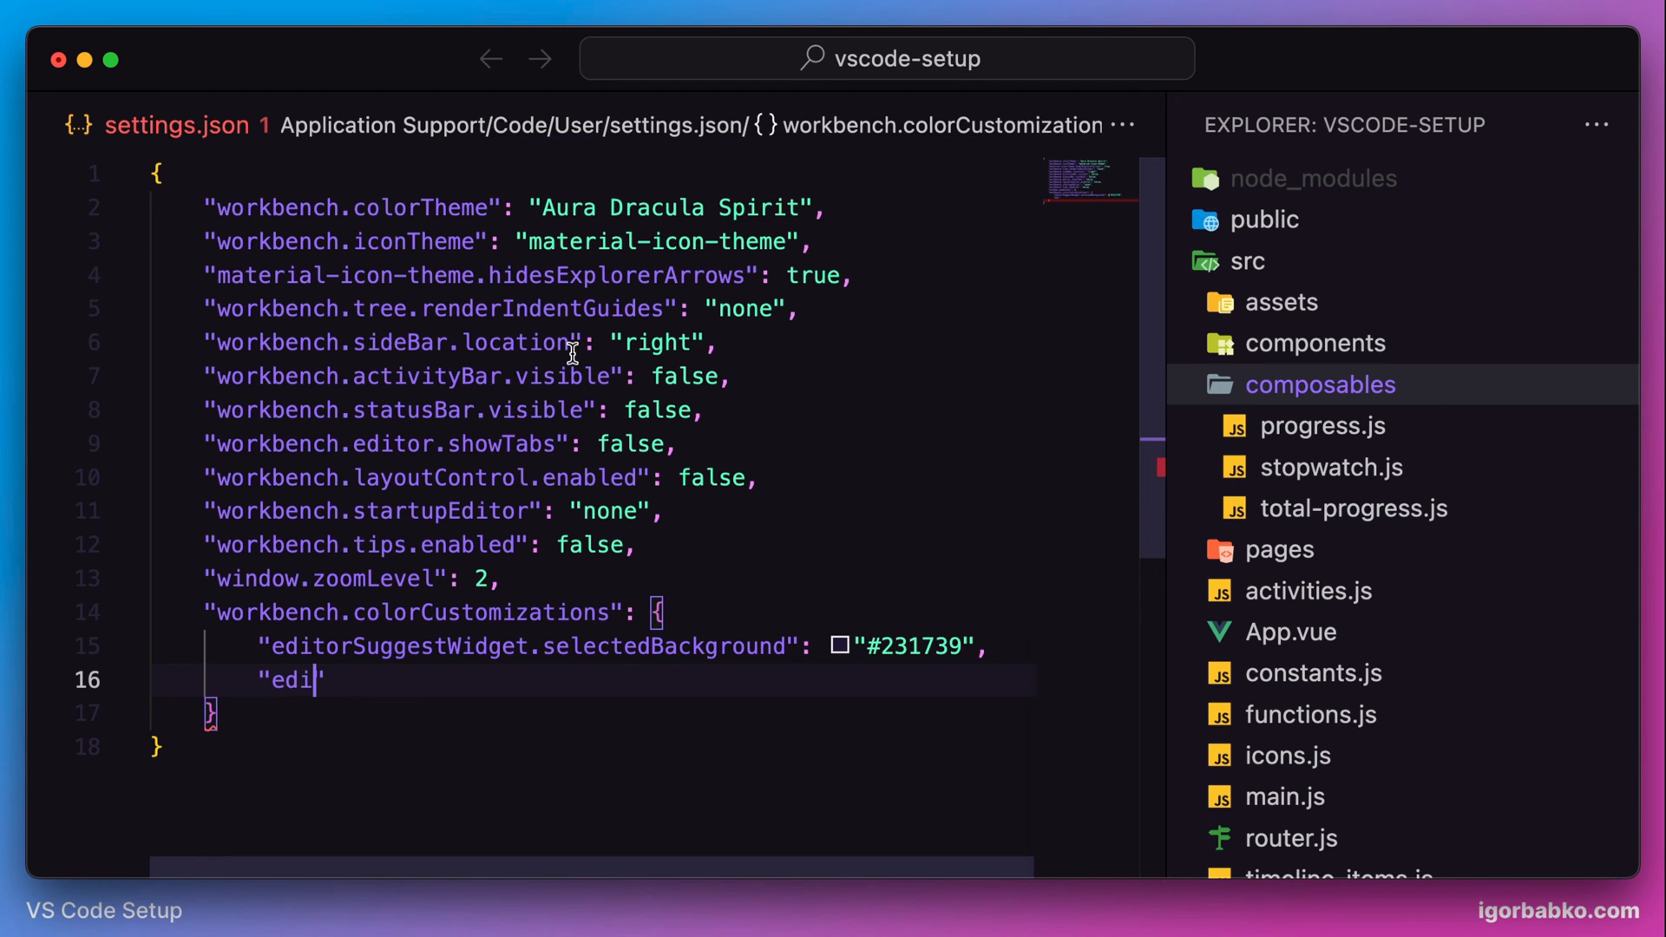
mouse_move(809, 377)
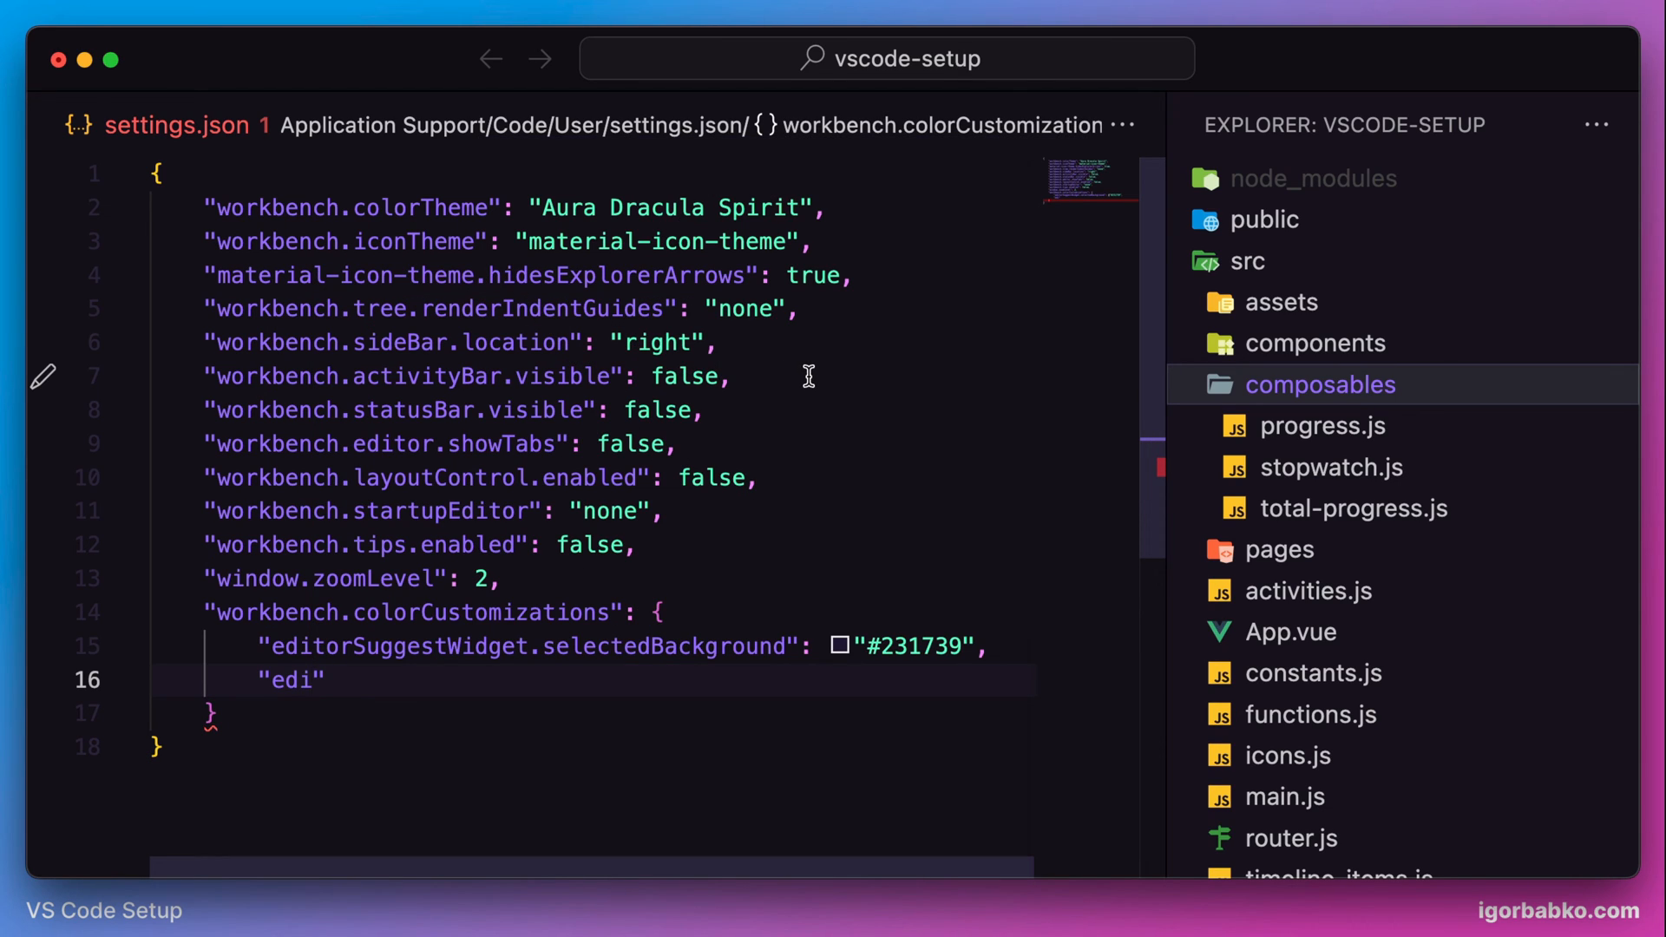
mouse_move(1442, 257)
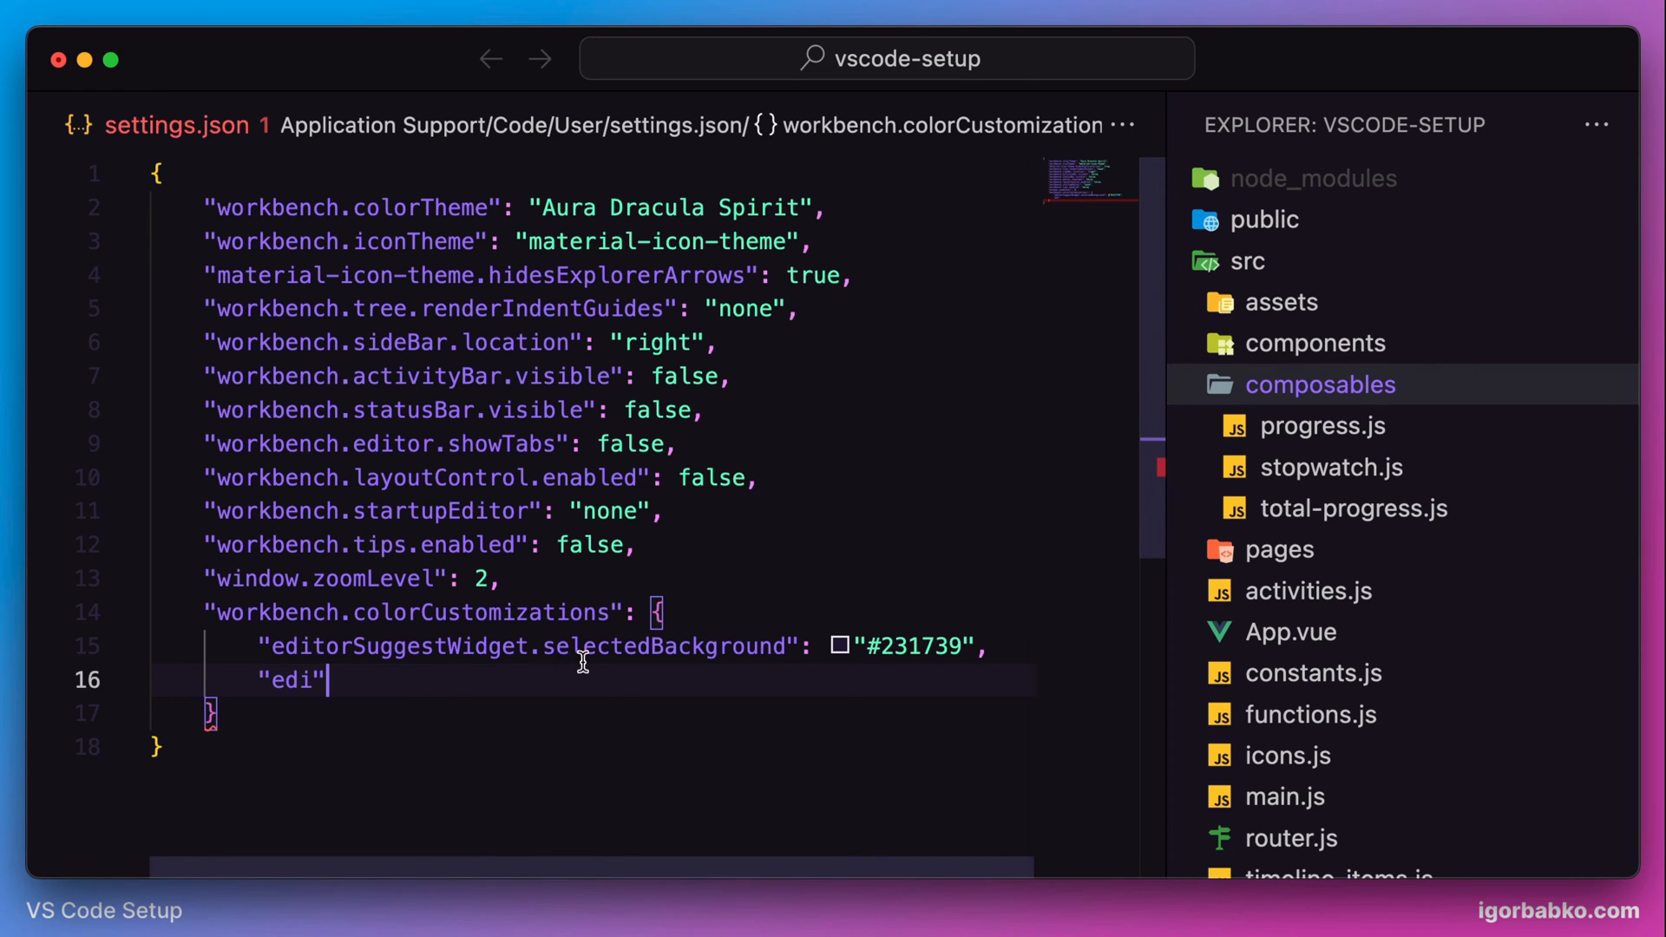
type("sideba")
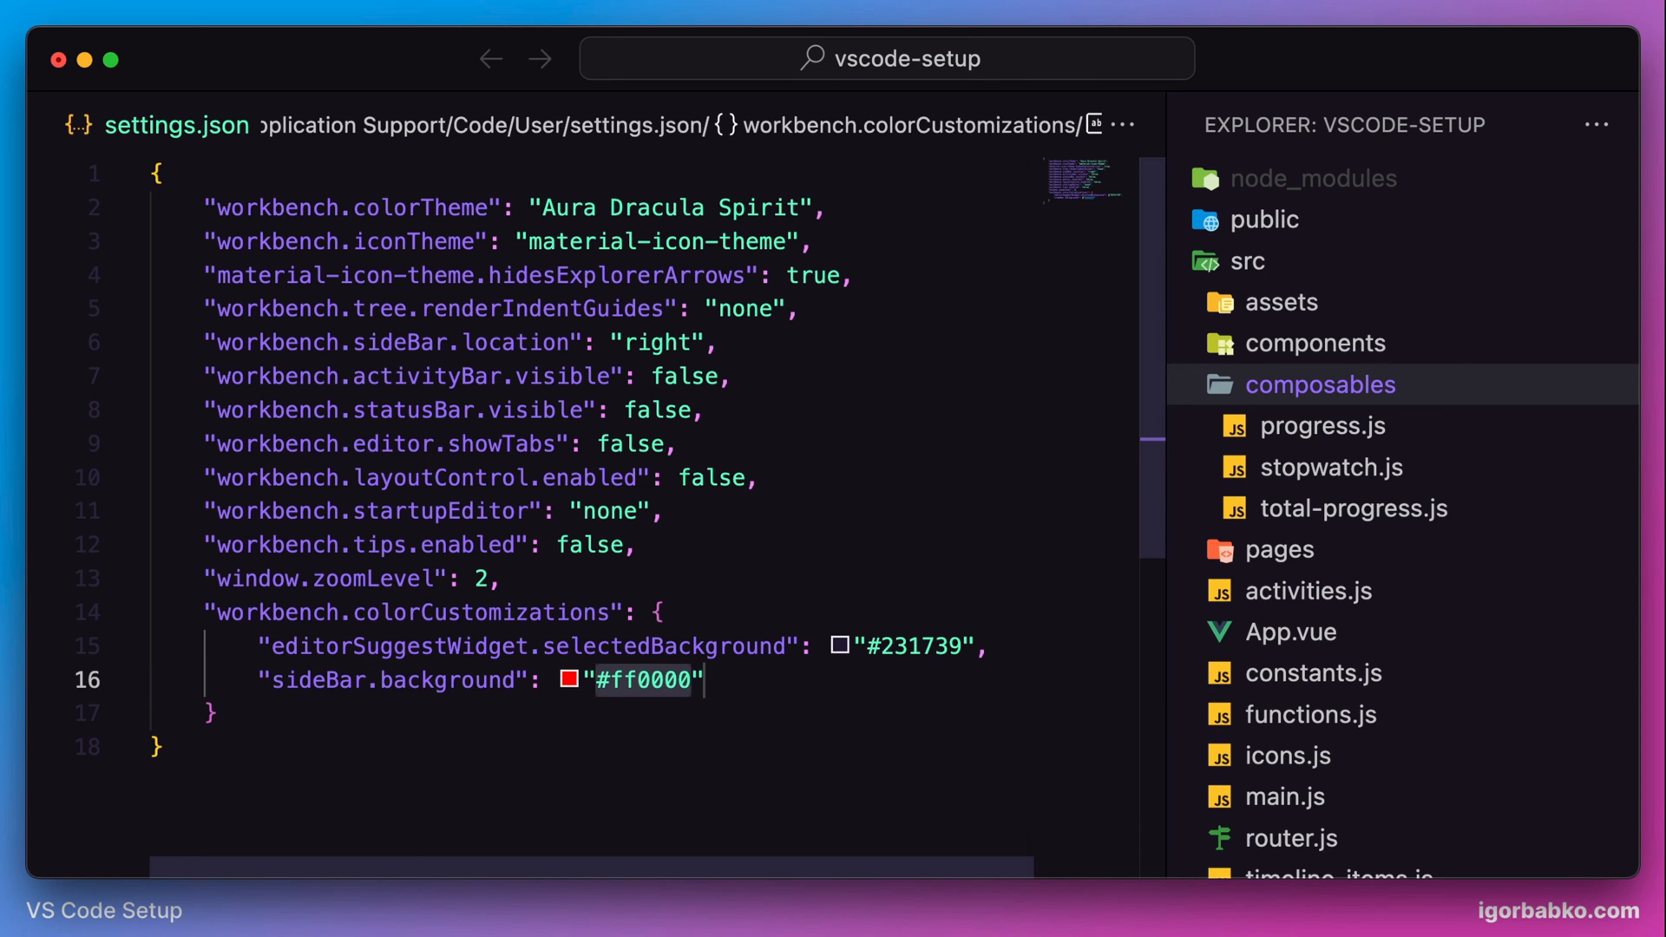
key("Backspace")
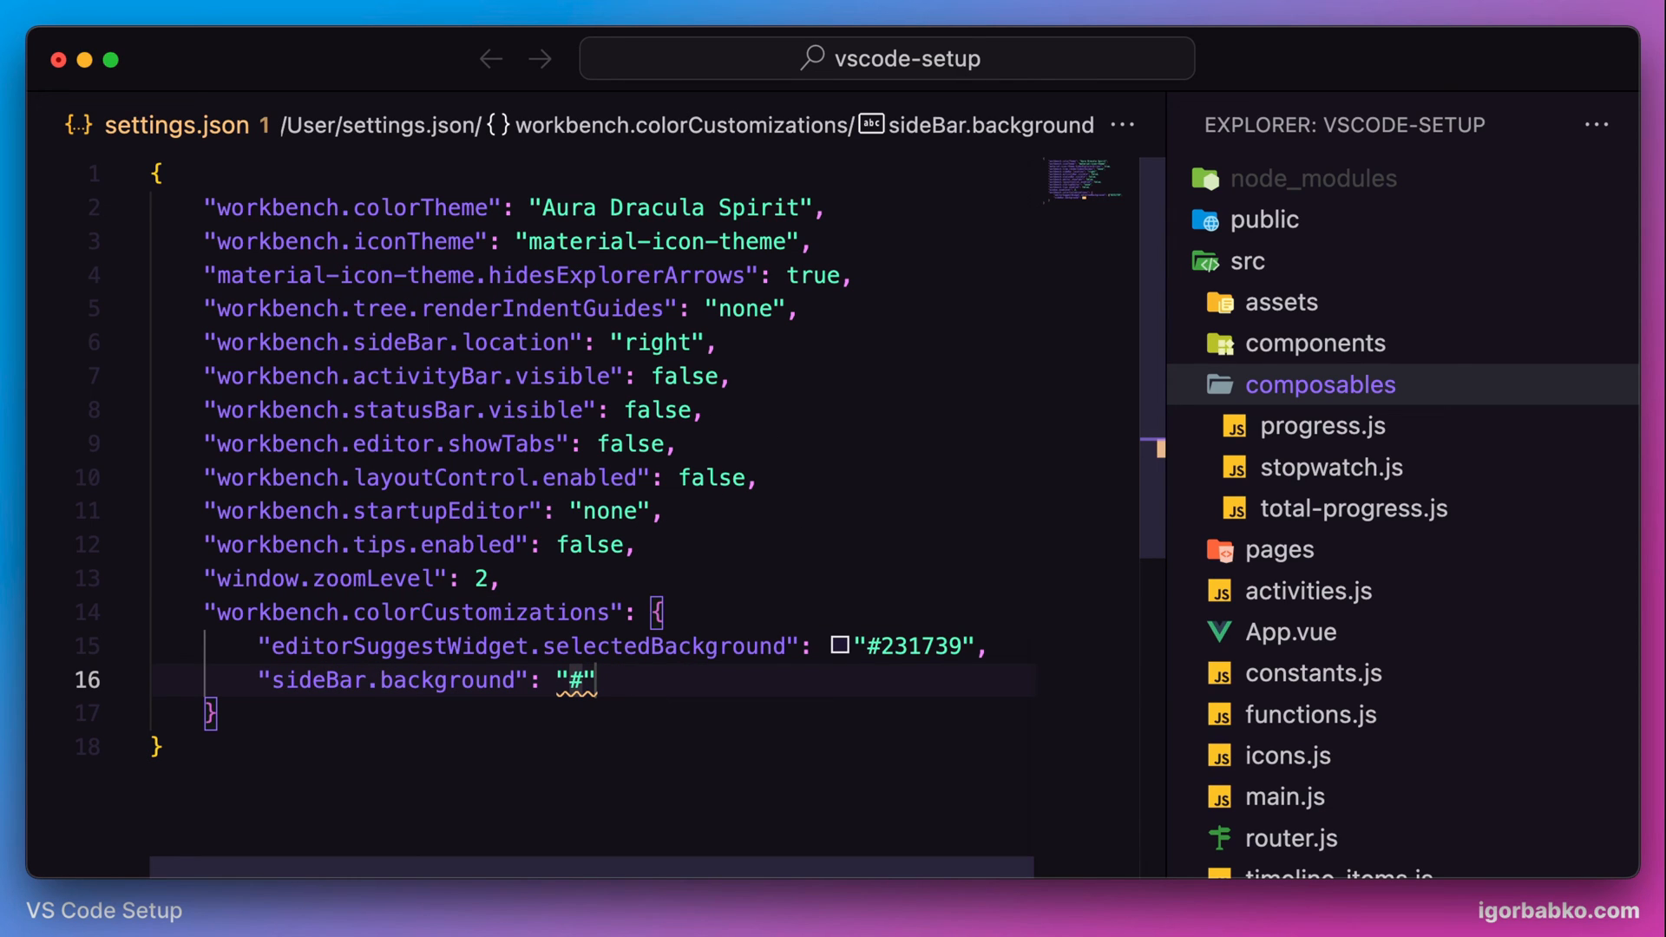
type("140")
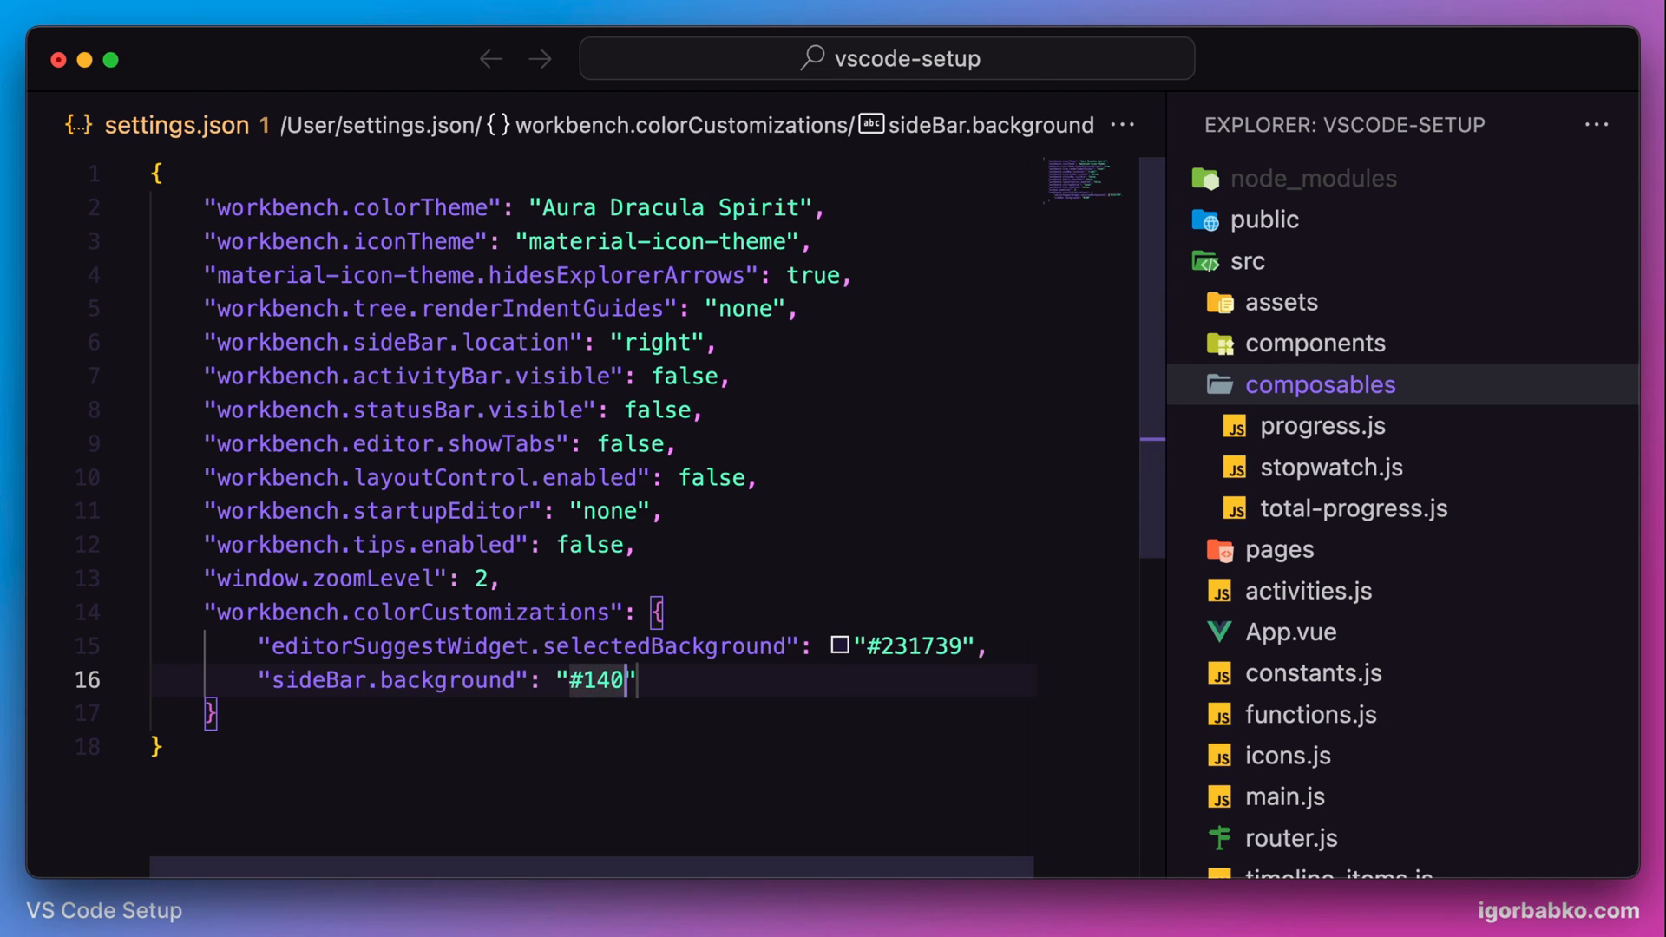
type("E1A")
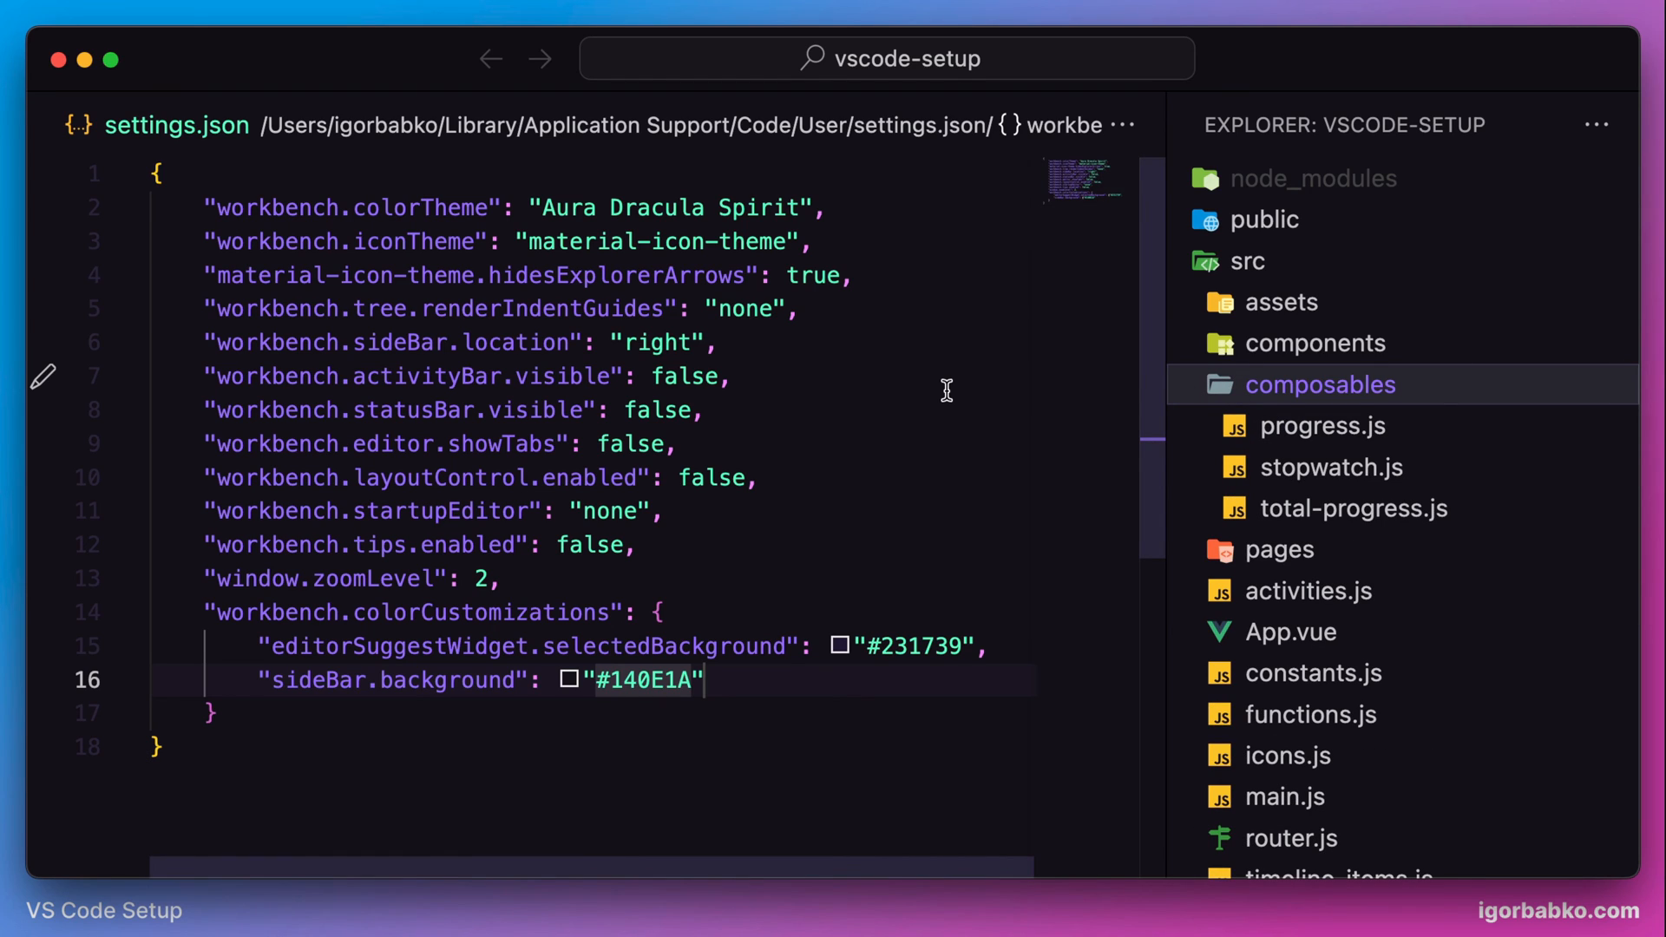
Add list active/inactive selection, focus and hover backgrounds, each "#231739"
left_click(1322, 425)
type(",")
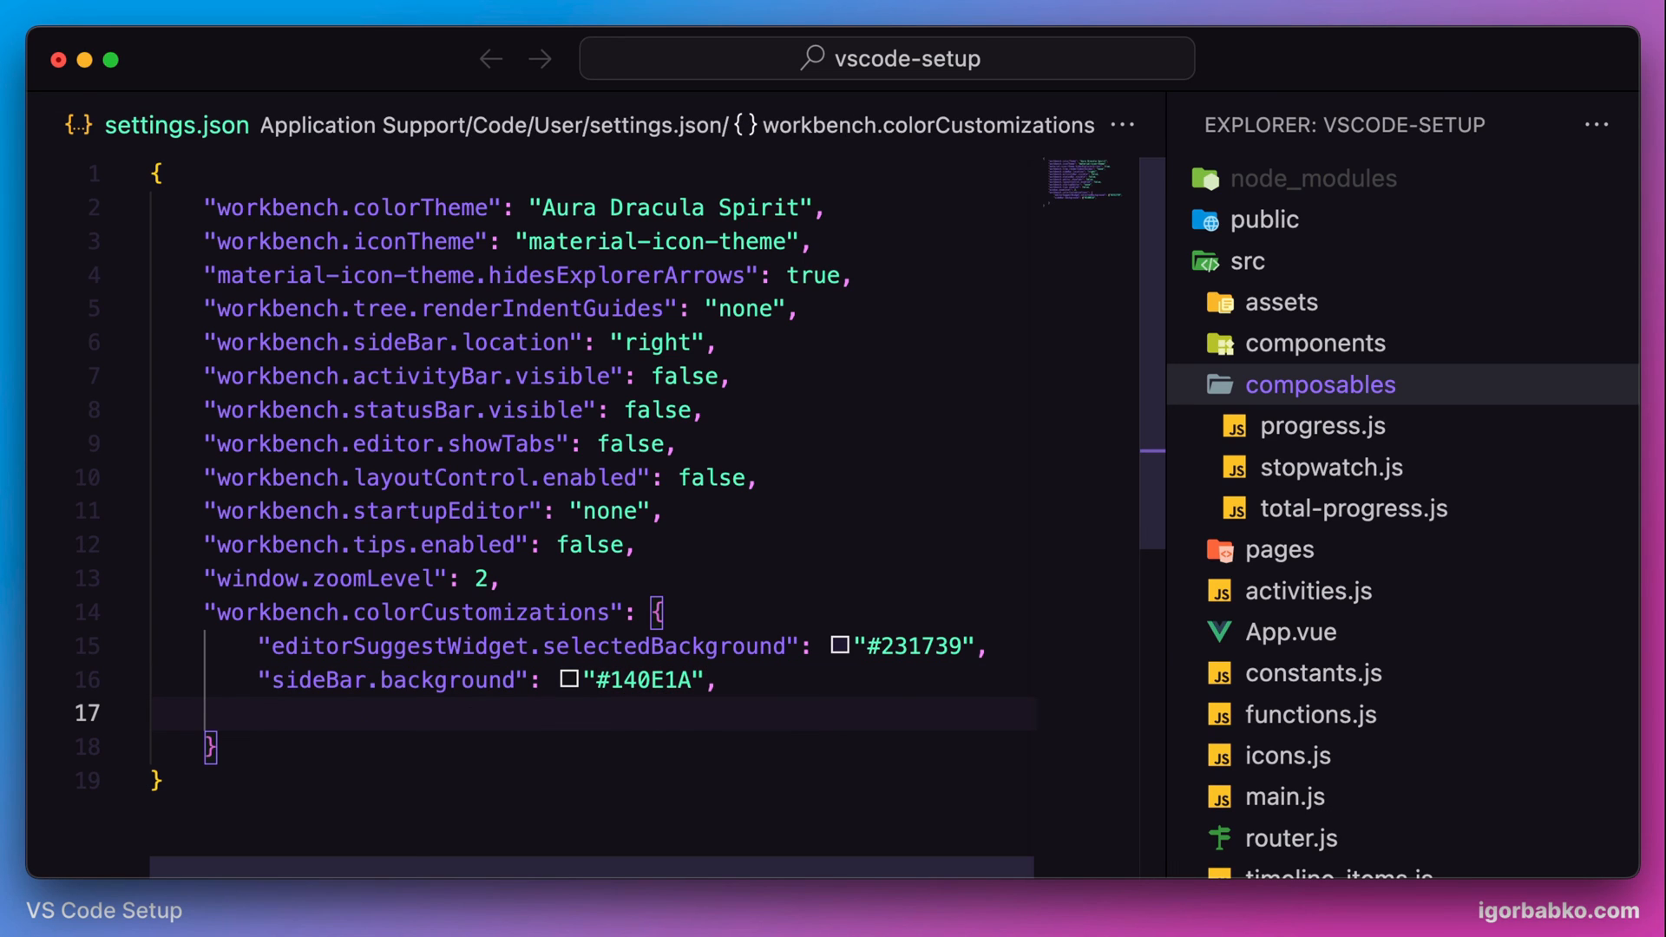
type("\"list.active\"")
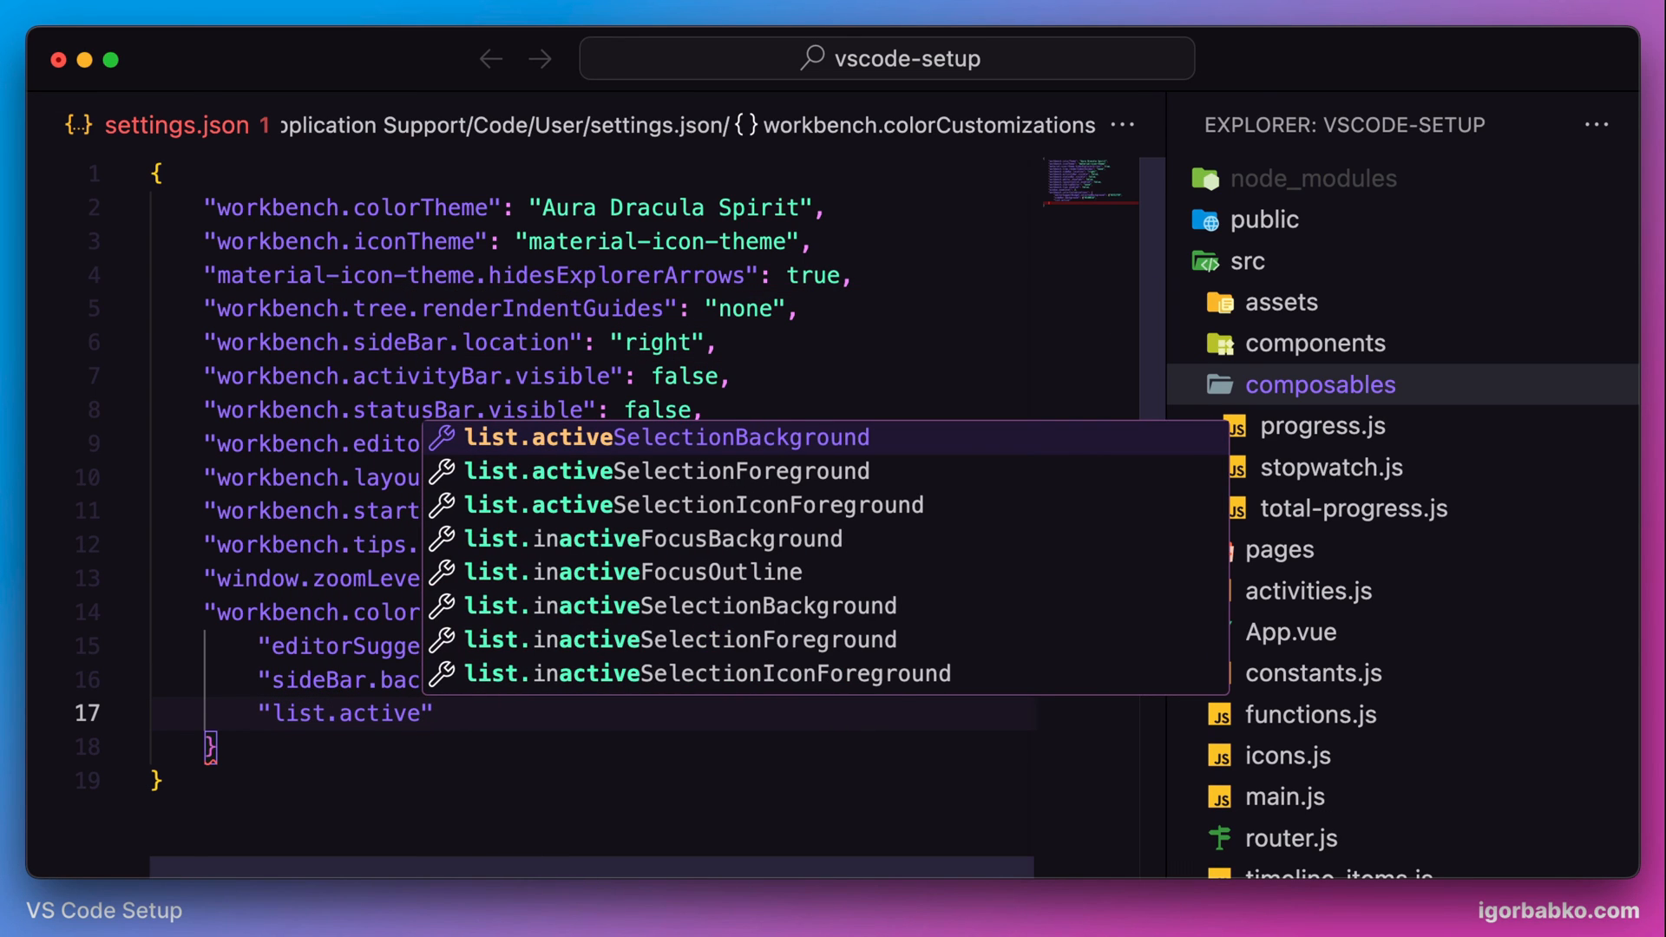
left_click(667, 437)
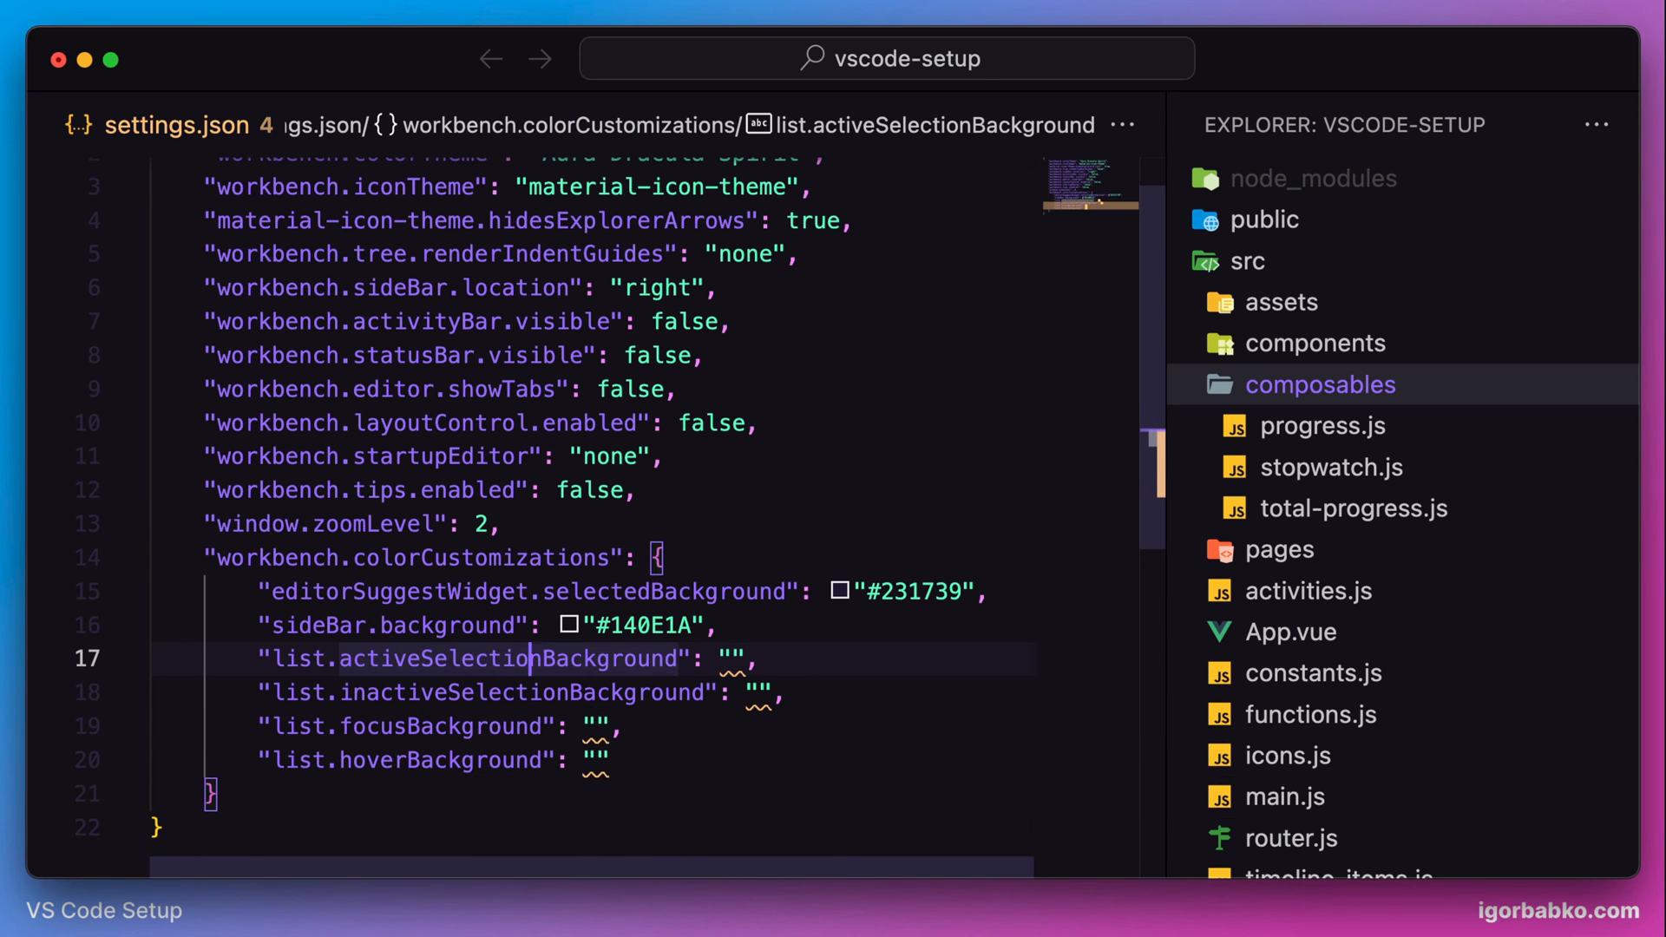
type("#231")
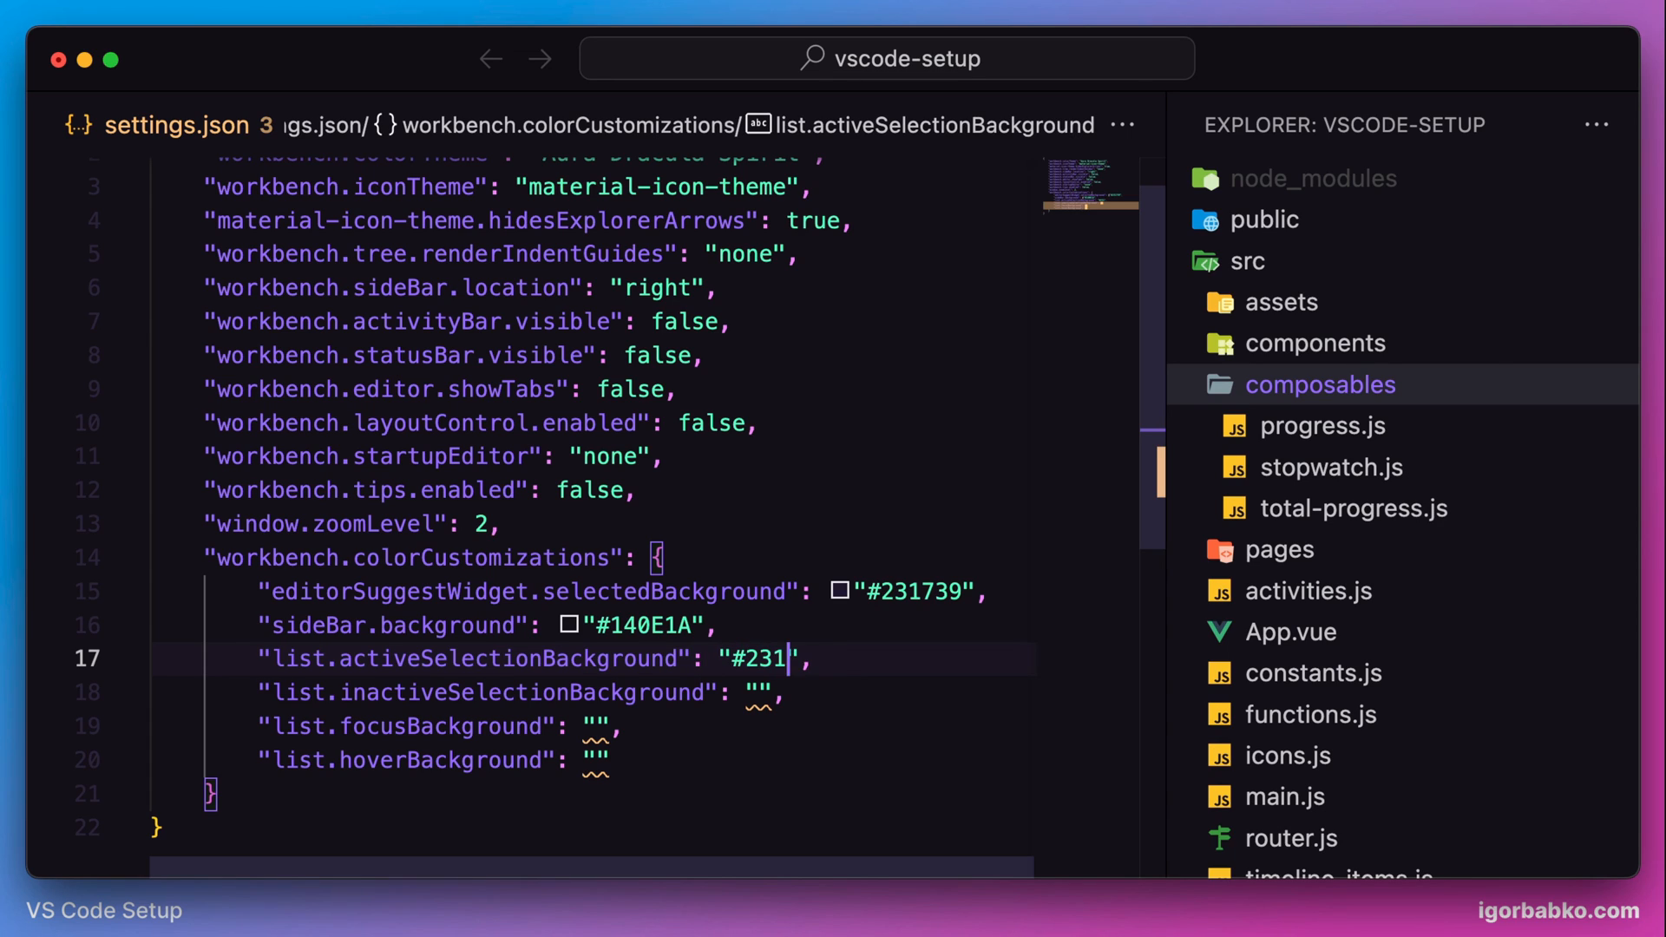
type("739")
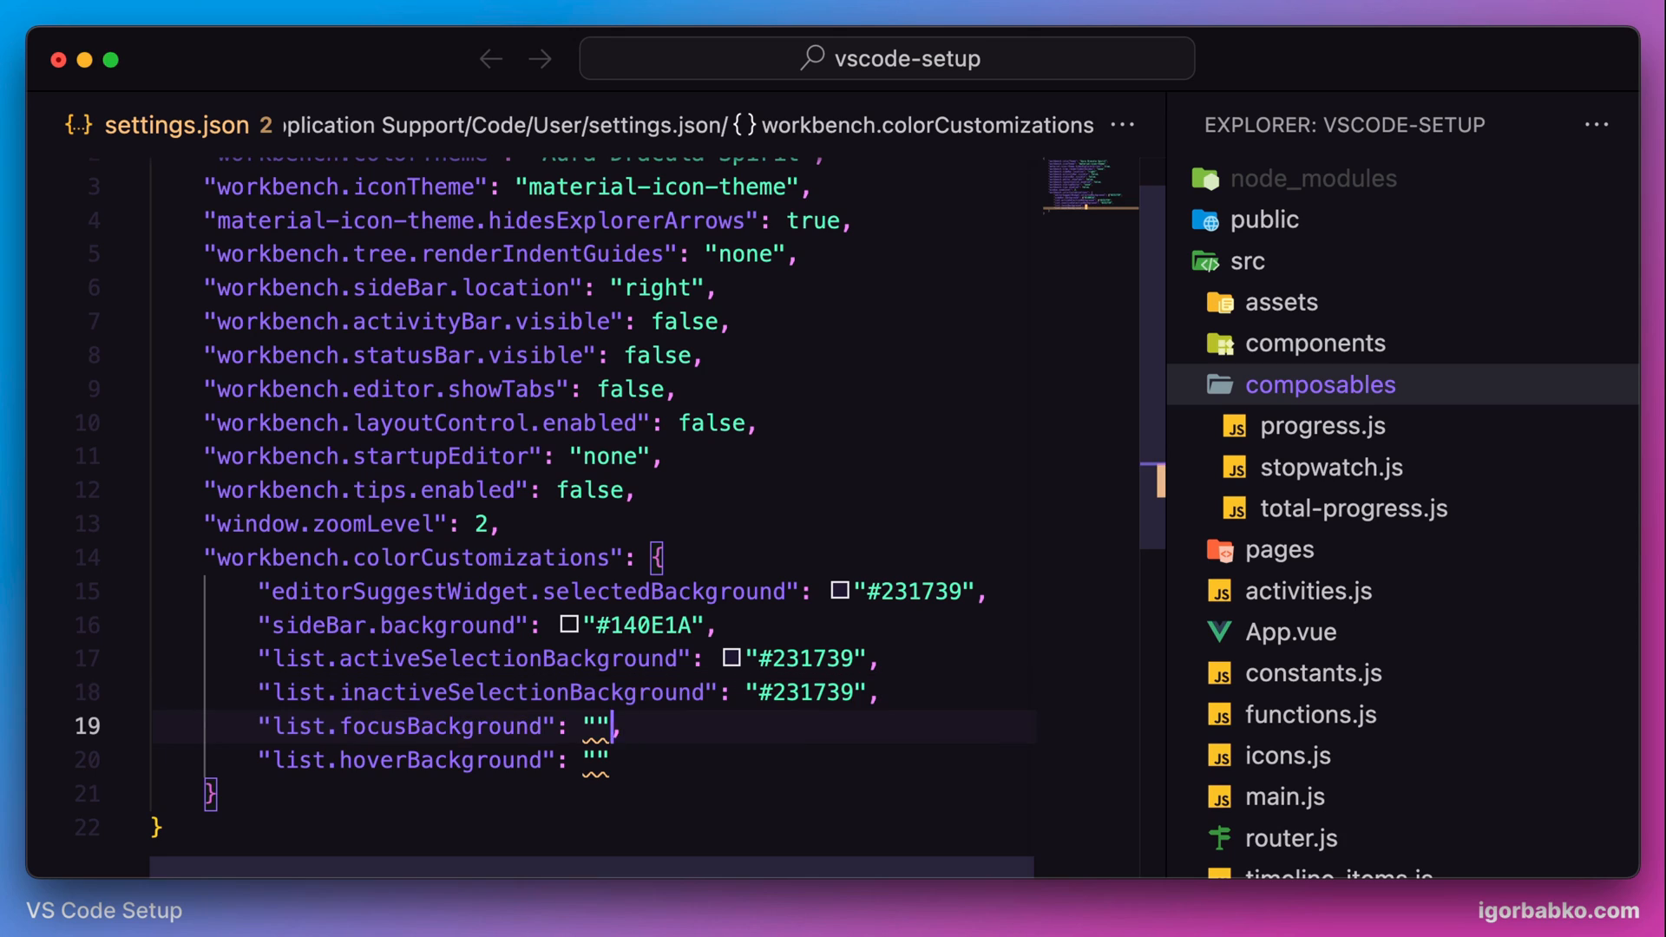
type("#231739")
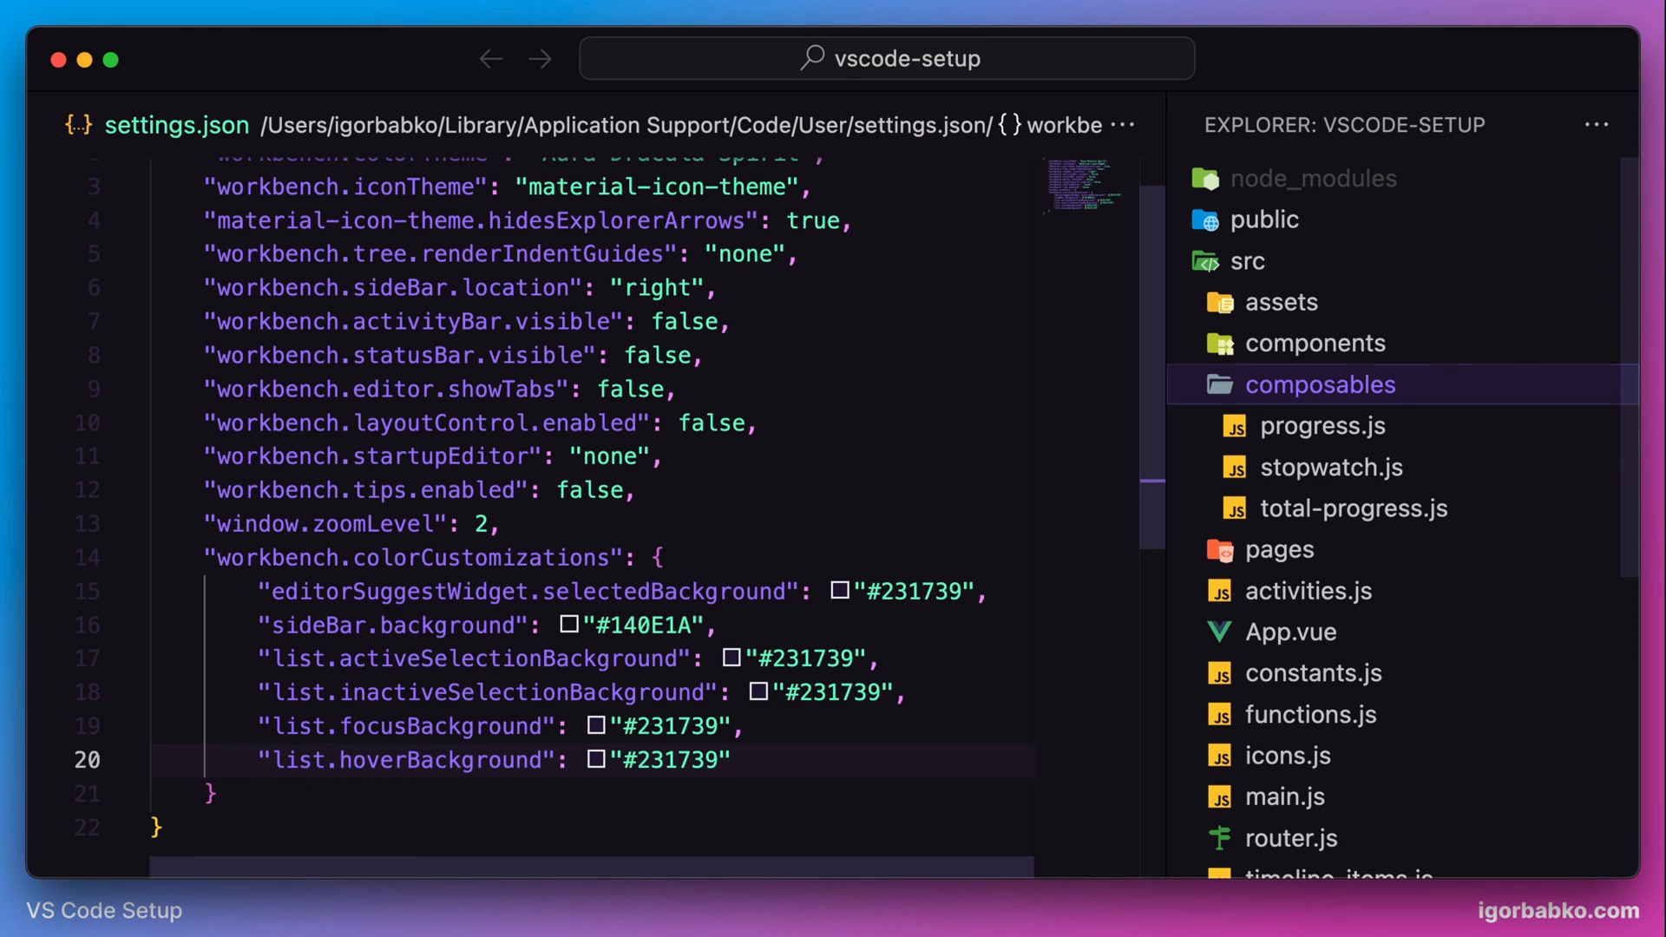
Select progress.js and collapse the src folder to preview the new list colours
left_click(1322, 425)
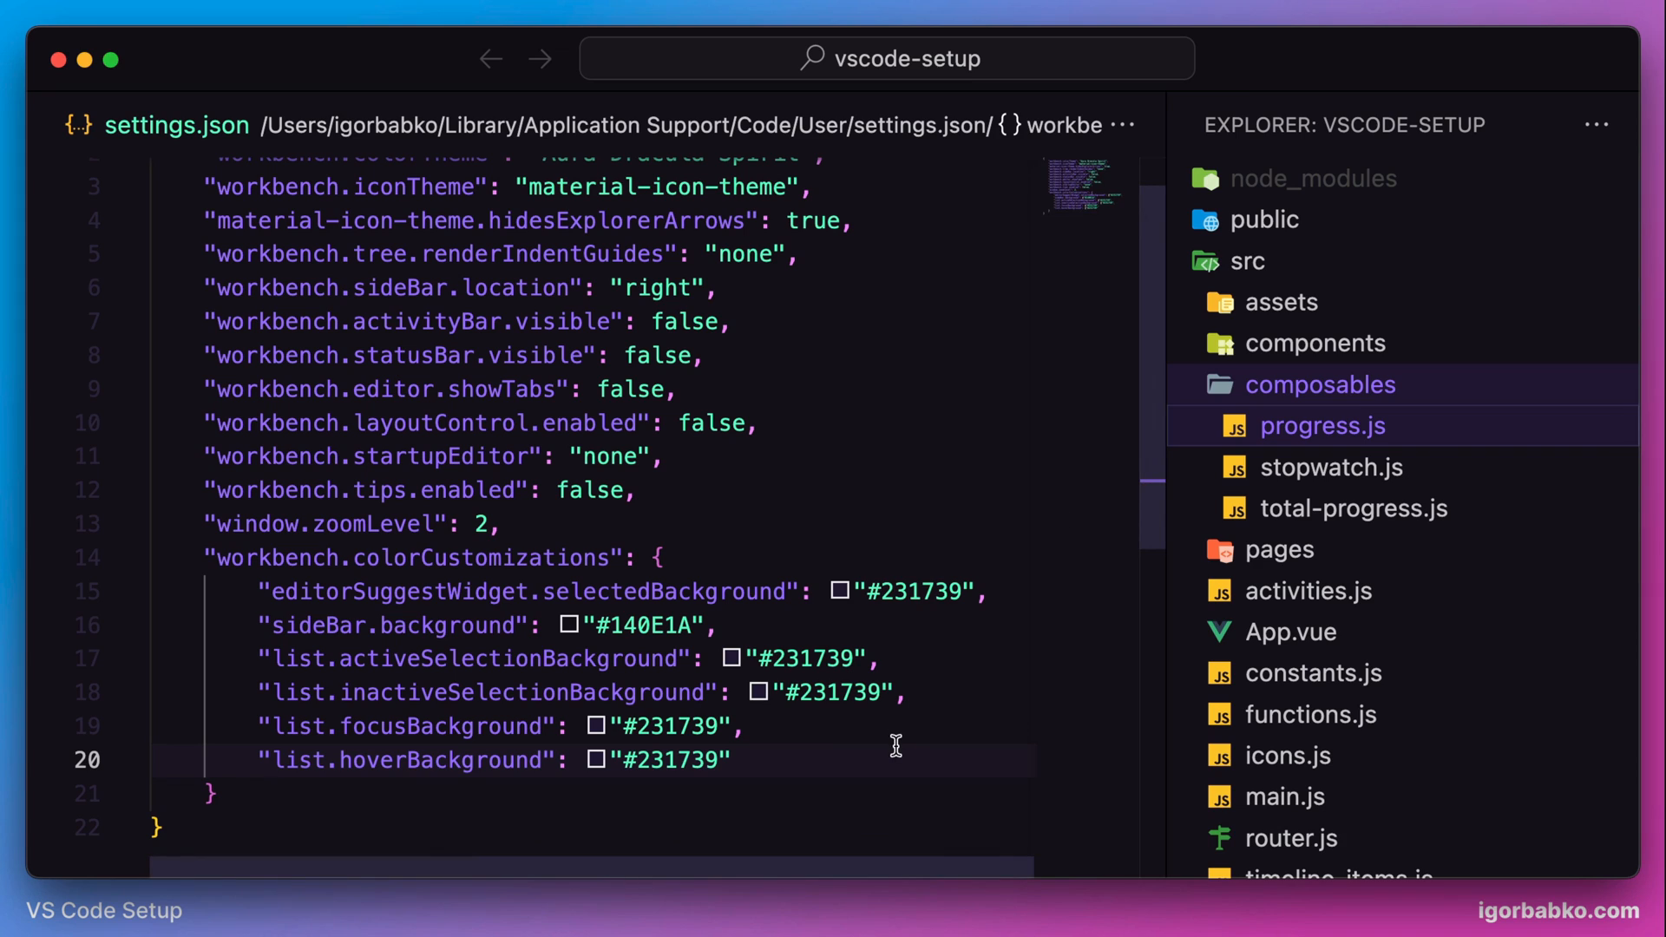
mouse_move(1279, 396)
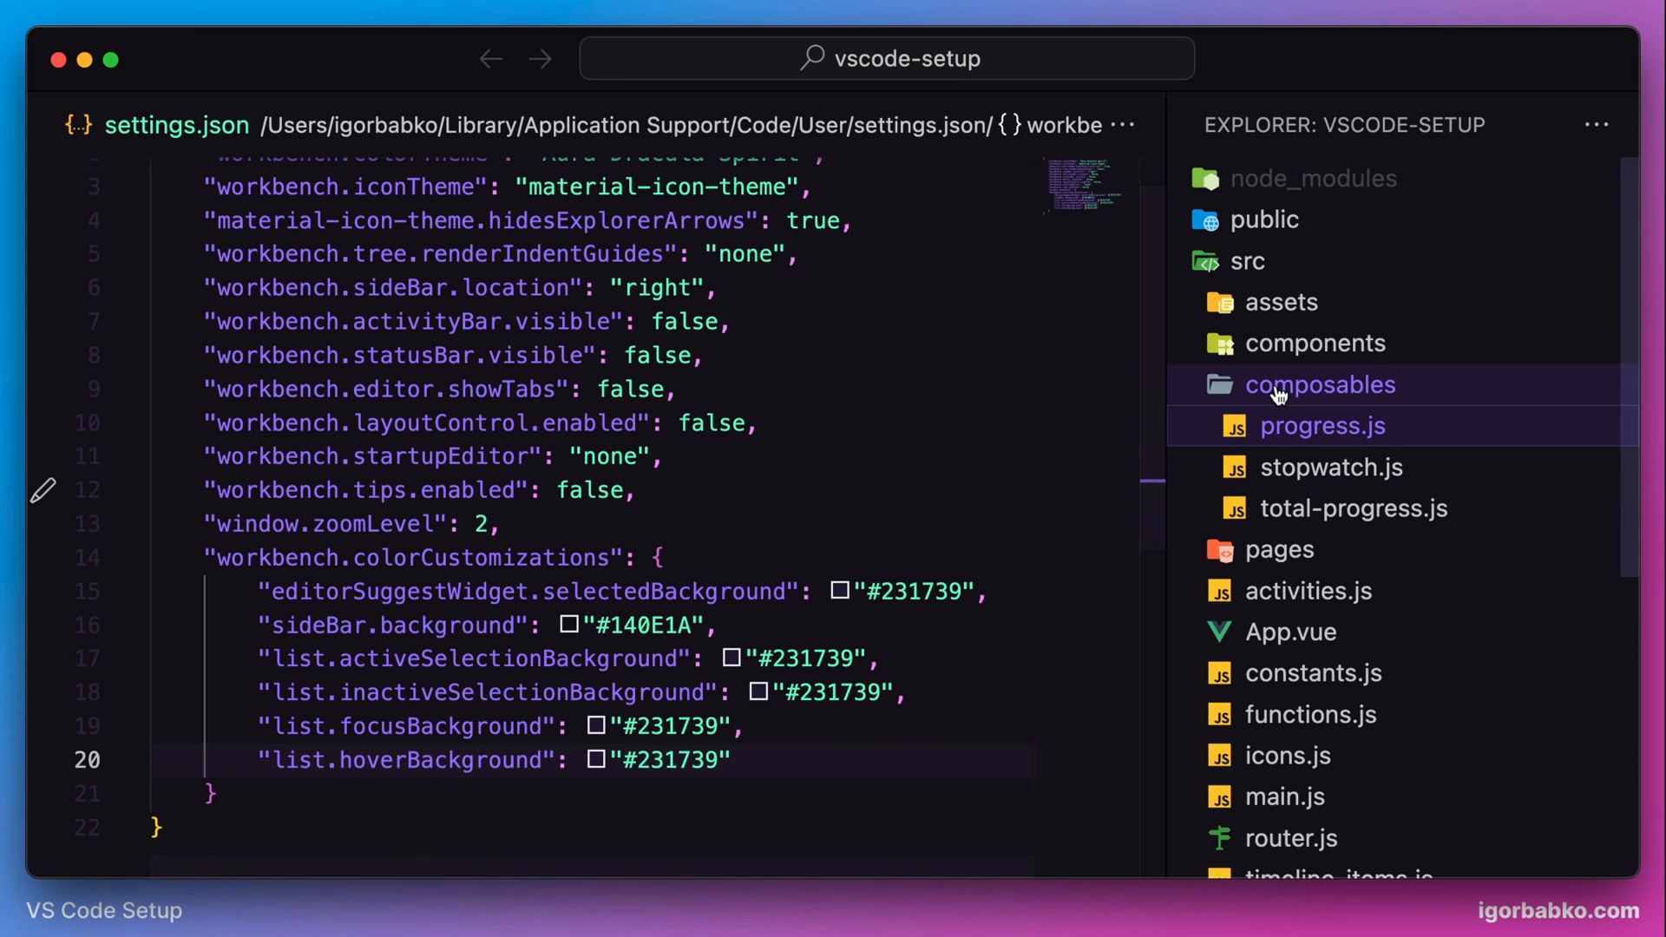
left_click(1246, 262)
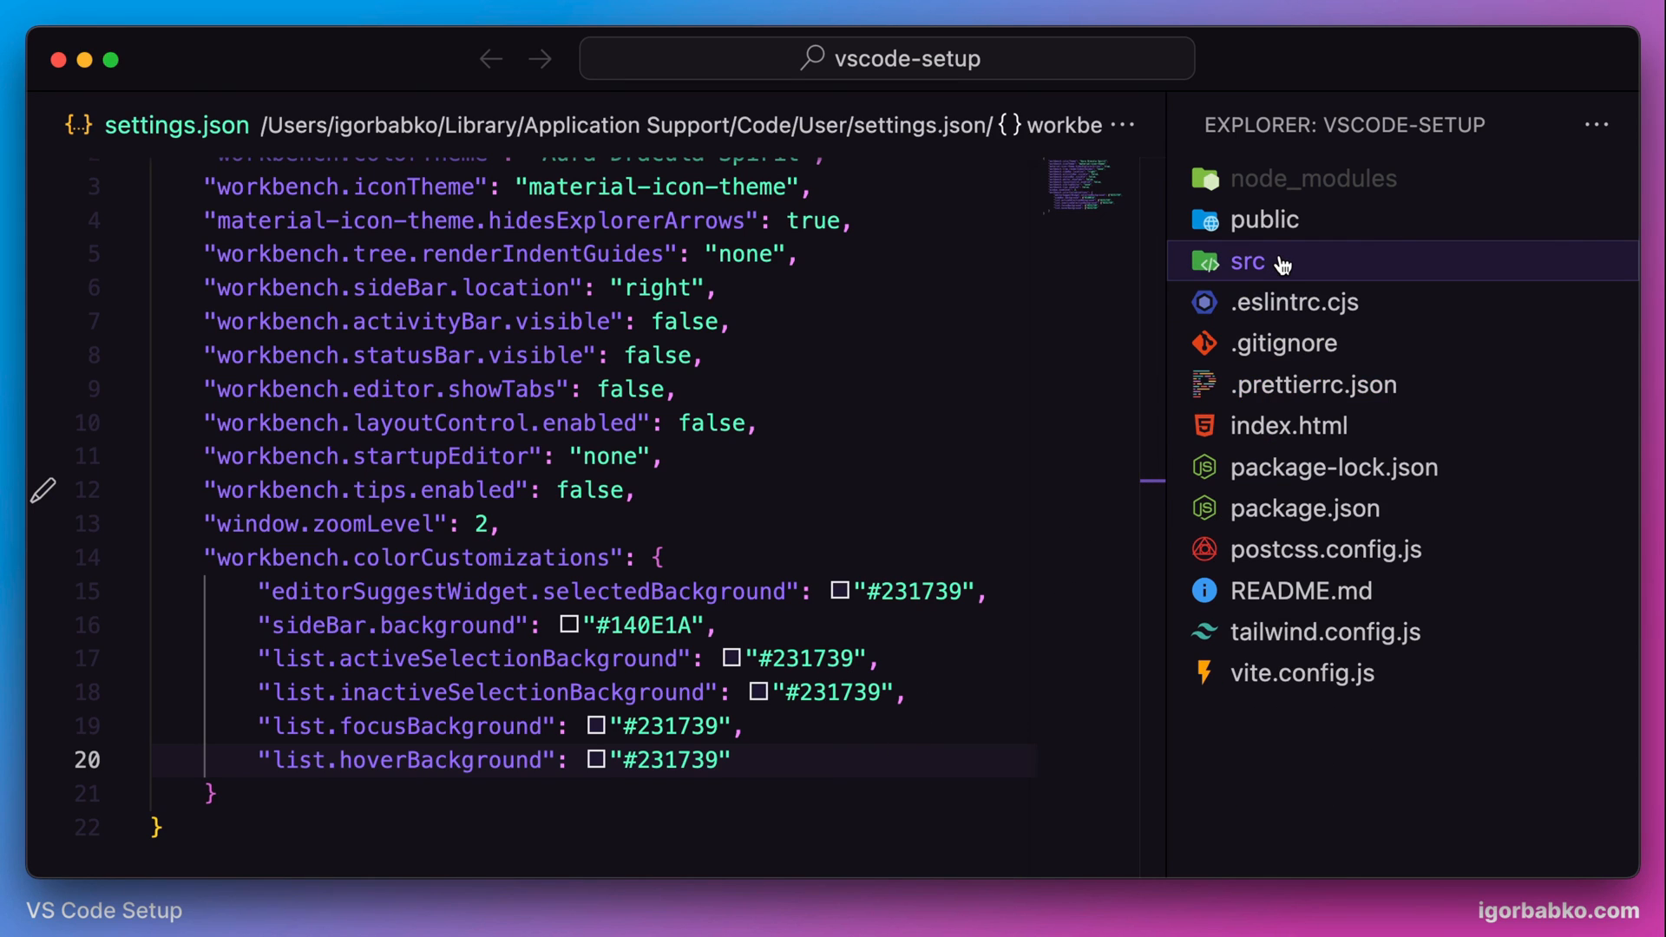